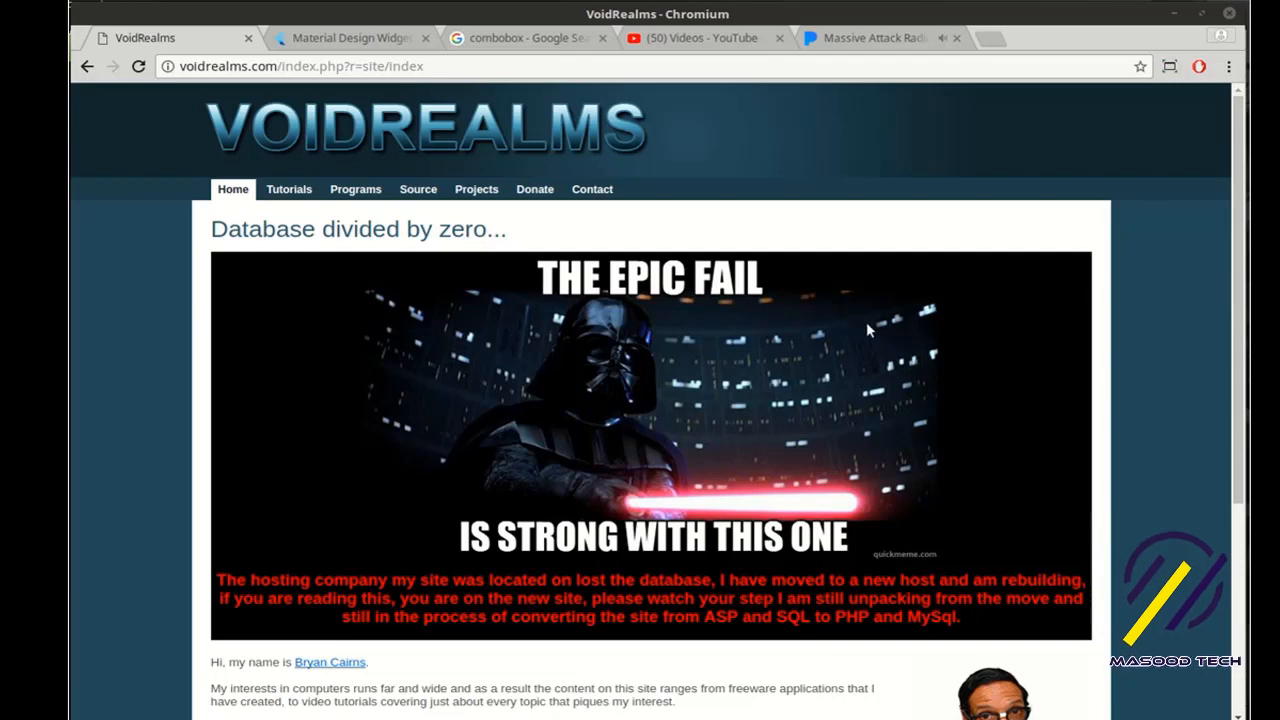
Browse the Flutter Material widgets catalogue, glance at combobox image results, and return to the catalogue
click(350, 36)
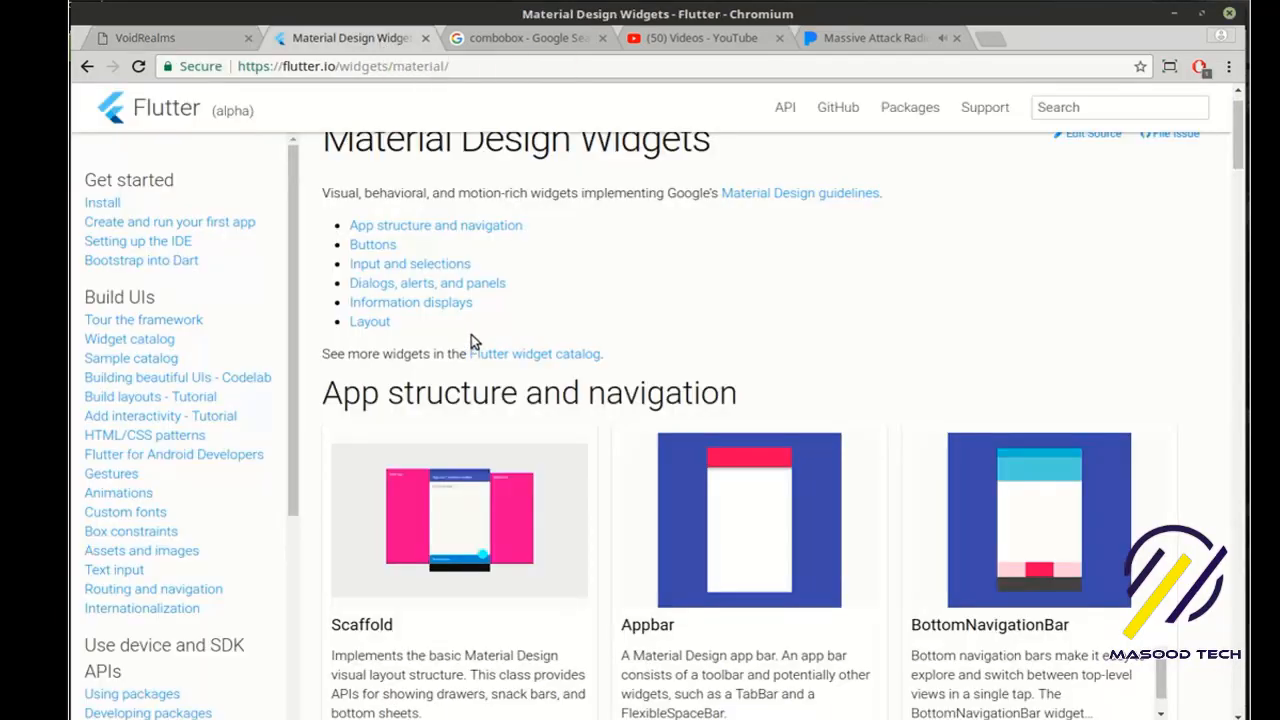
mouse_move(128, 338)
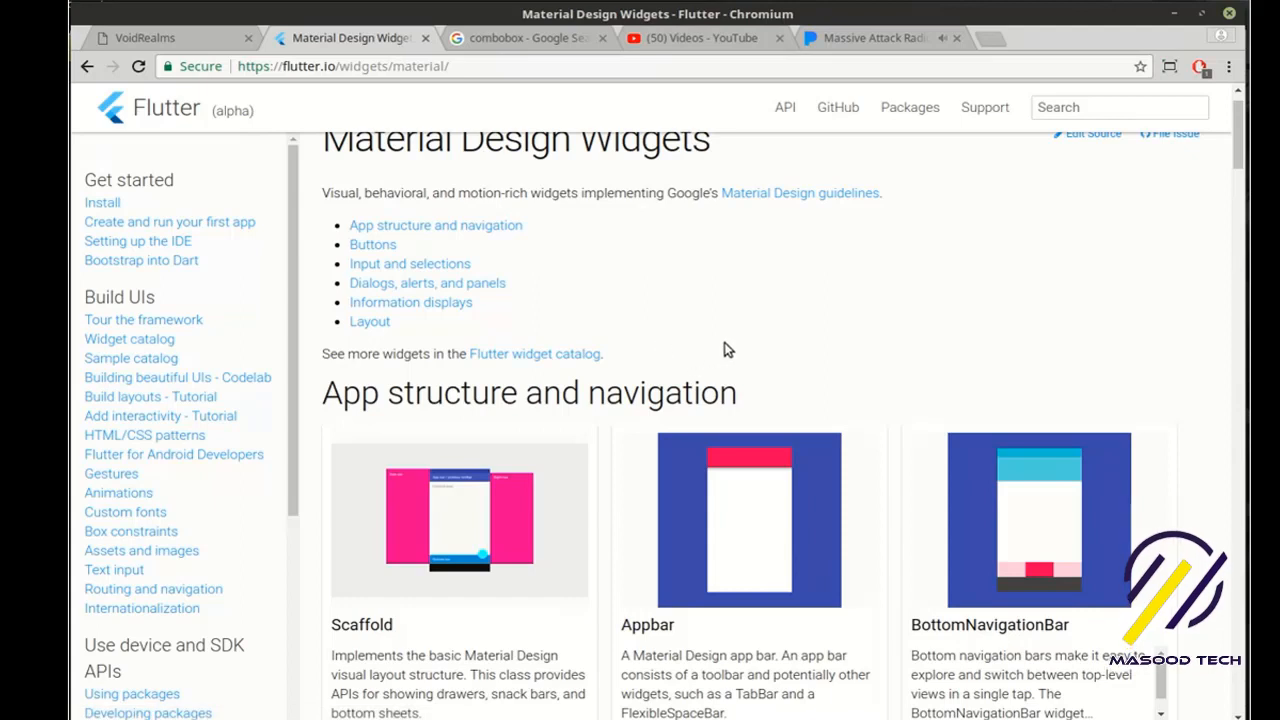
mouse_move(728, 358)
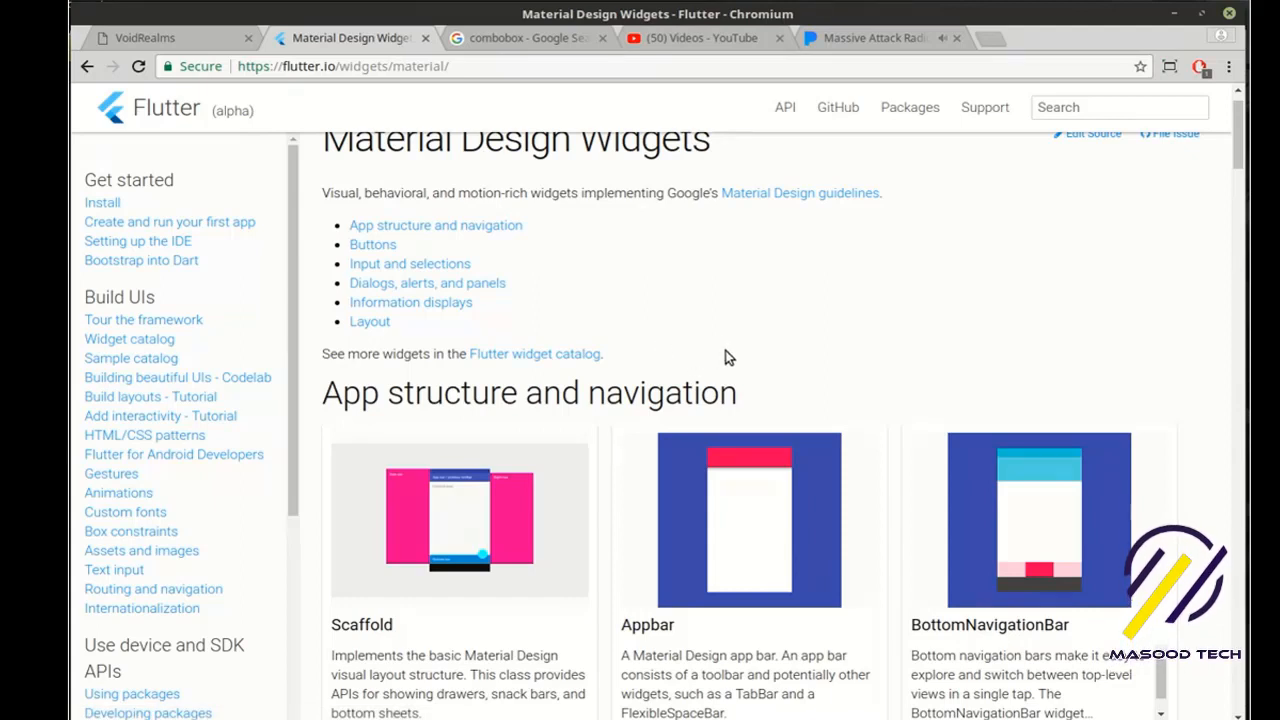
mouse_move(684, 292)
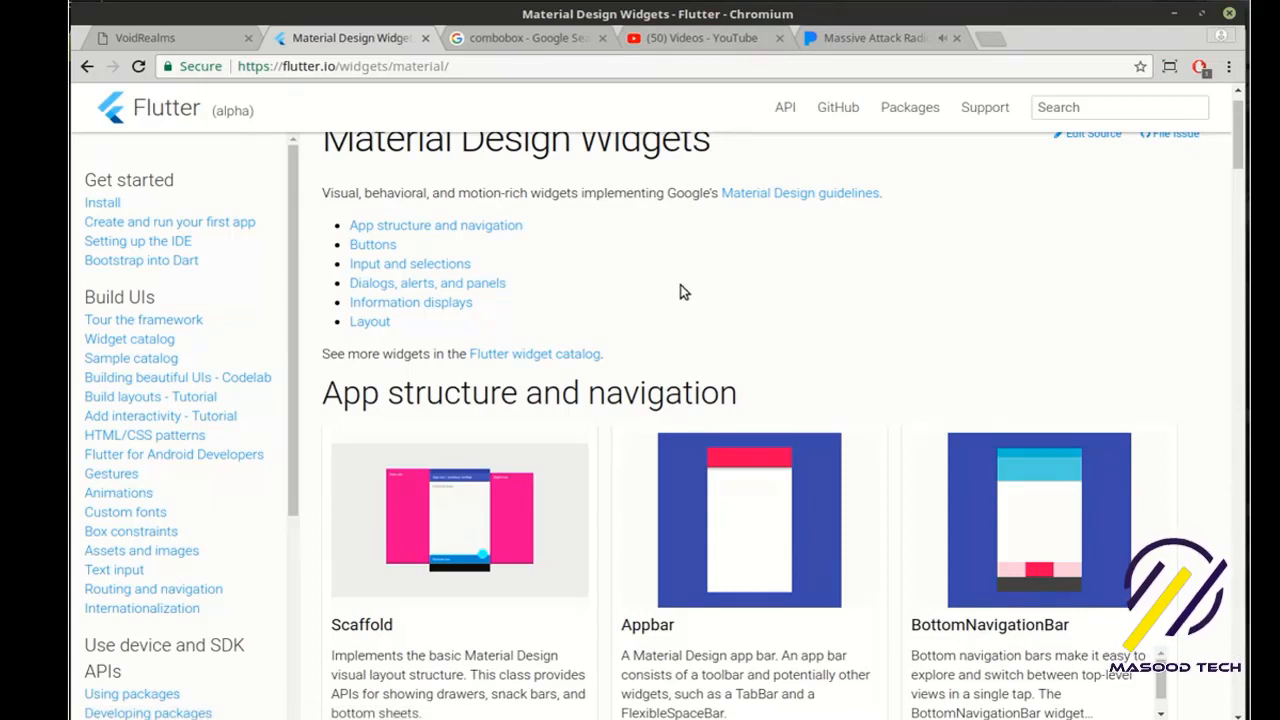
scroll(down, 3)
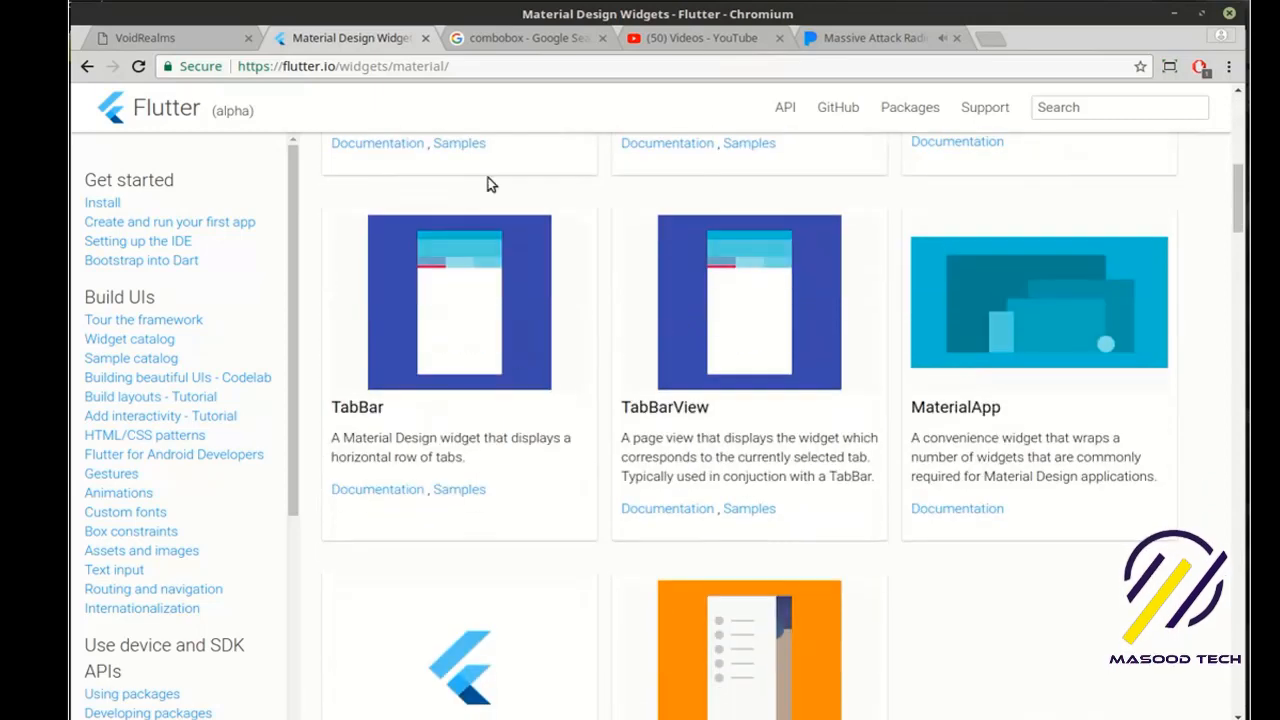
click(520, 38)
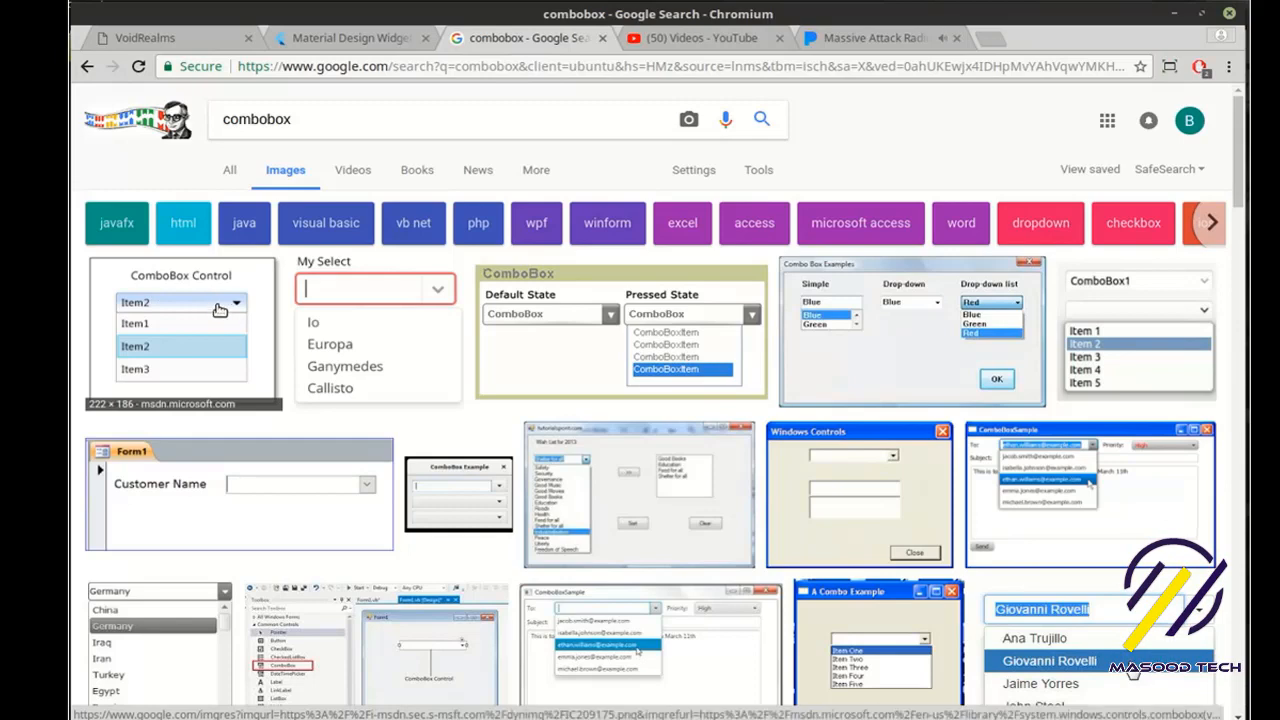
mouse_move(224, 360)
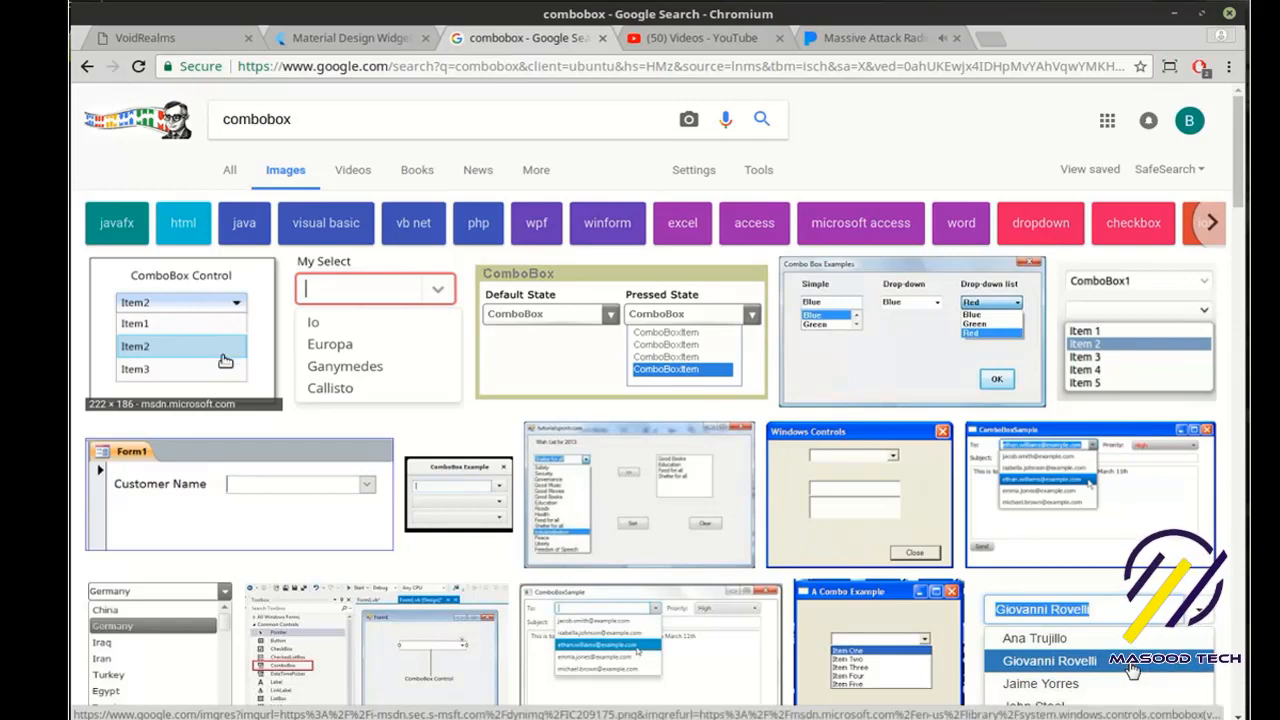
mouse_move(350, 36)
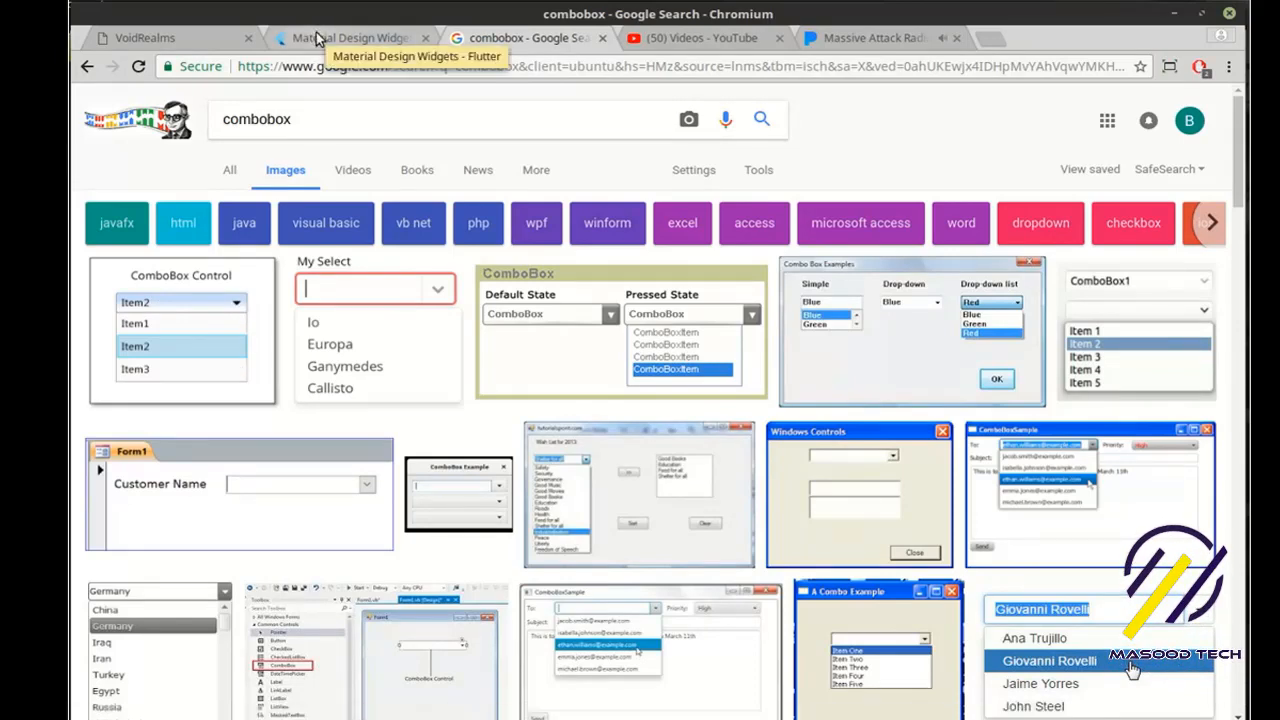
click(350, 36)
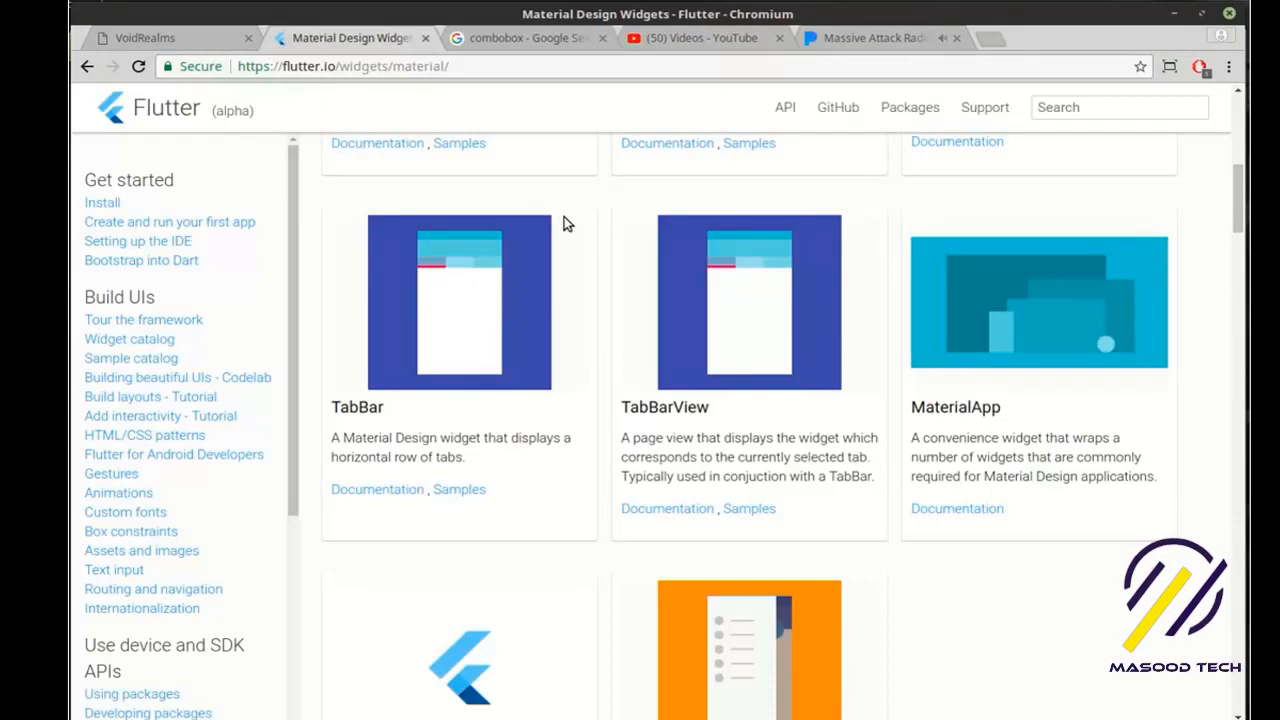
mouse_move(464, 328)
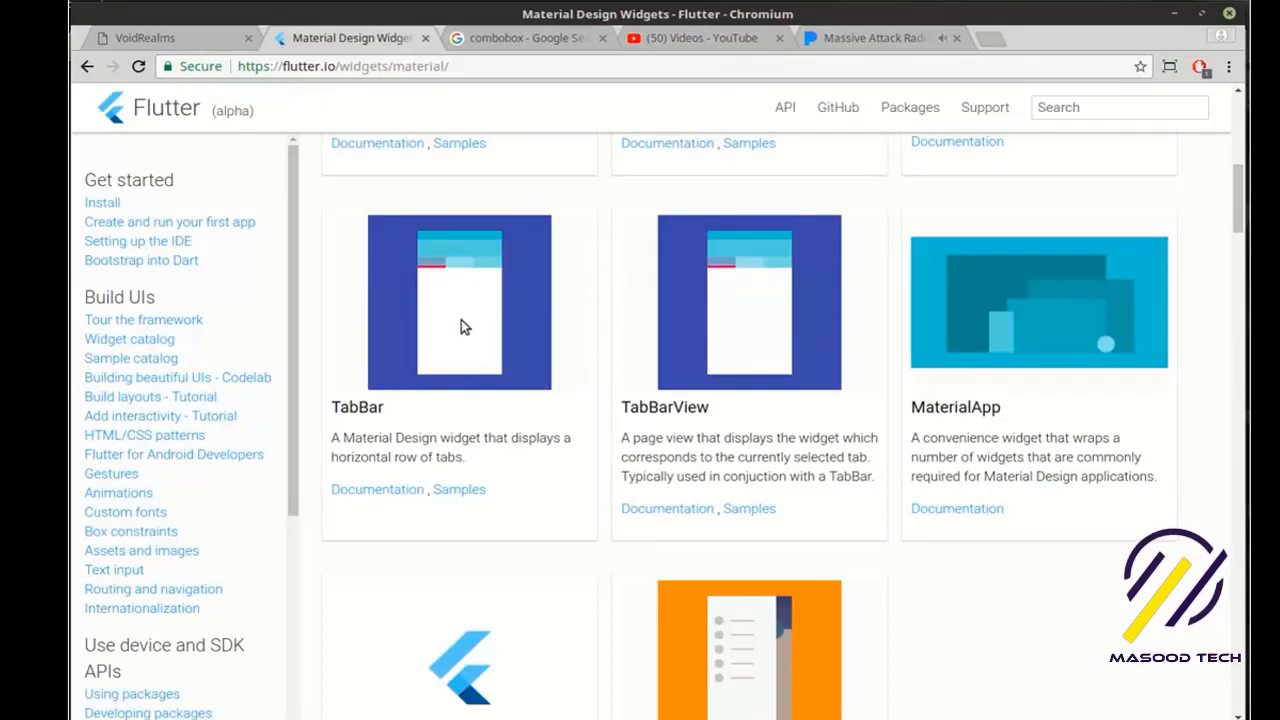
mouse_move(688, 378)
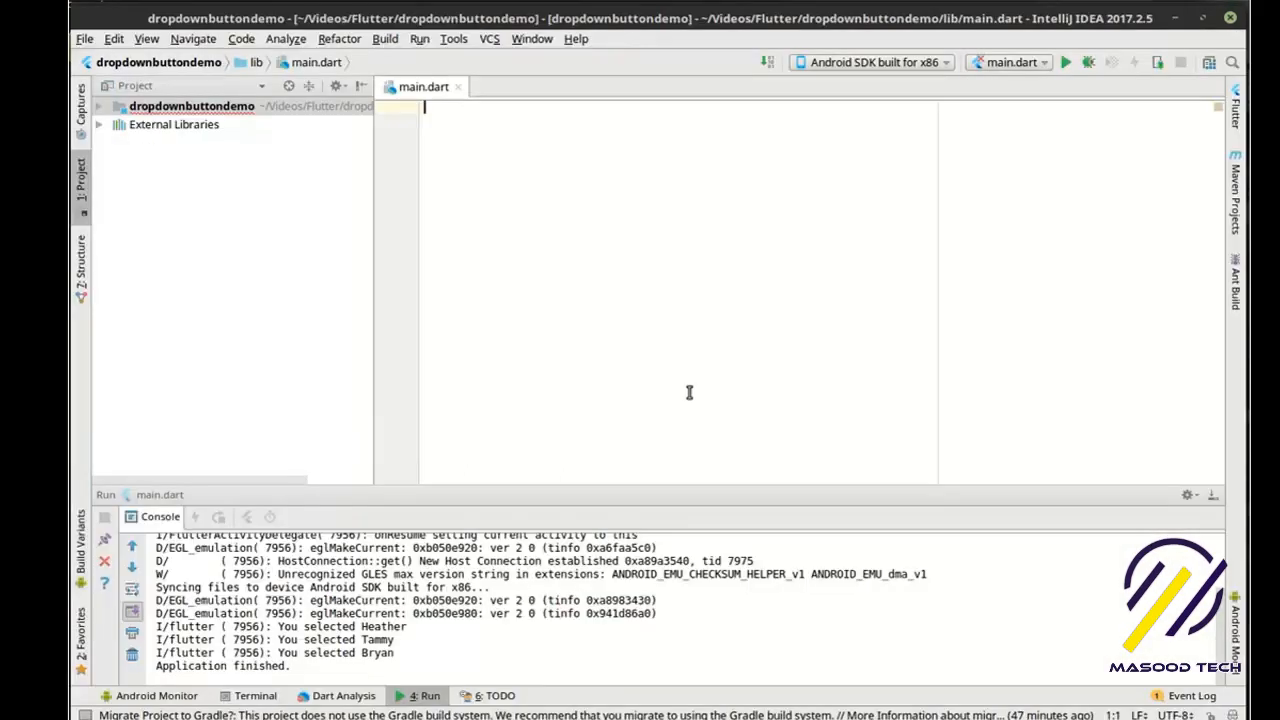
mouse_move(764, 176)
text(import '';)
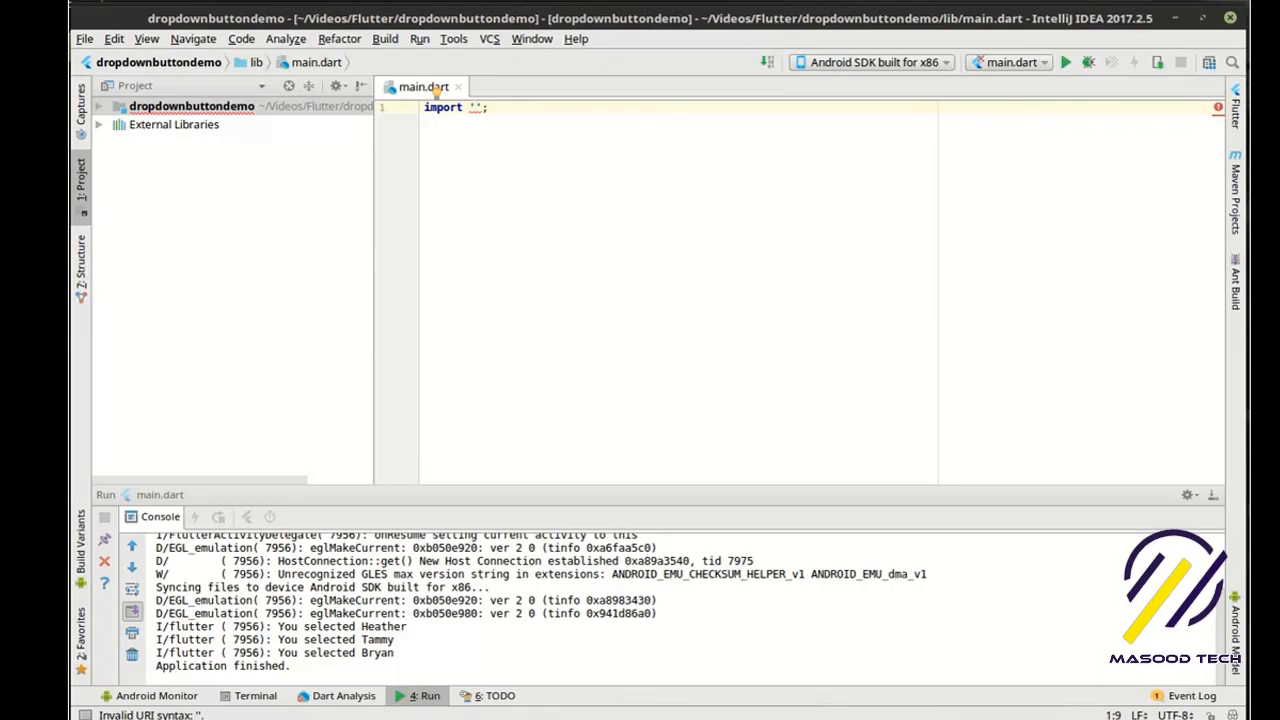
Write the flutter/material.dart import and an empty void main() function
text(package:flutter/material.dart)
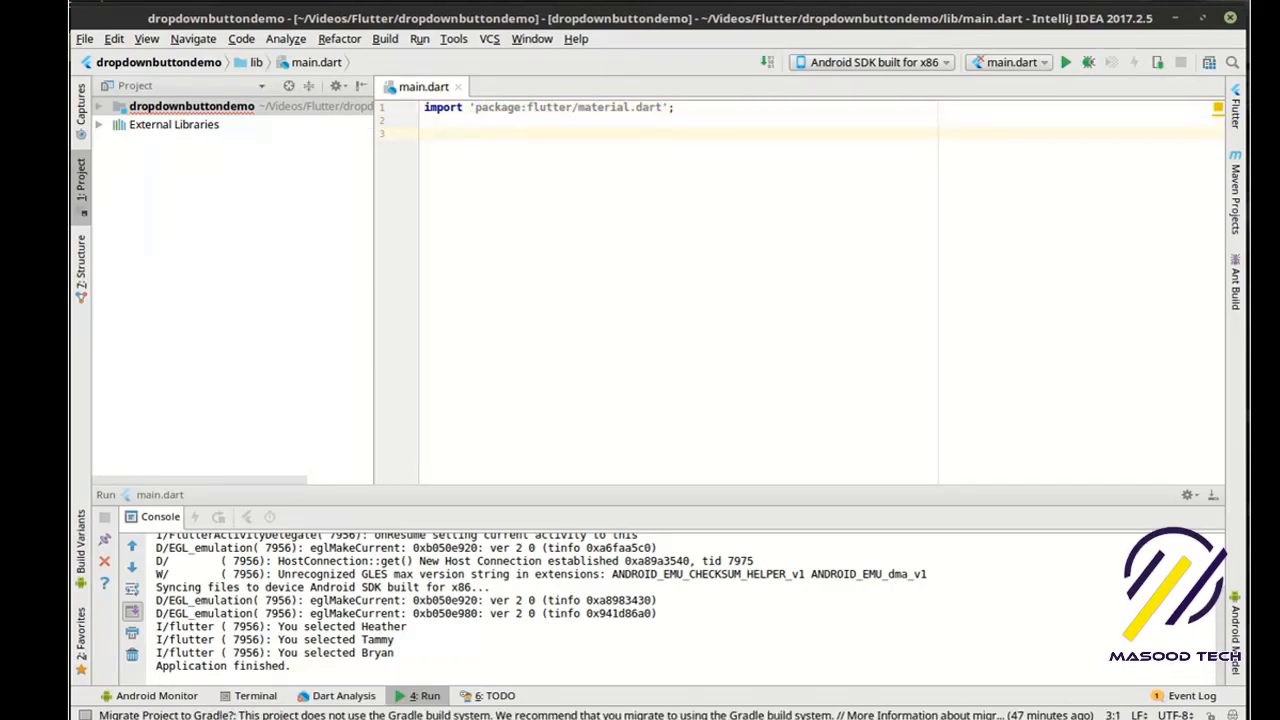
text(void)
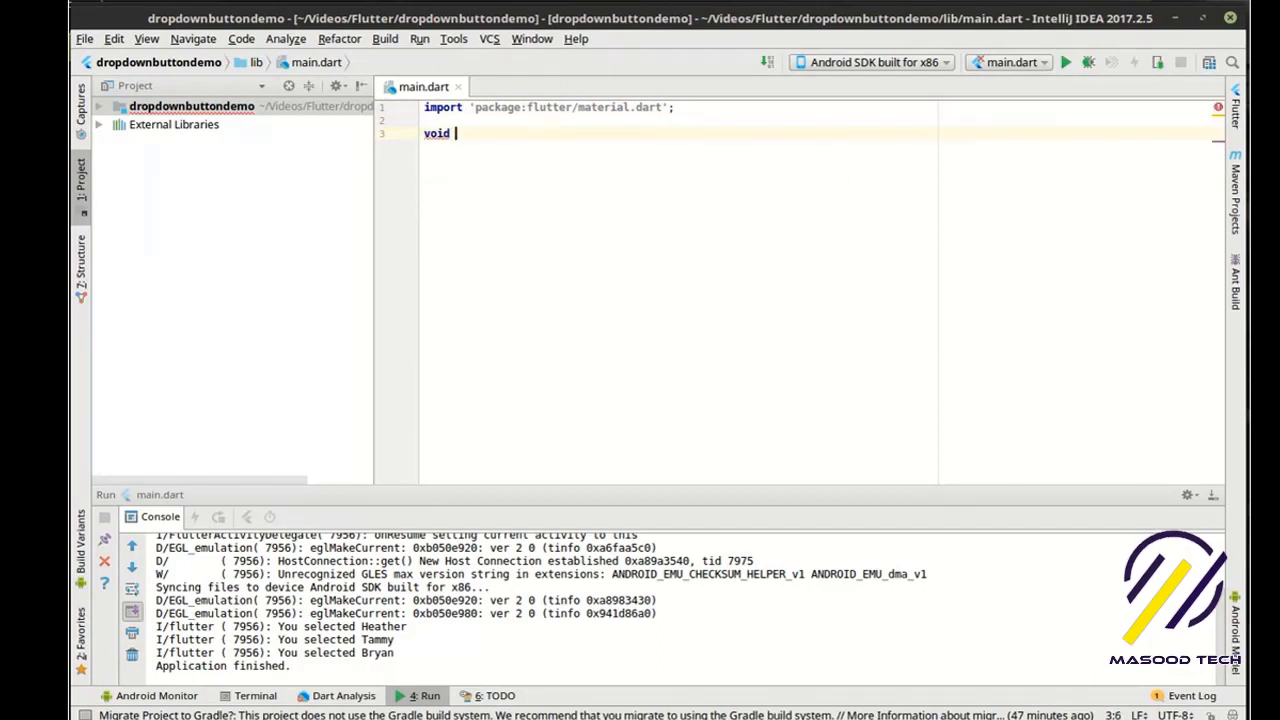
text(mm)
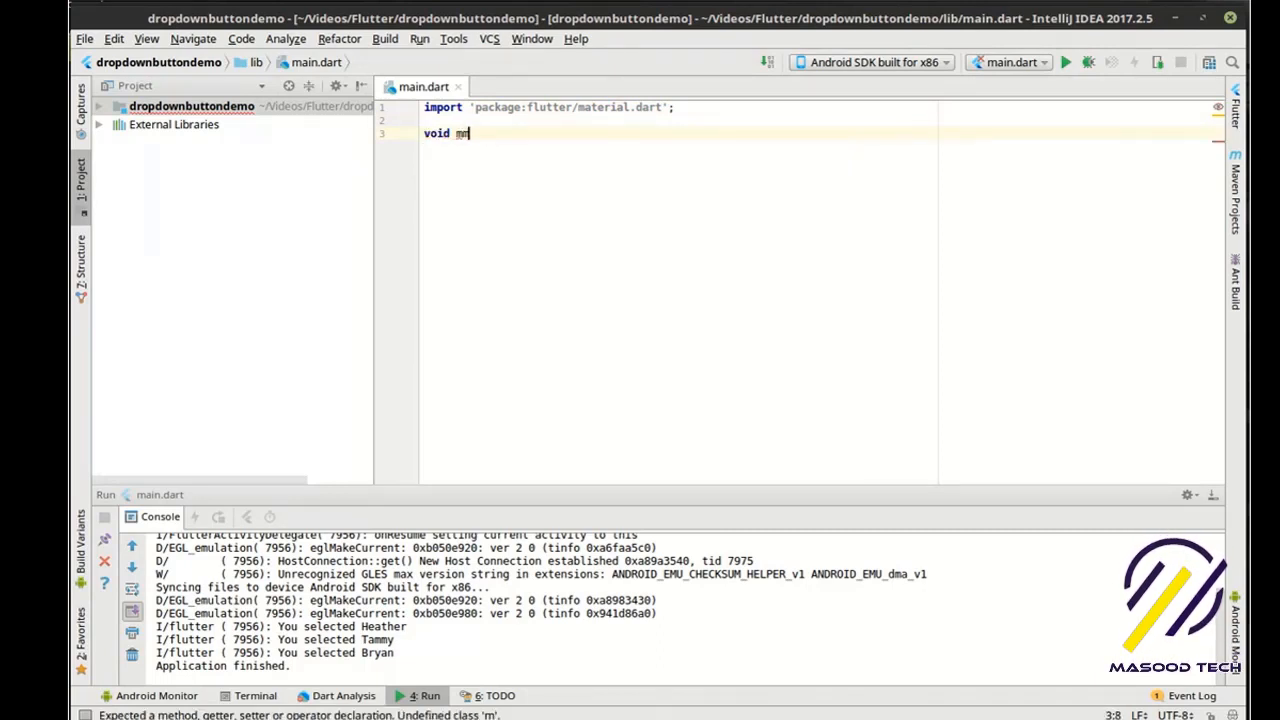
text(ain())
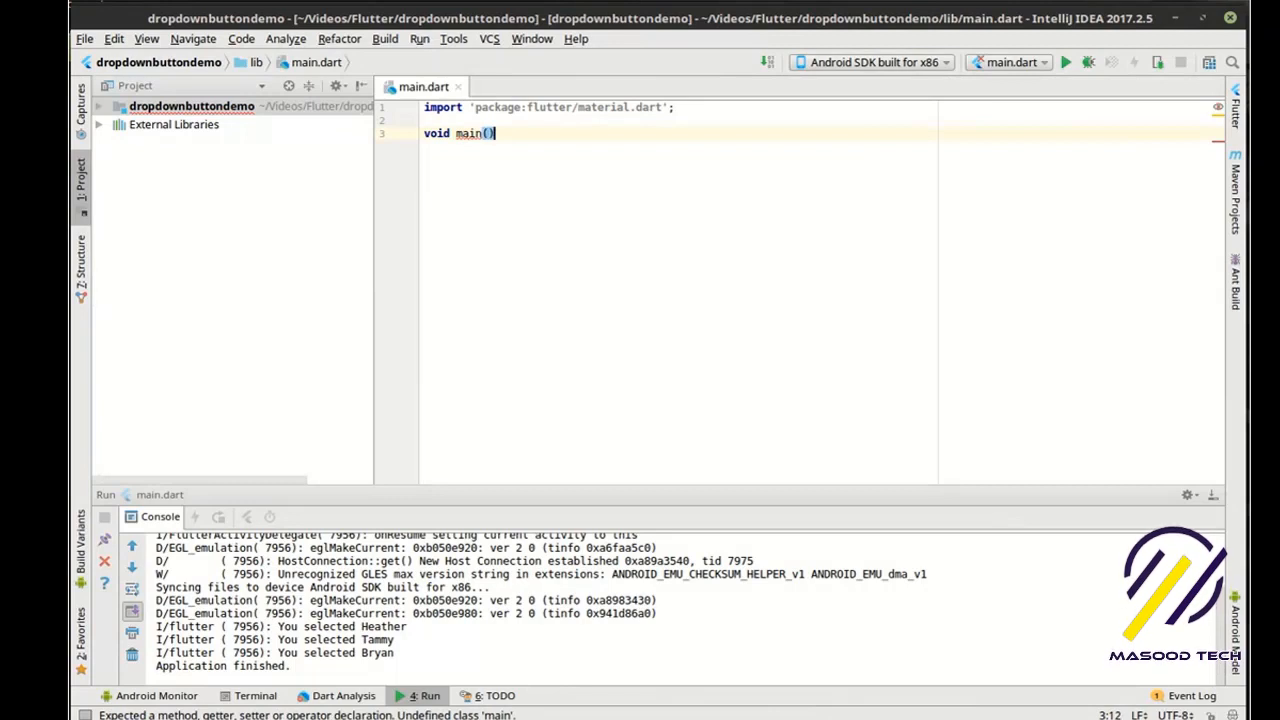
text({)
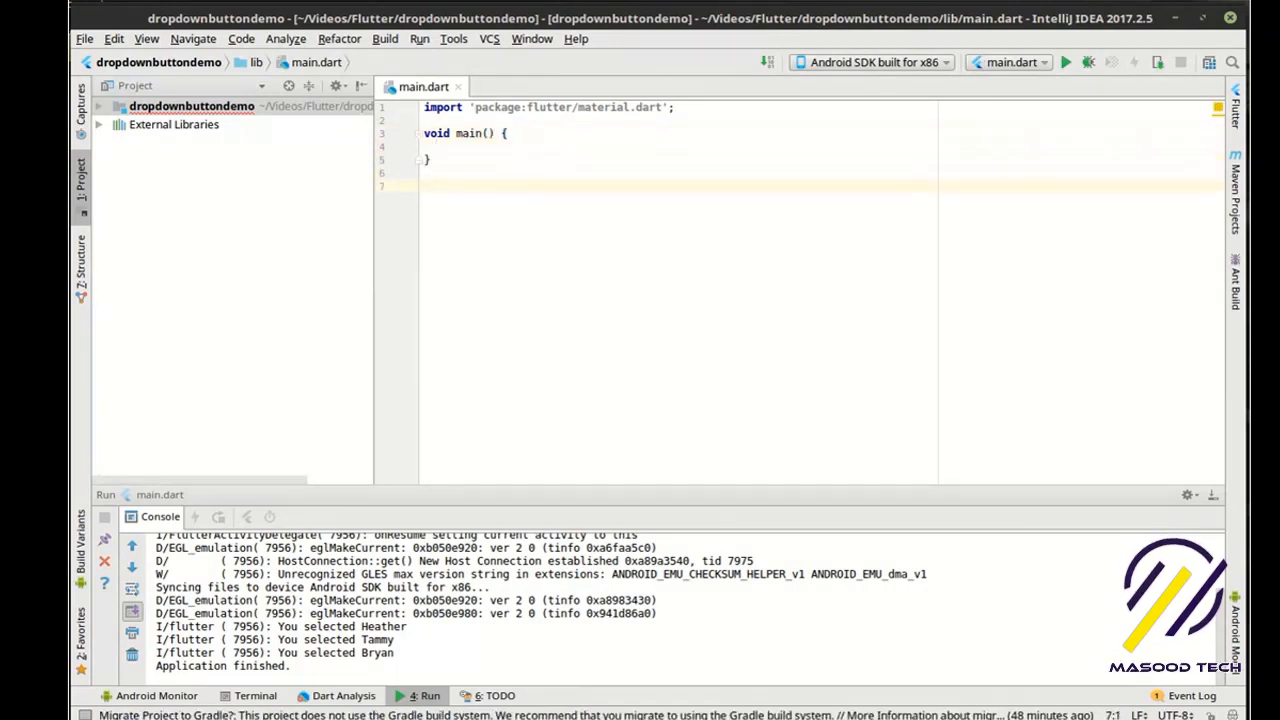
Declare class MyApp extends StatefulWidget and an empty class _State extends State<MyApp>
text(class)
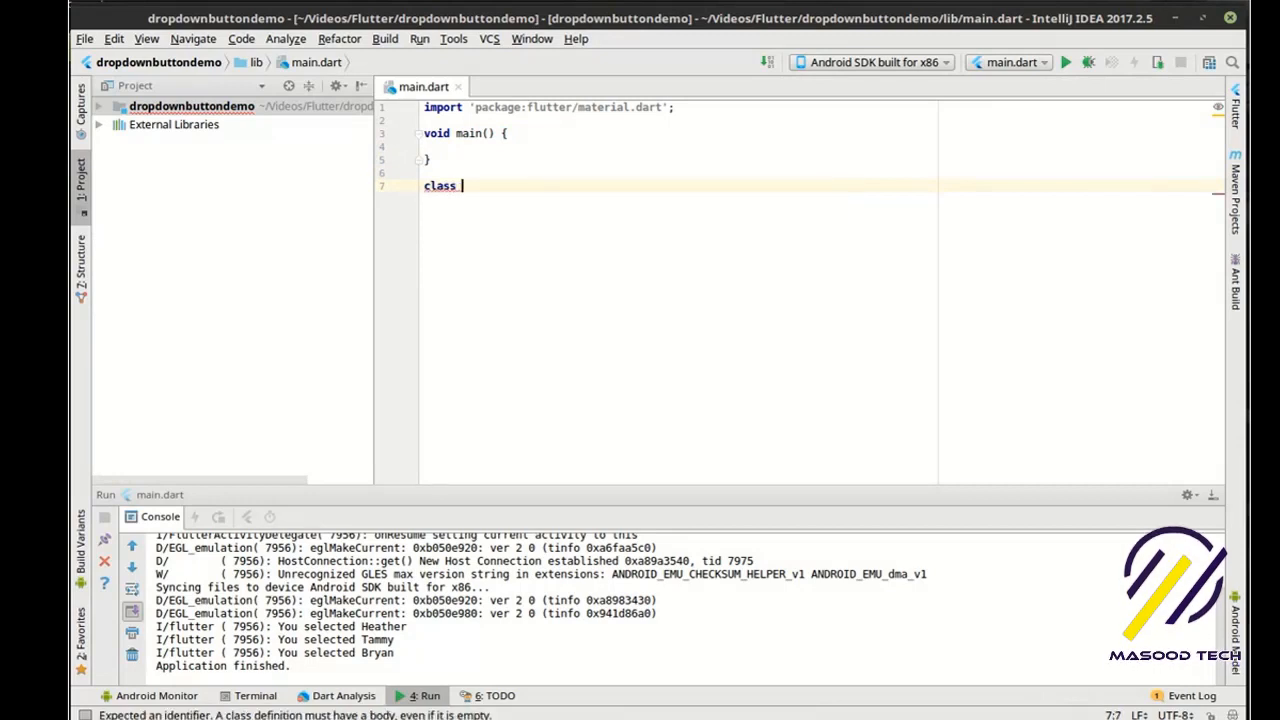
text(MyApp)
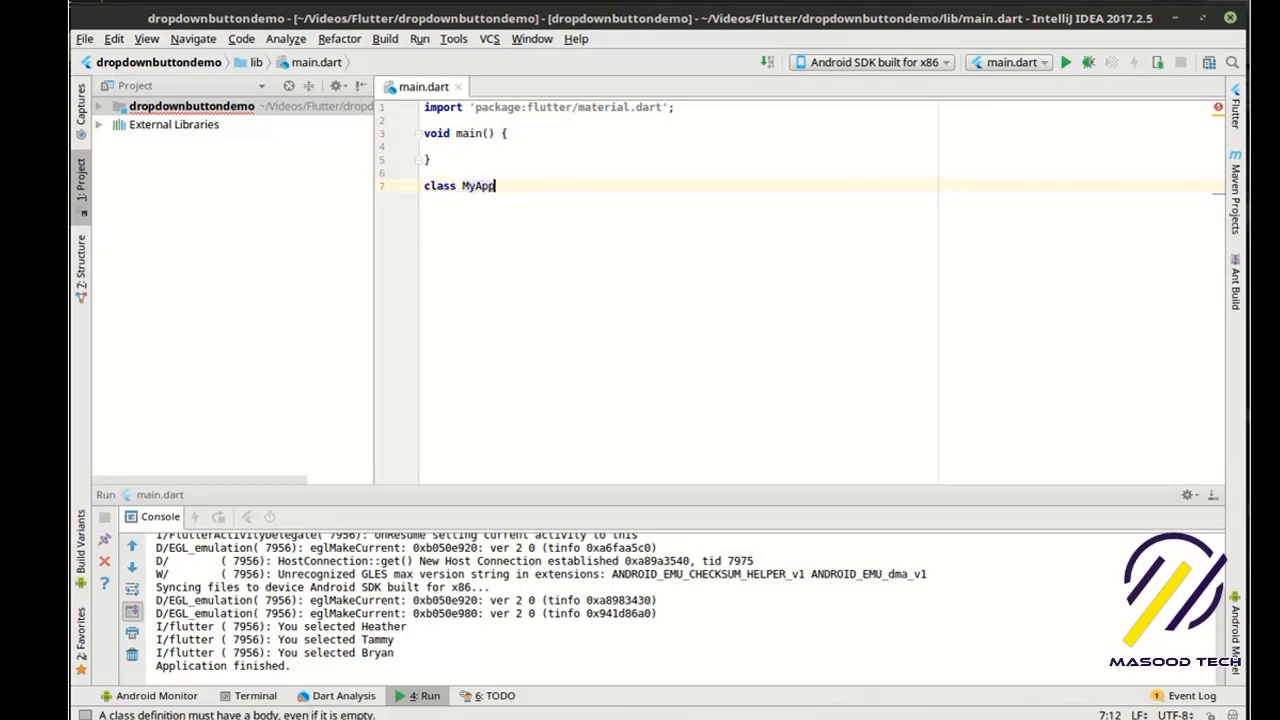
text(extends)
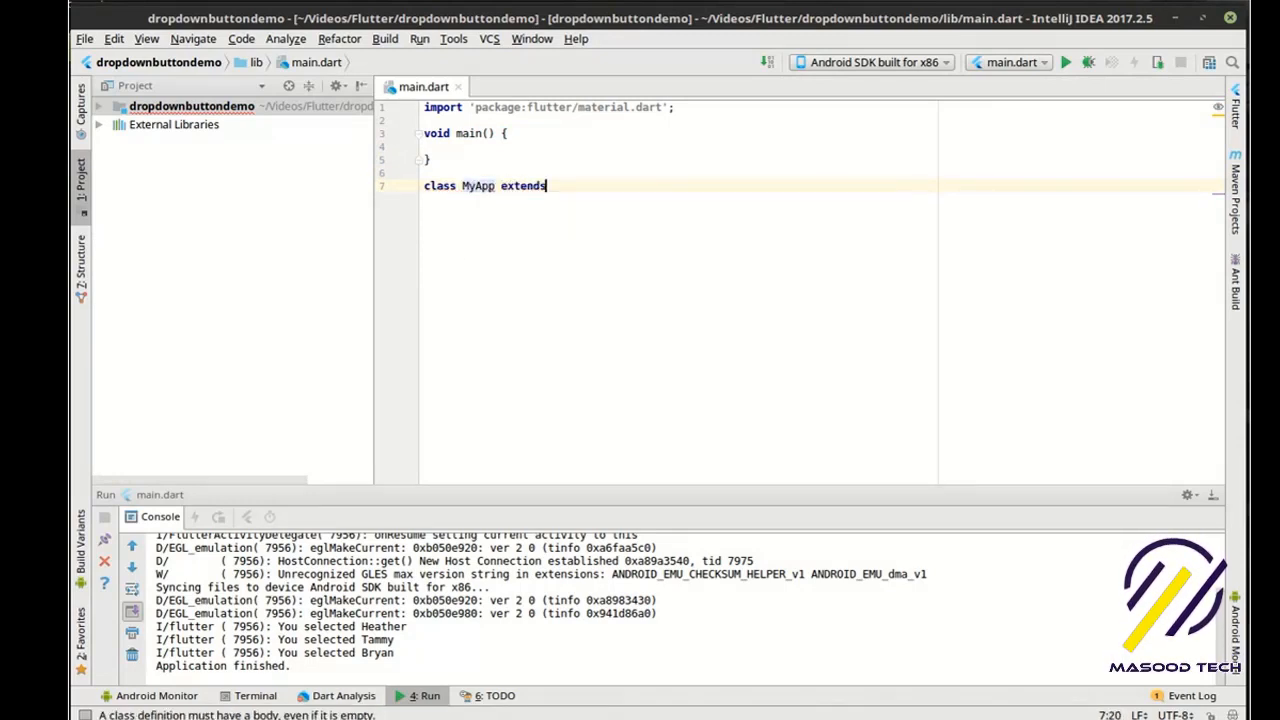
text(StatefulWidget {)
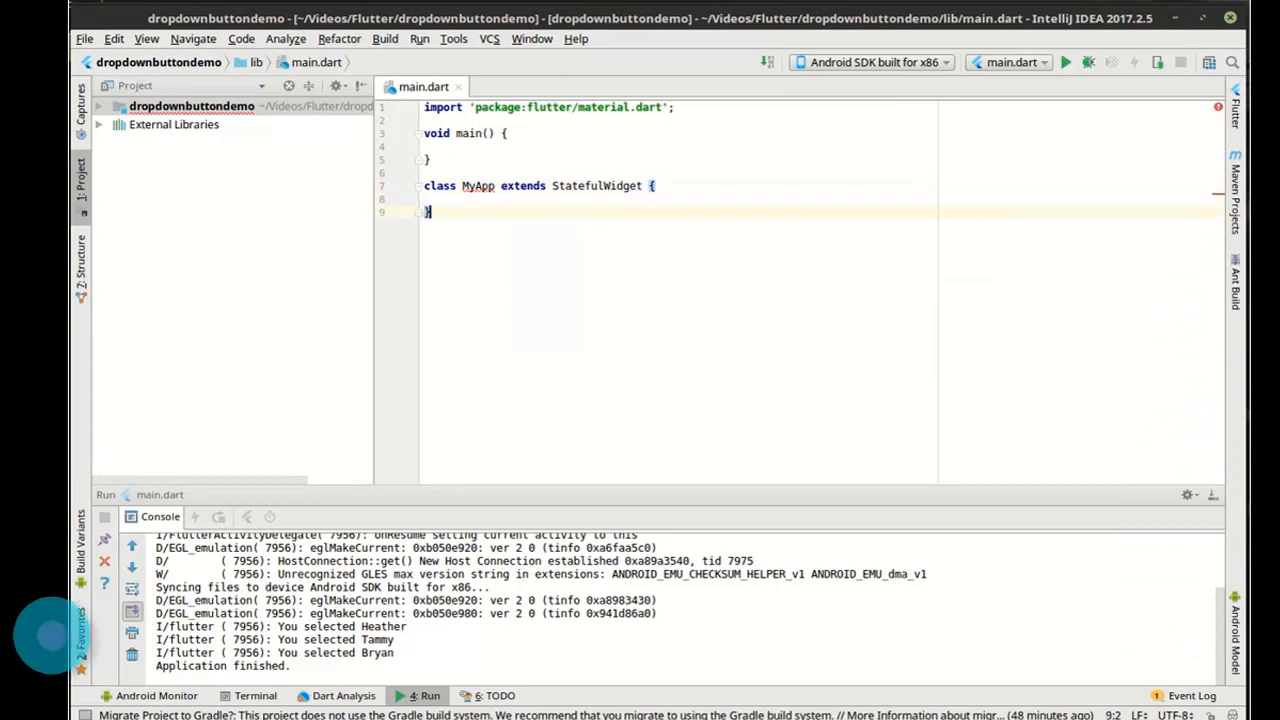
text(class)
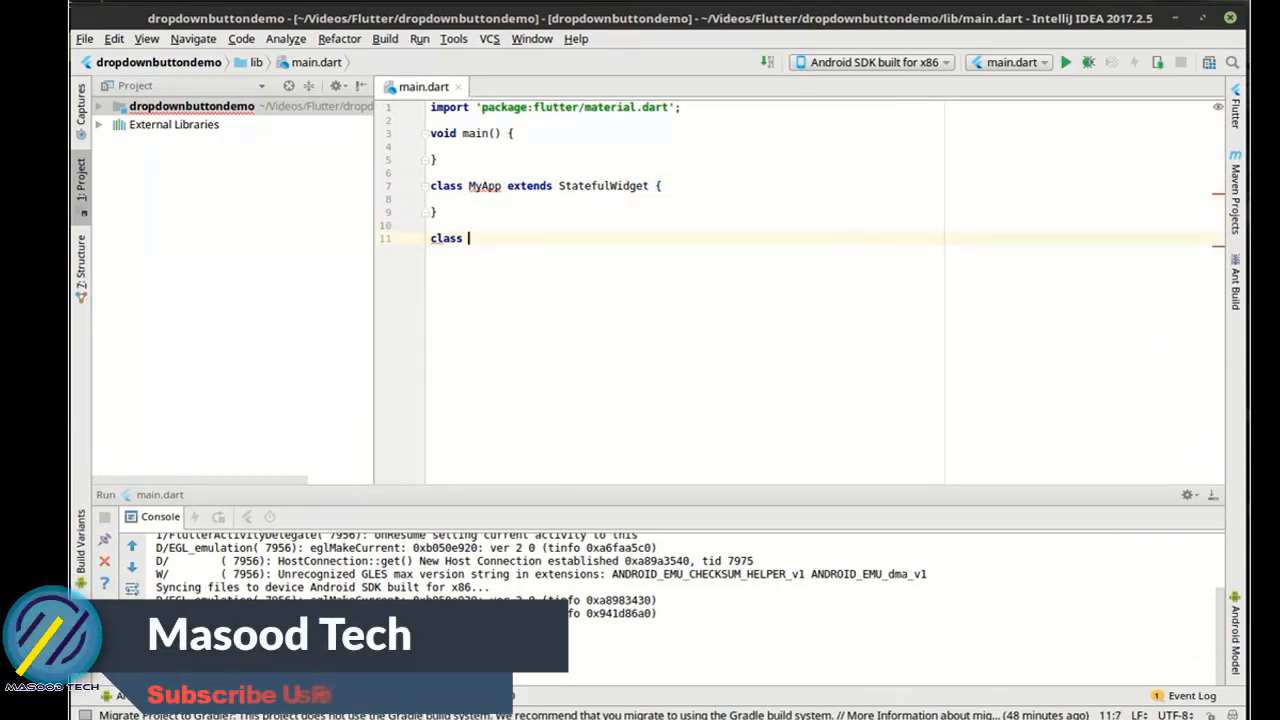
text(_State extends State<MyApp>)
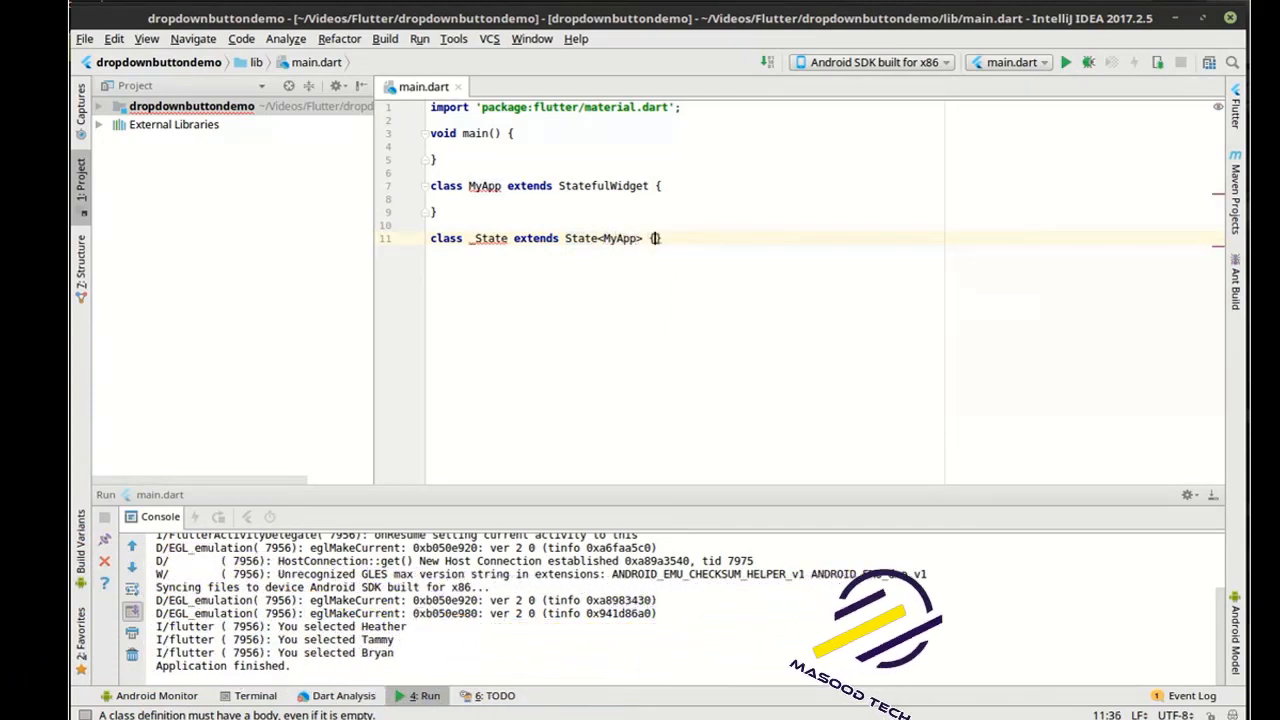
text({)
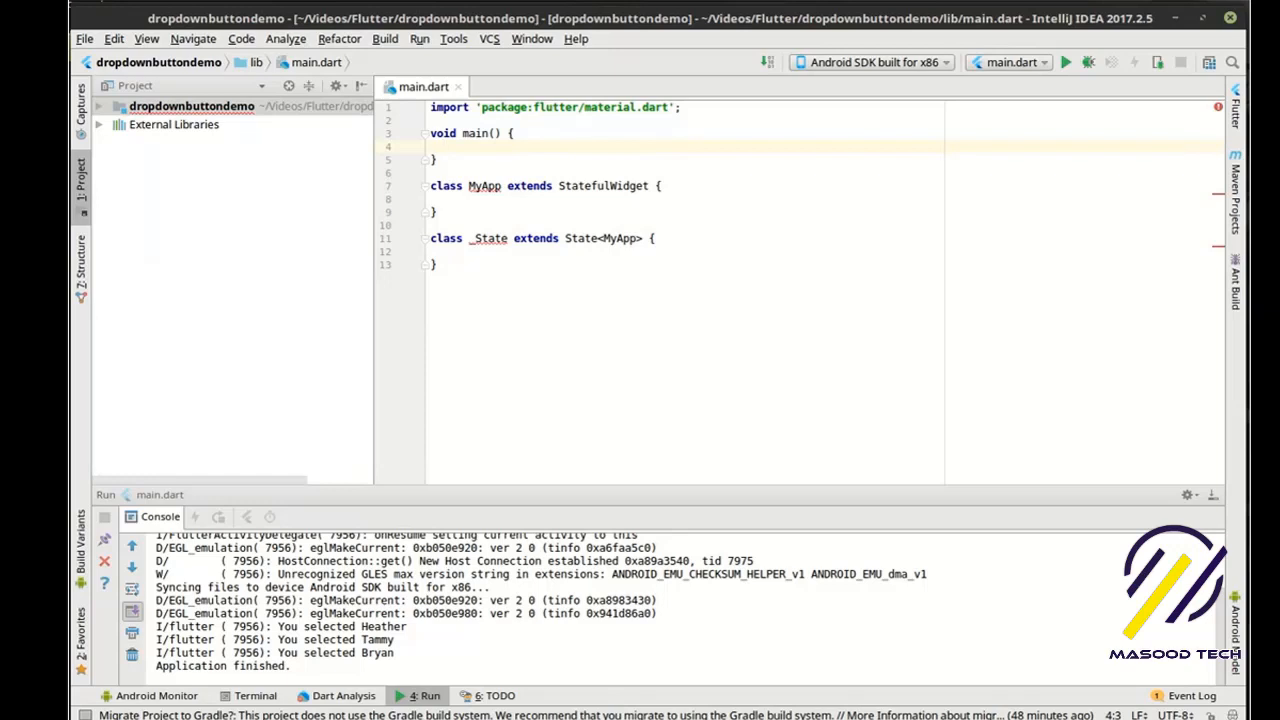
Make main() run a new MaterialApp with home: new MyApp()
text(runApp(app))
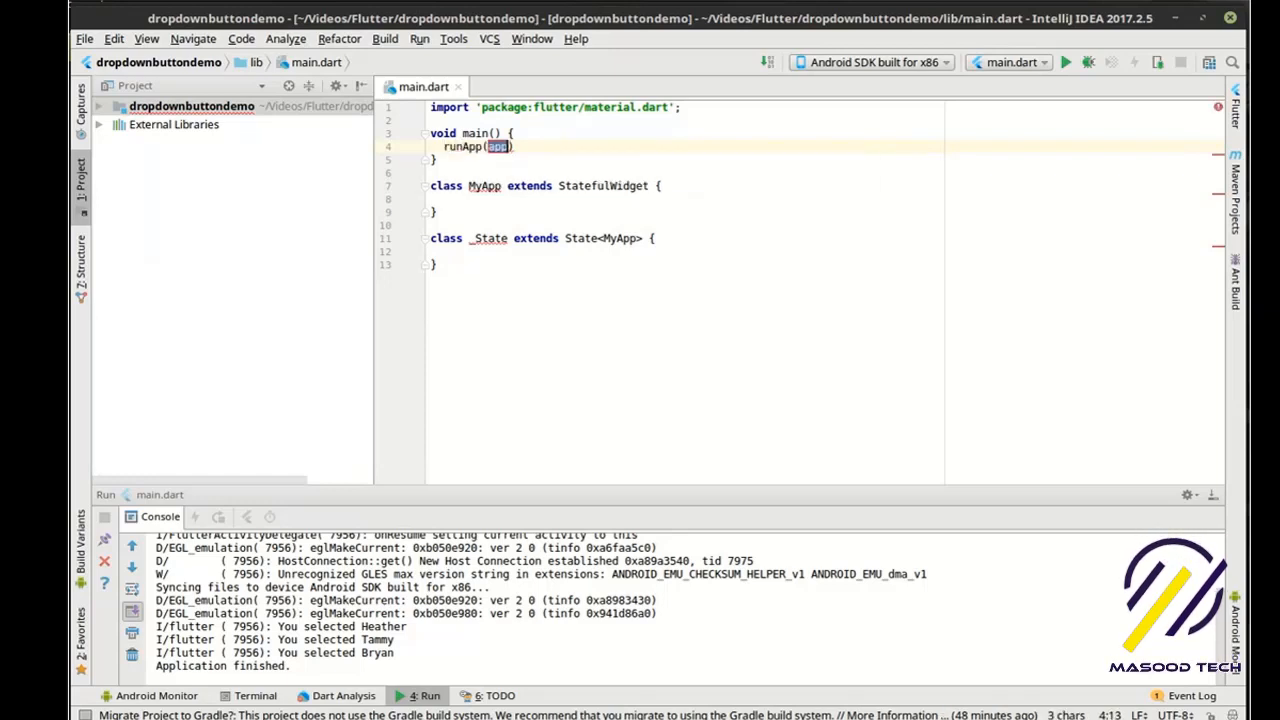
text(new)
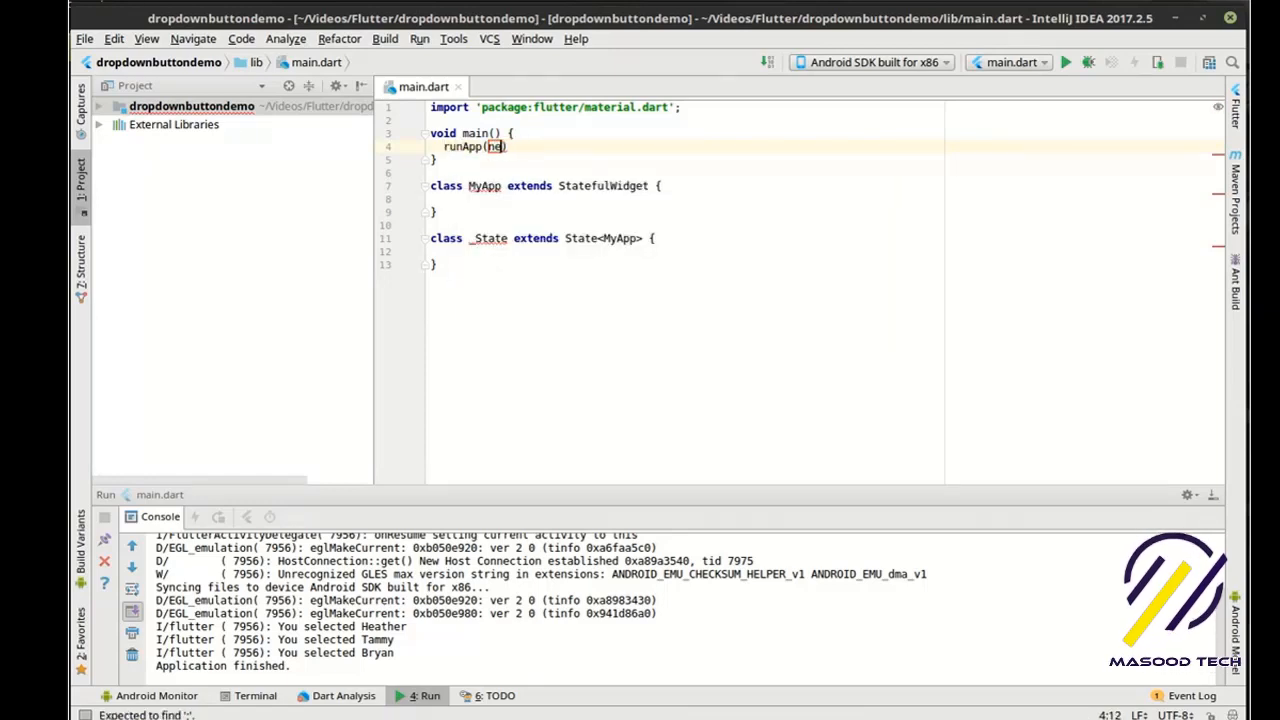
text())
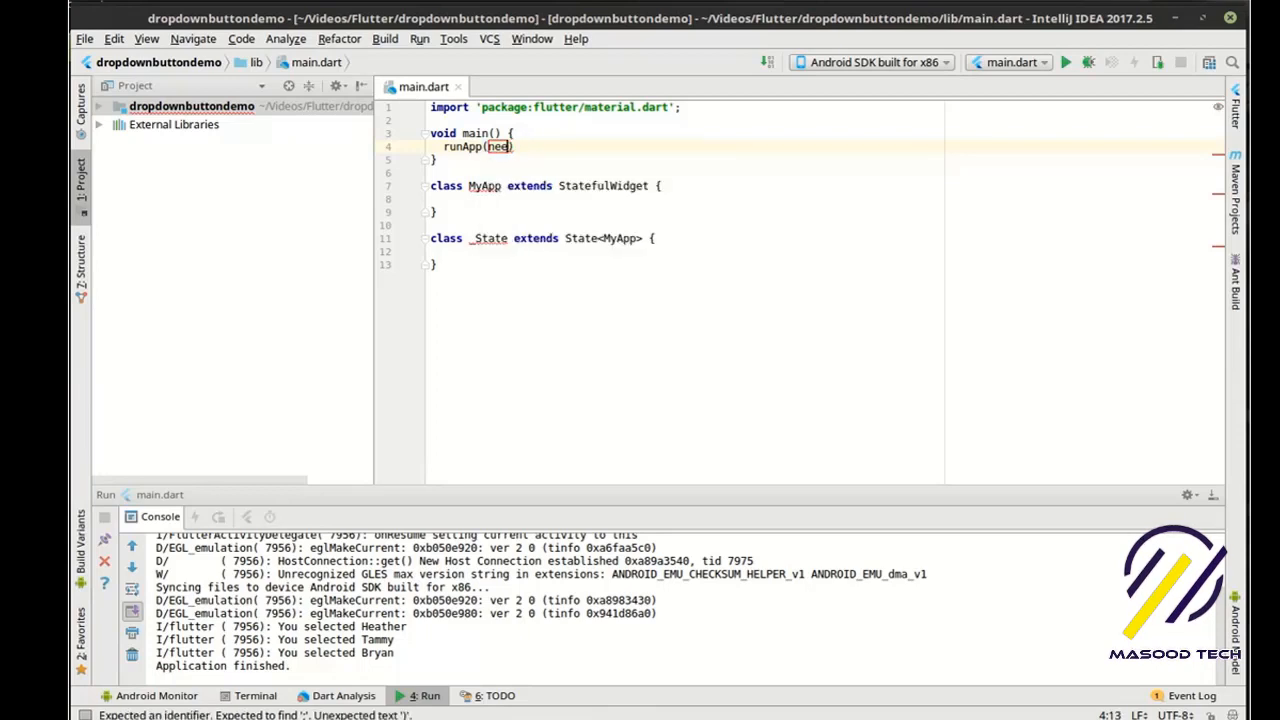
text(new MaterialApp()
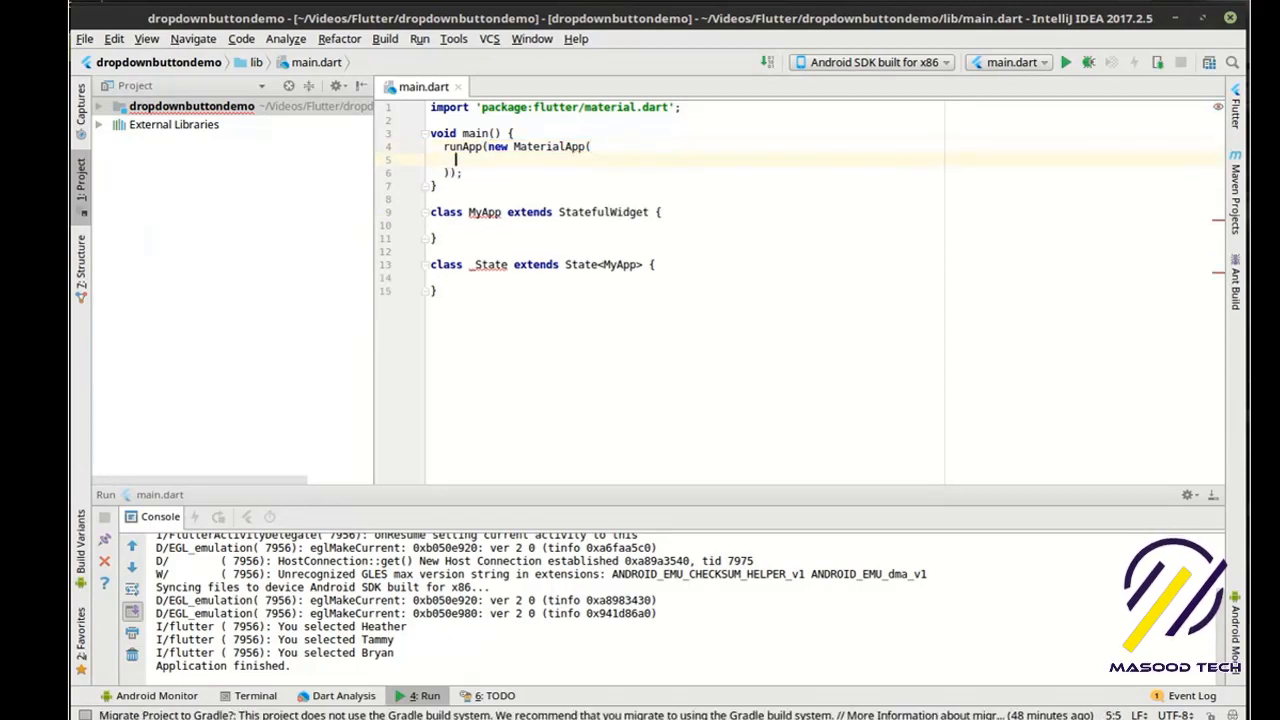
text(home: ,)
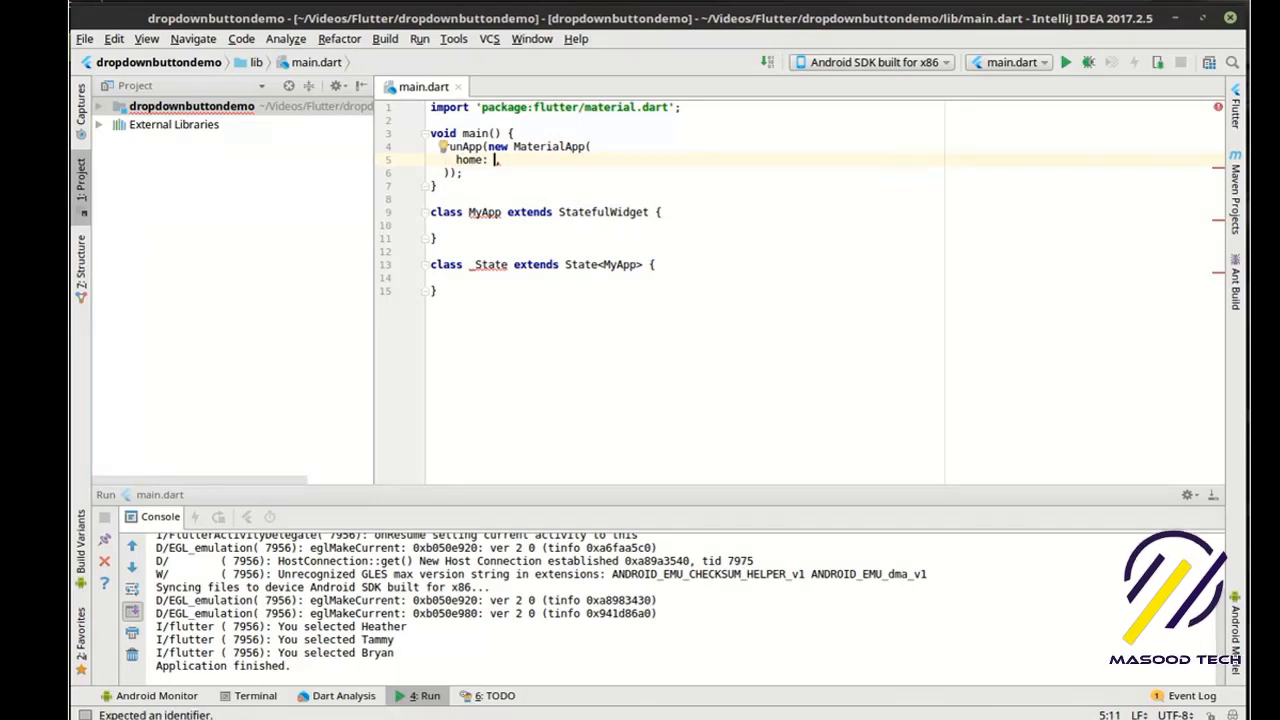
text(new MyApp())
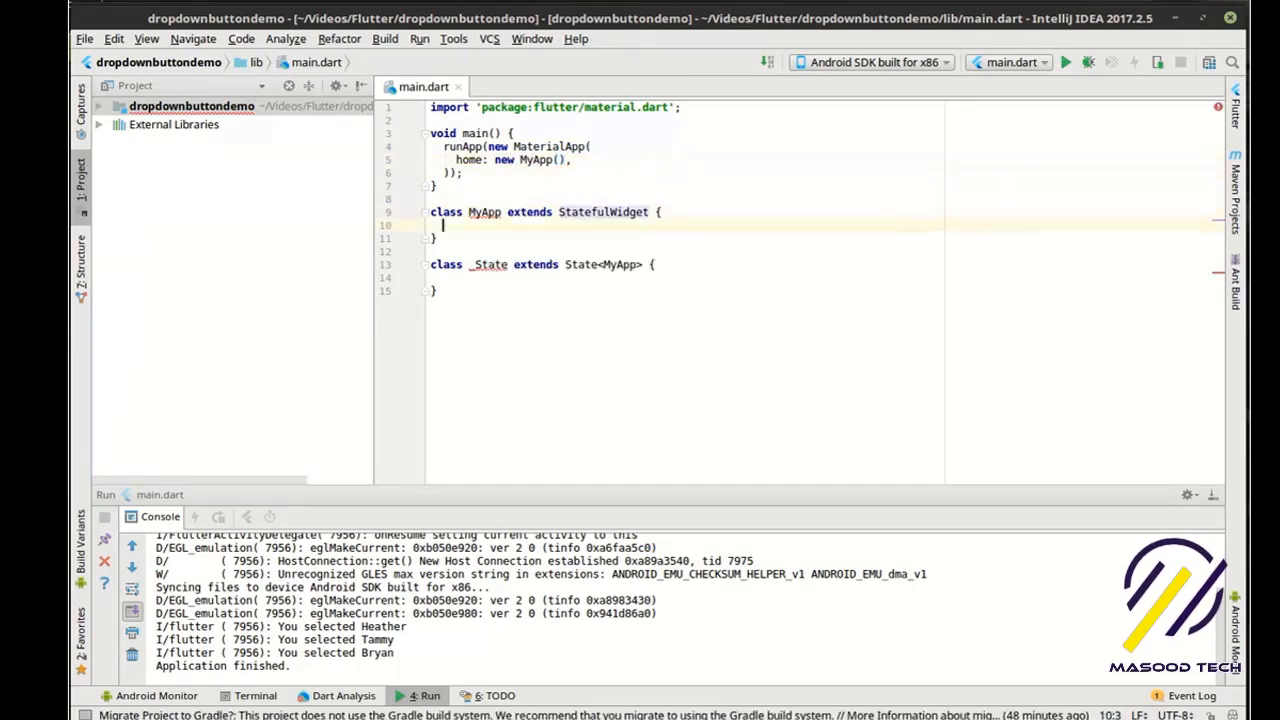
Override createState in MyApp to return a new _State()
text(@ov)
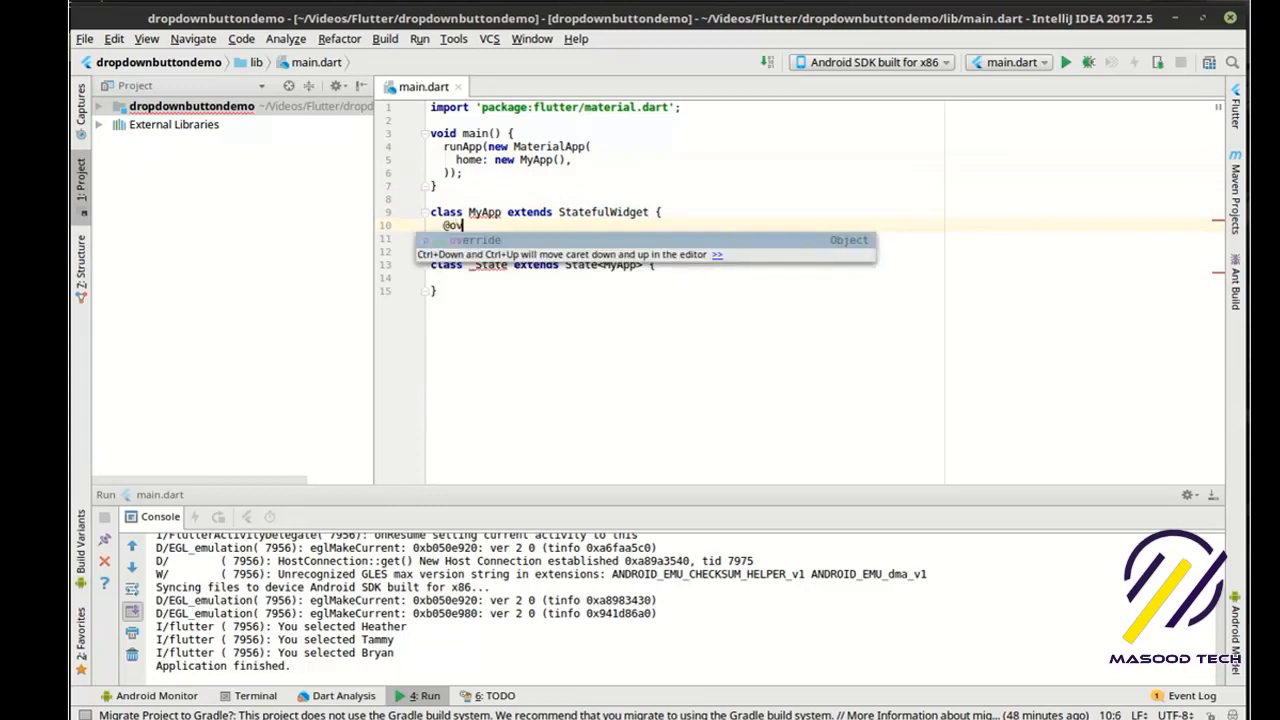
key(Tab)
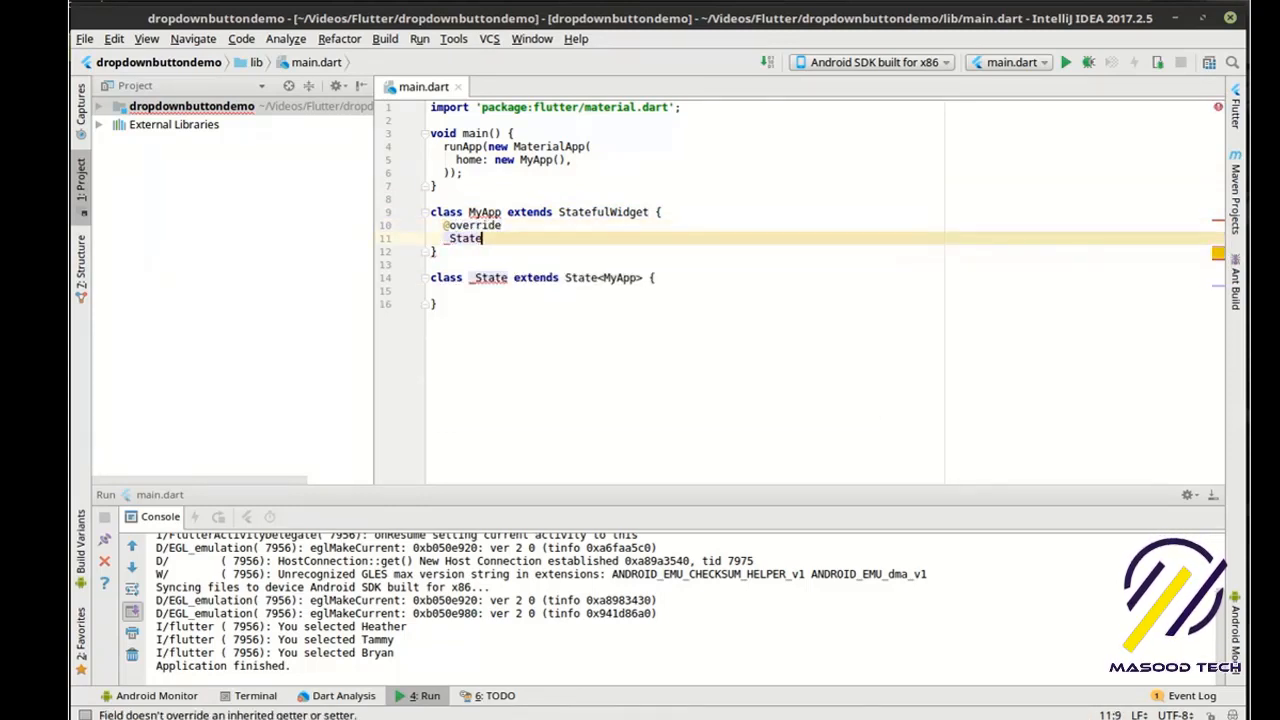
text(createState()
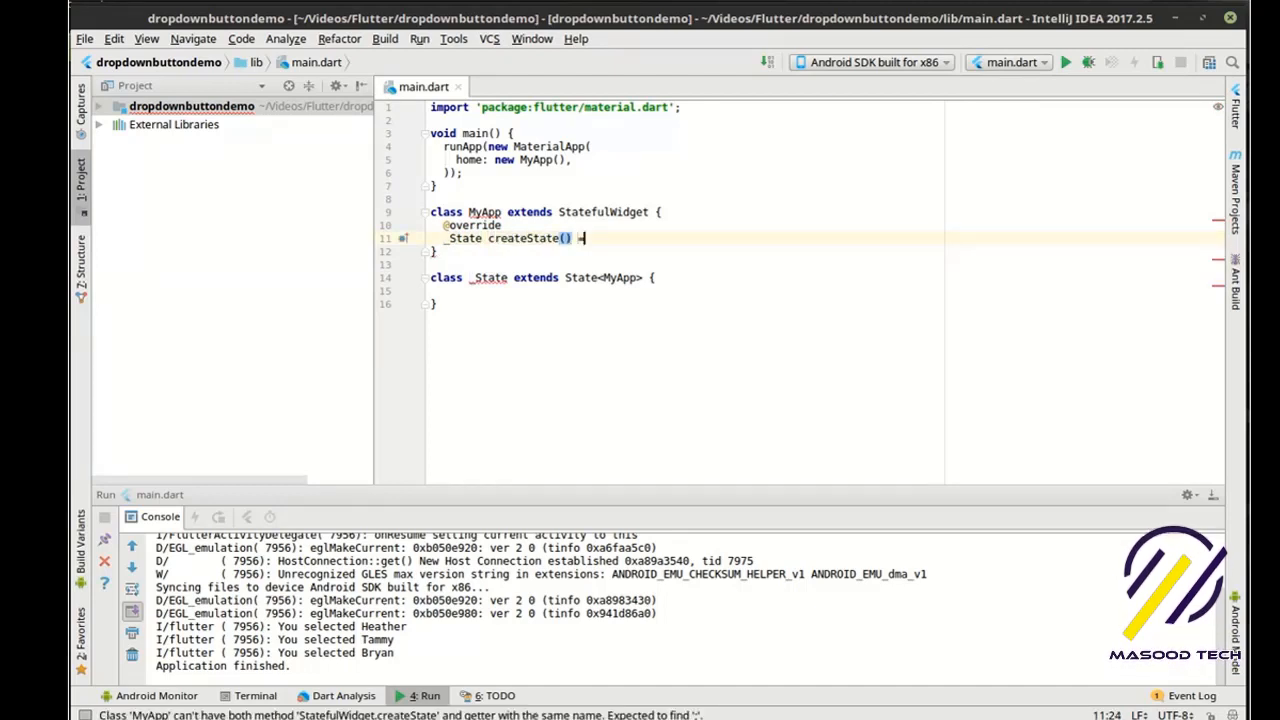
text(=> new _State();)
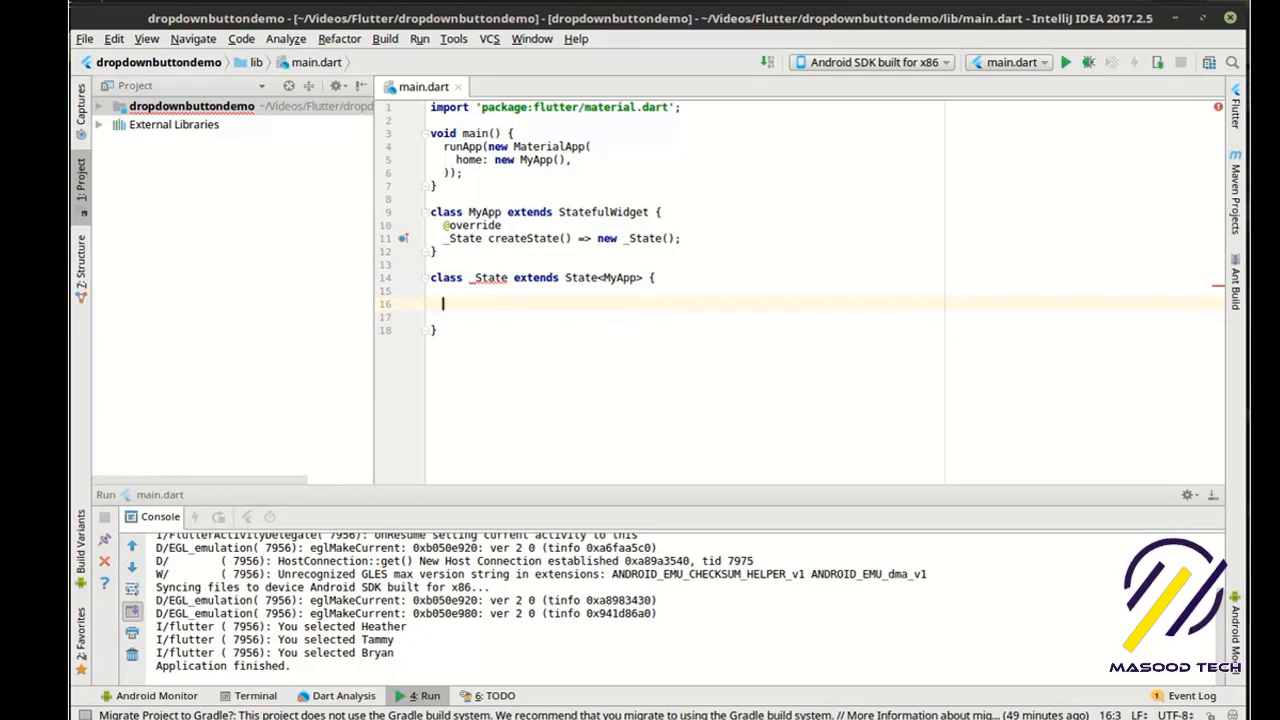
mouse_move(518, 140)
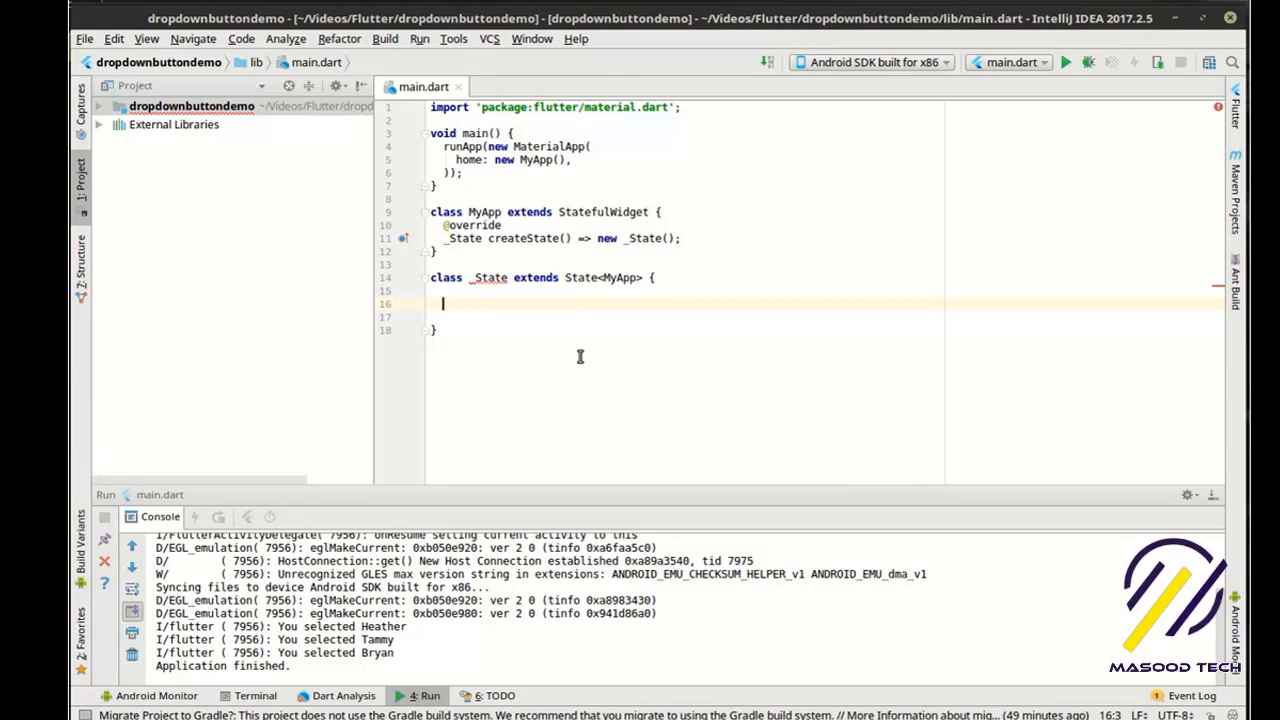
Declare String _value and a new List<String> _values field in _State
text(String)
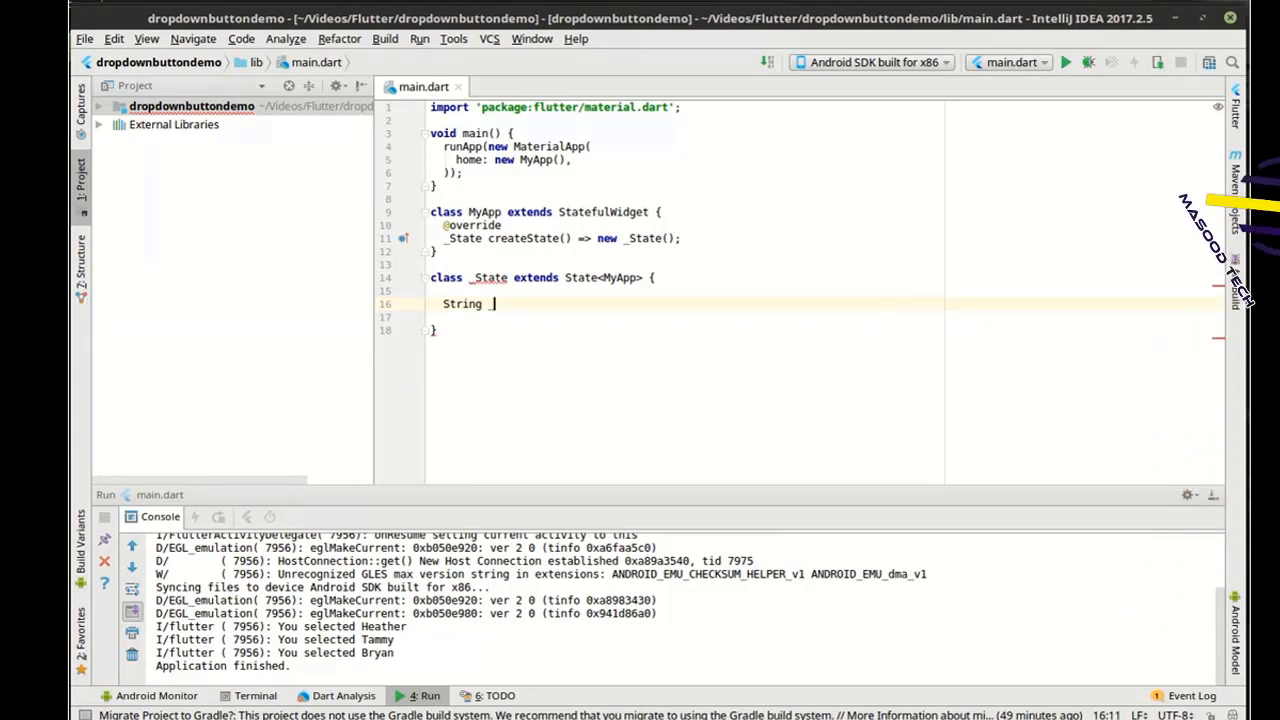
text(_value = null;)
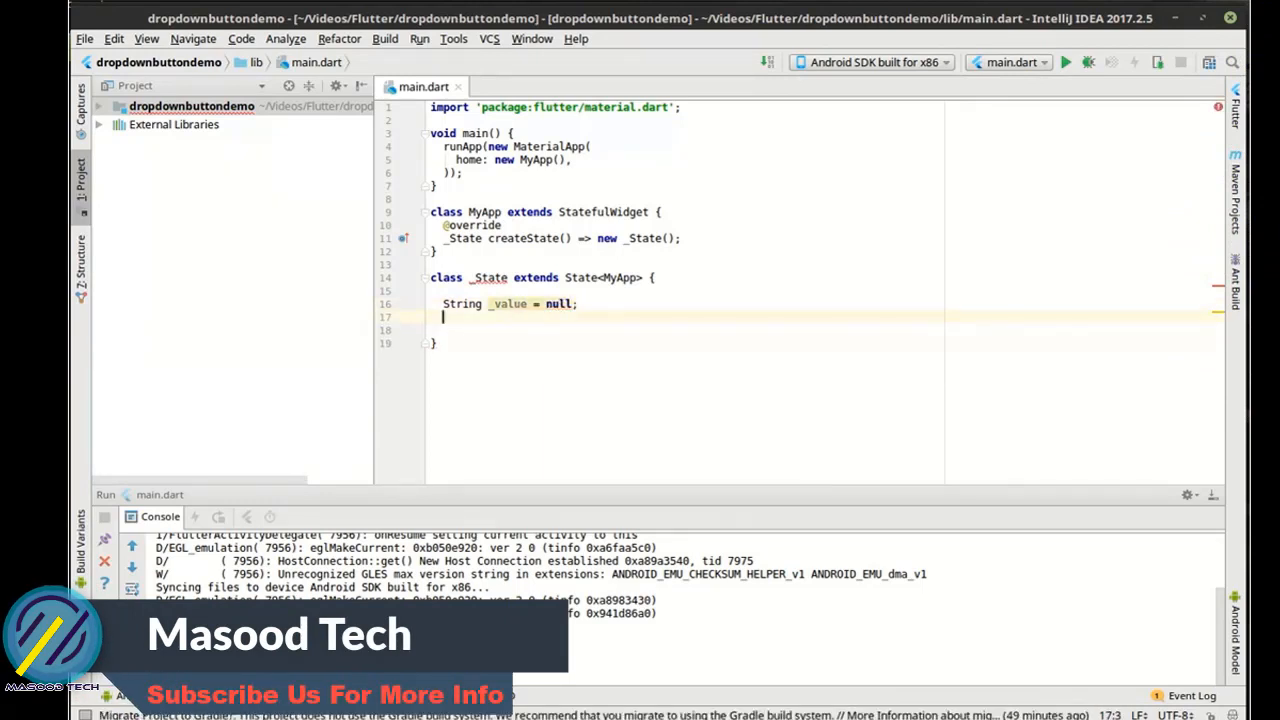
text(List<String>)
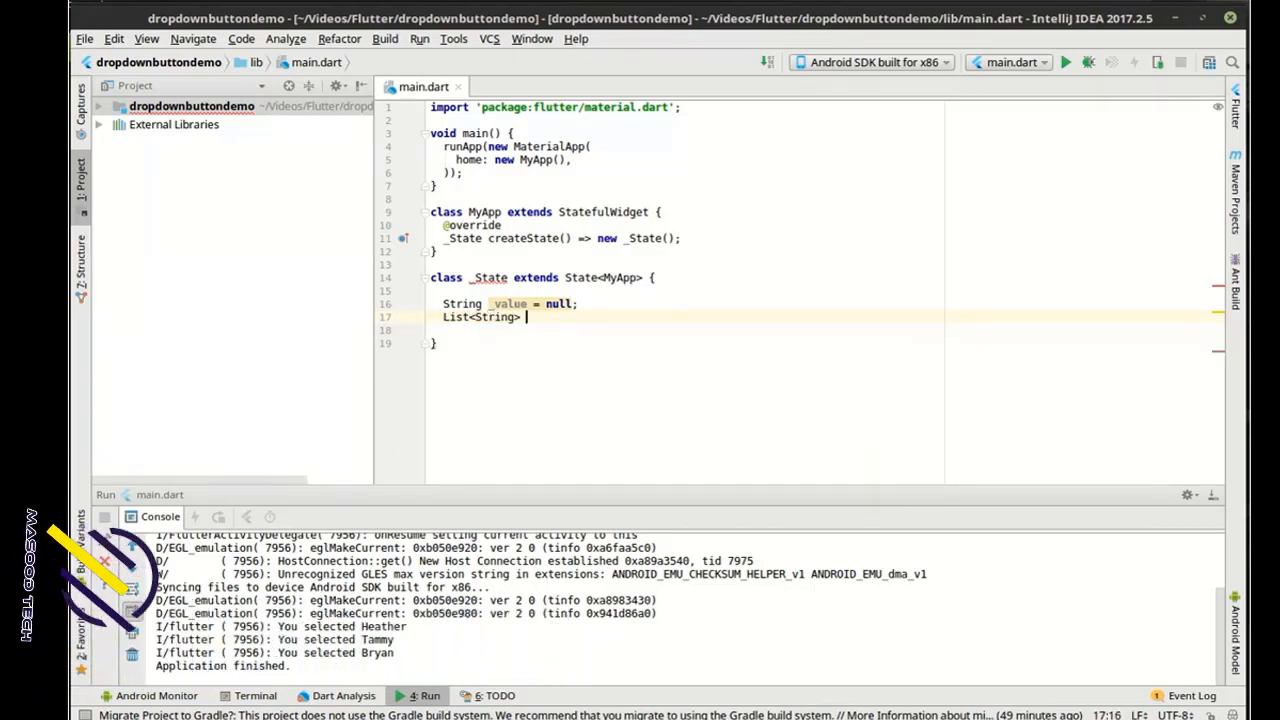
text(values)
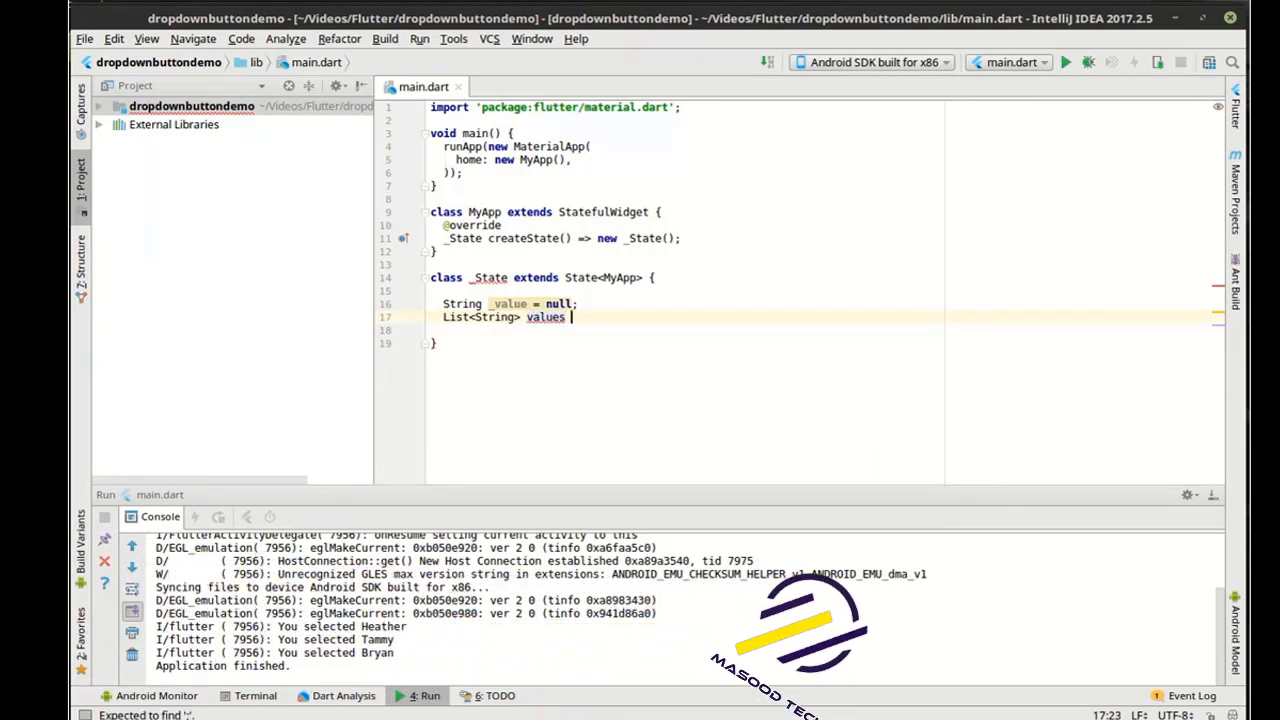
text(= new List<)
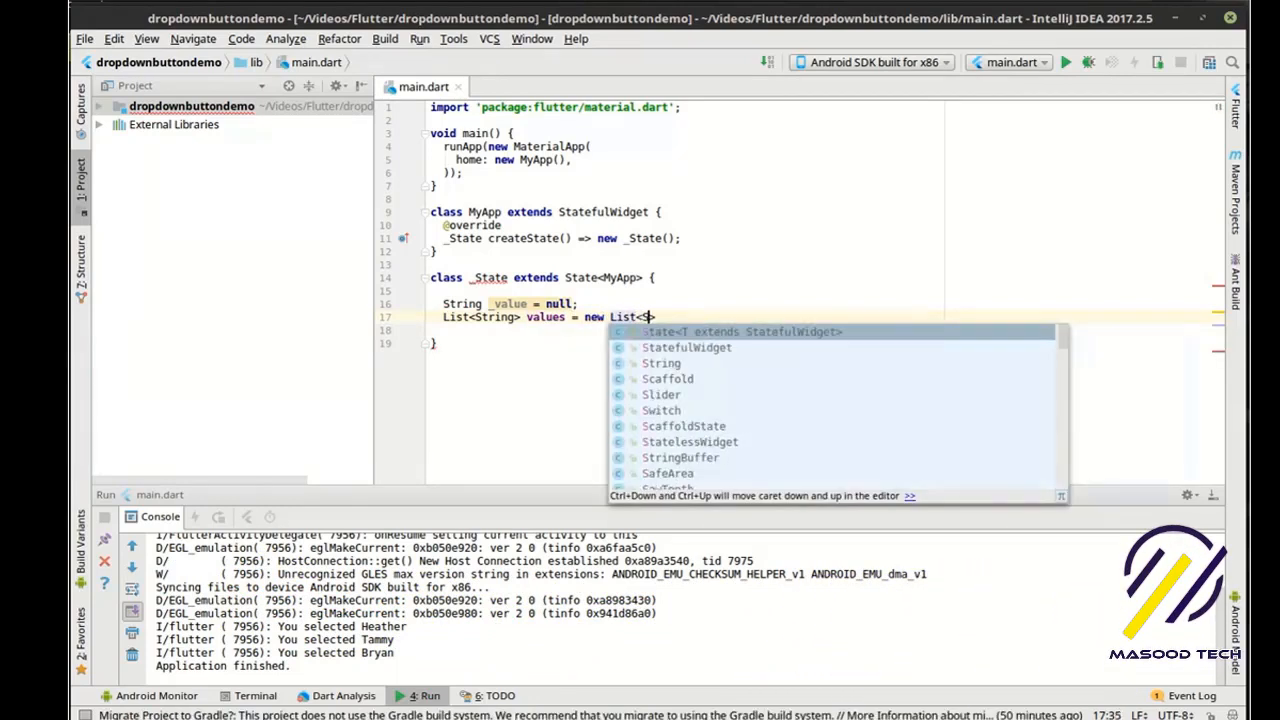
text(String>();)
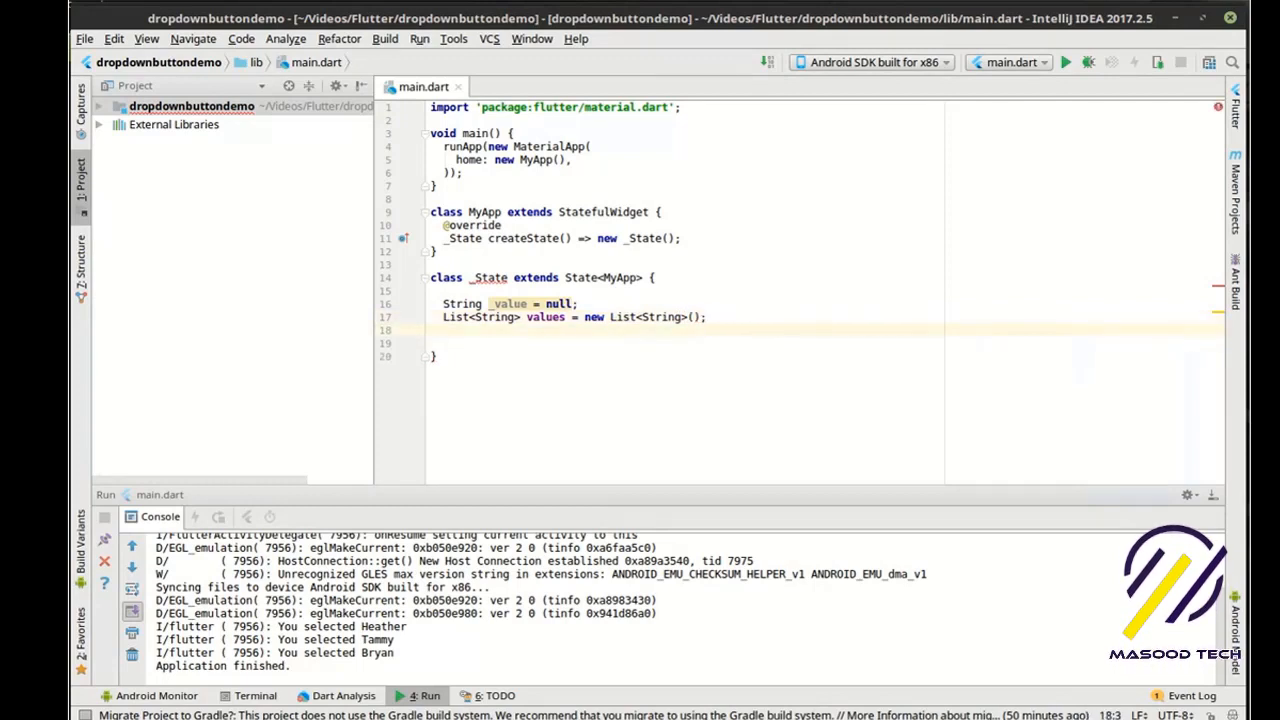
Override initState to add Bryan, Chris, Heather, Tammy and set _value to elementAt(0)
key(enter)
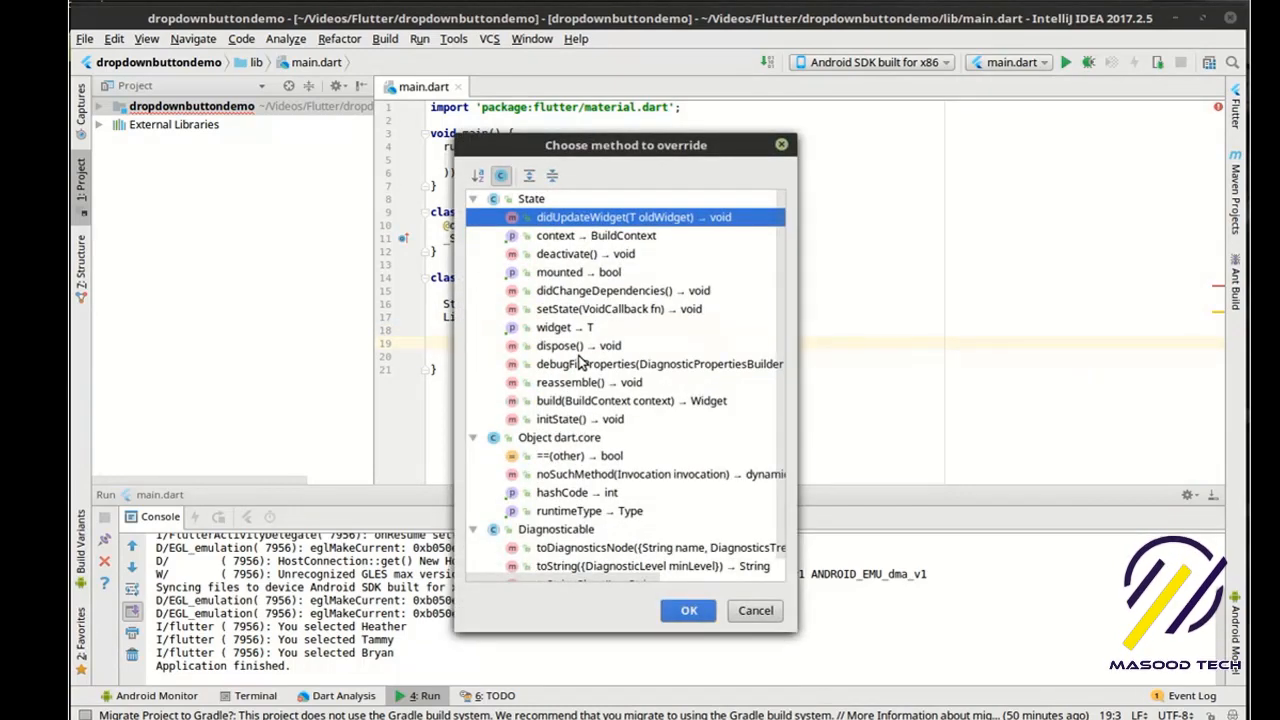
mouse_move(540, 442)
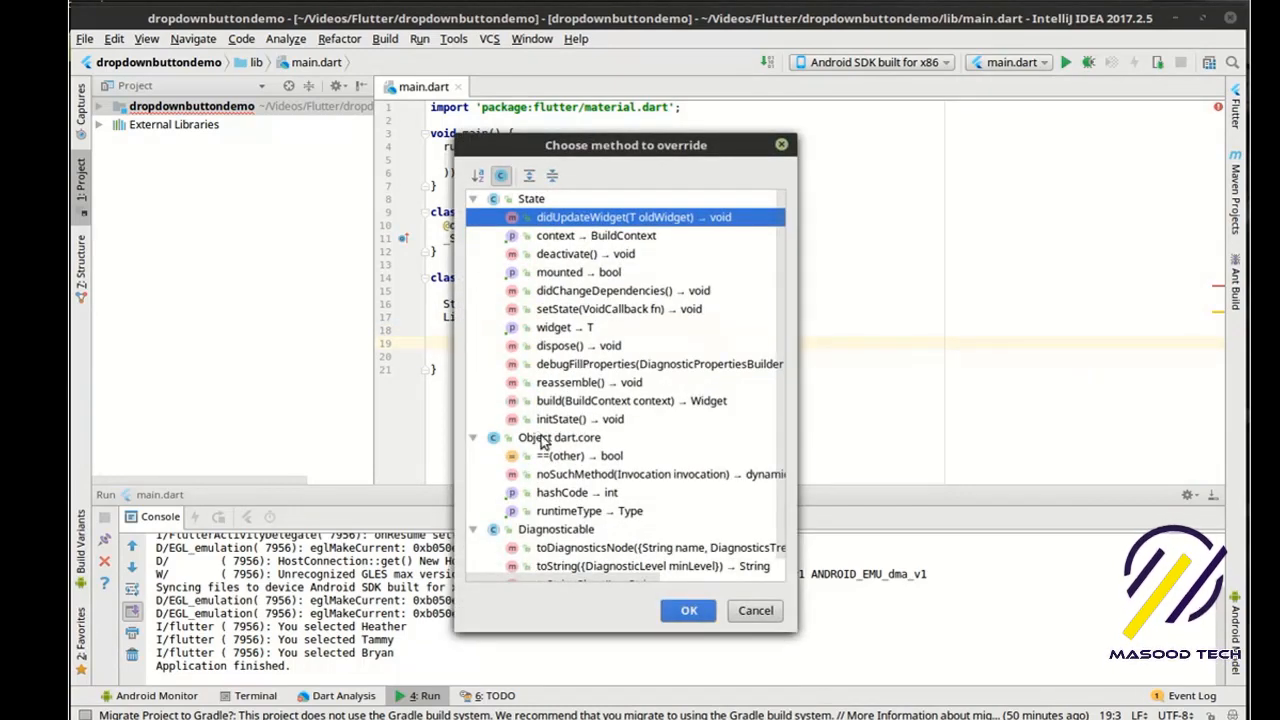
click(688, 610)
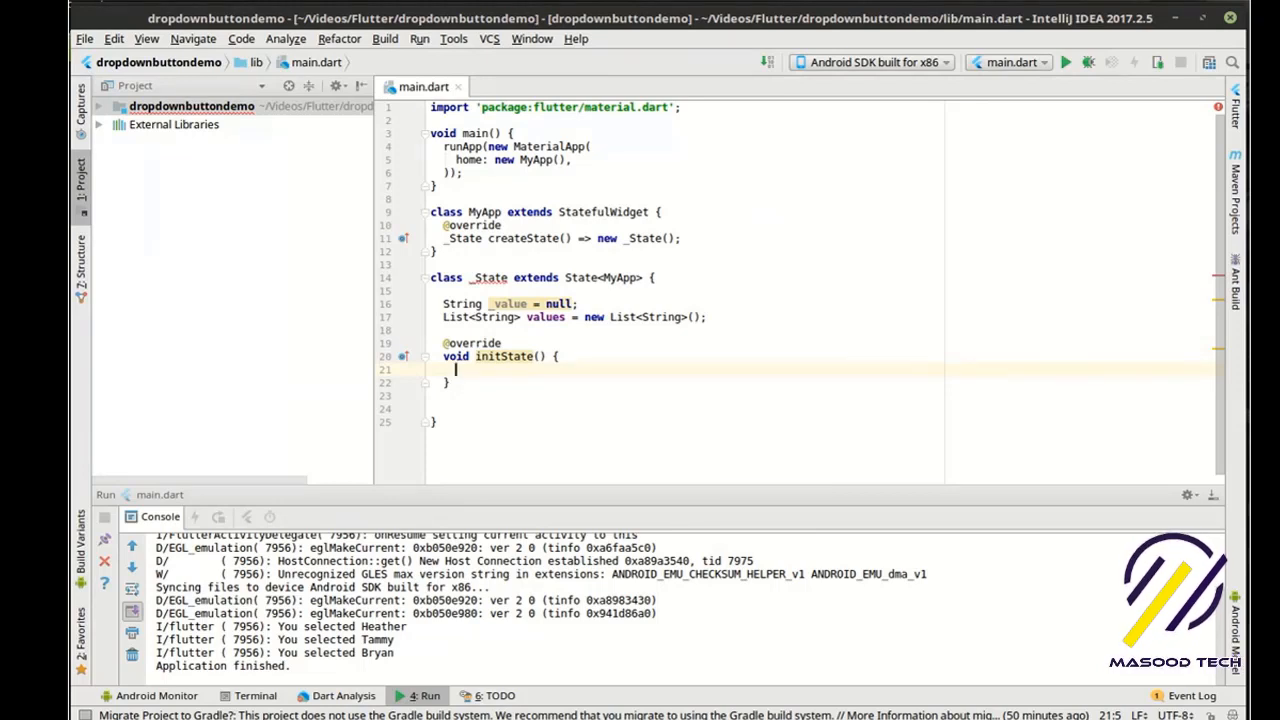
text(values.addAll(["Bryan"]);)
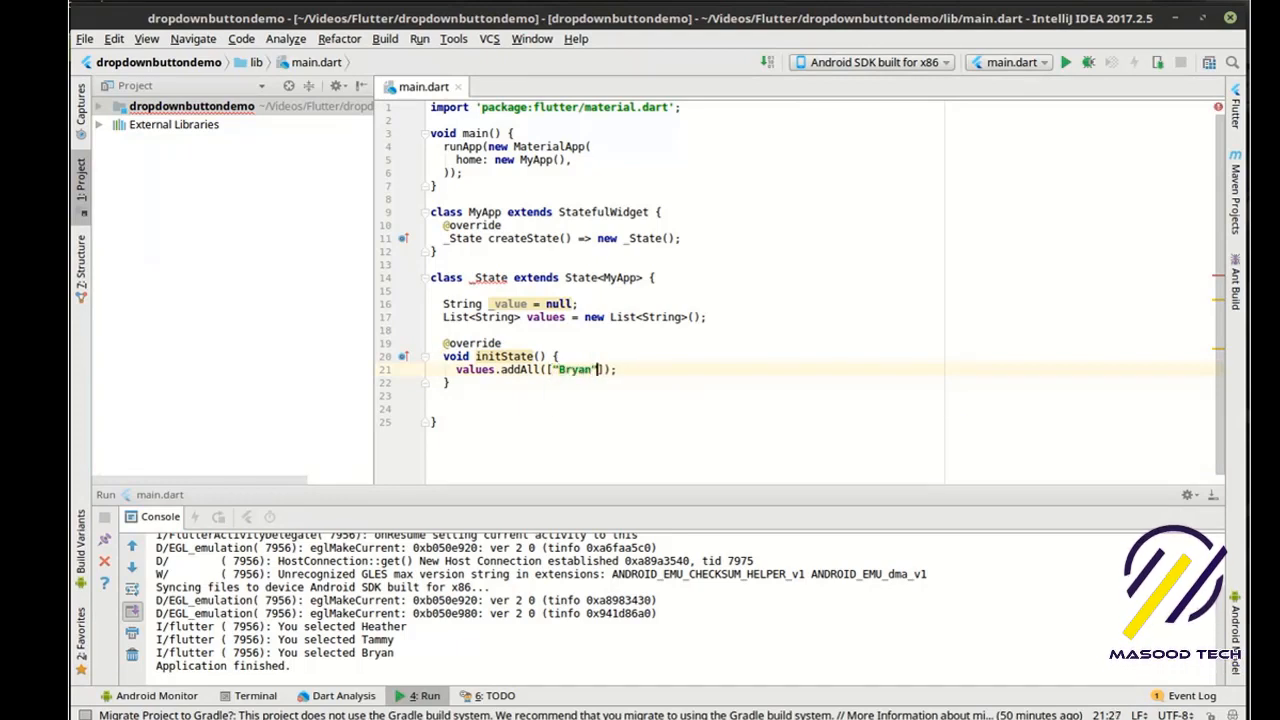
text(, "Chris")
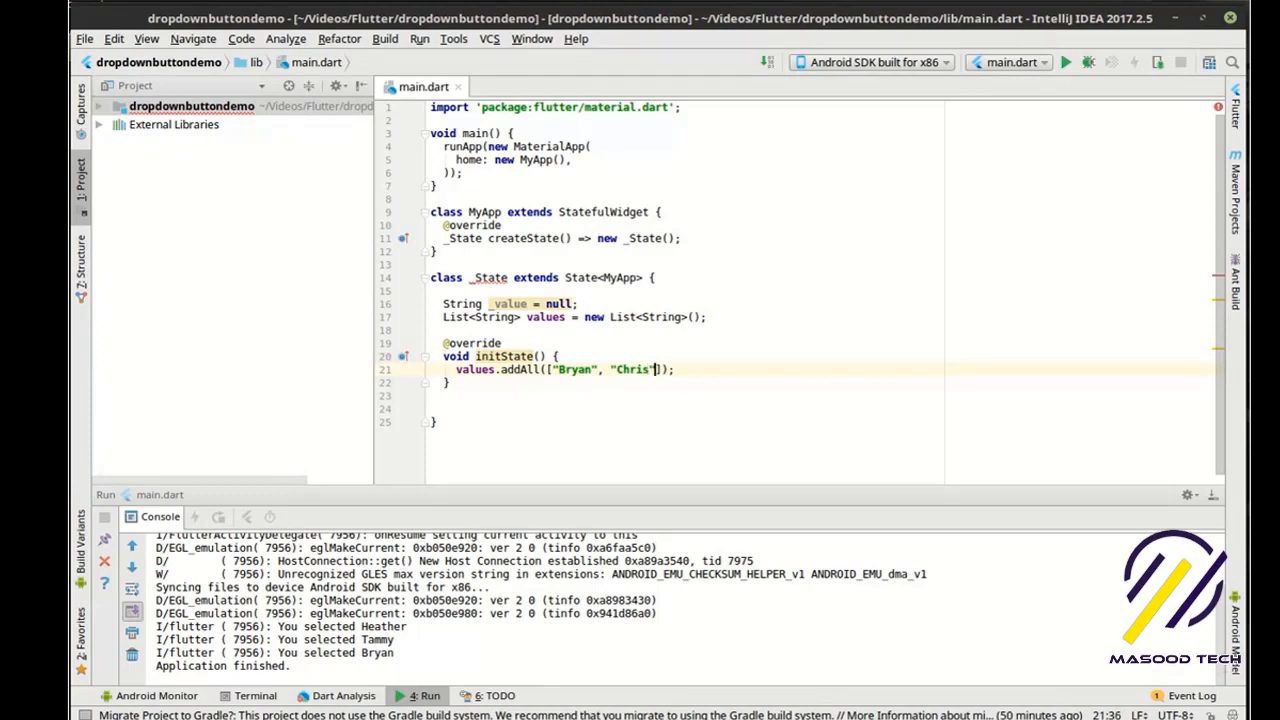
text(, "Heather")
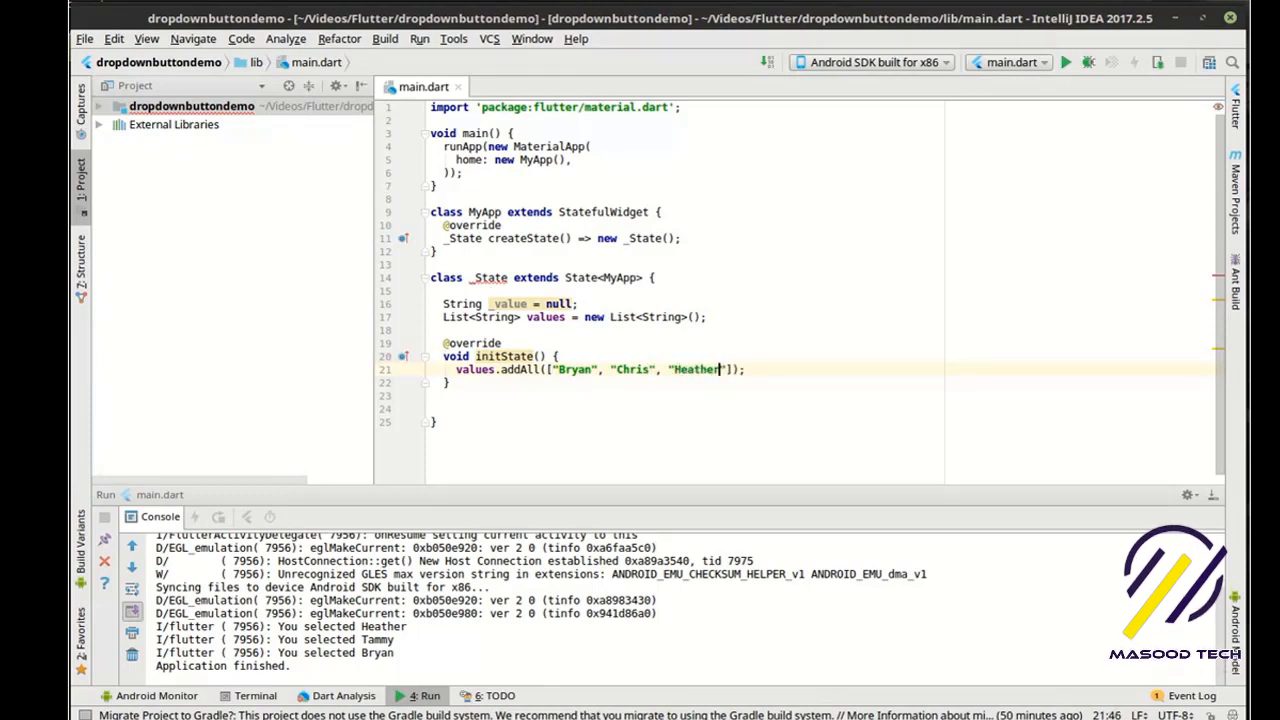
text(, "Tammy)
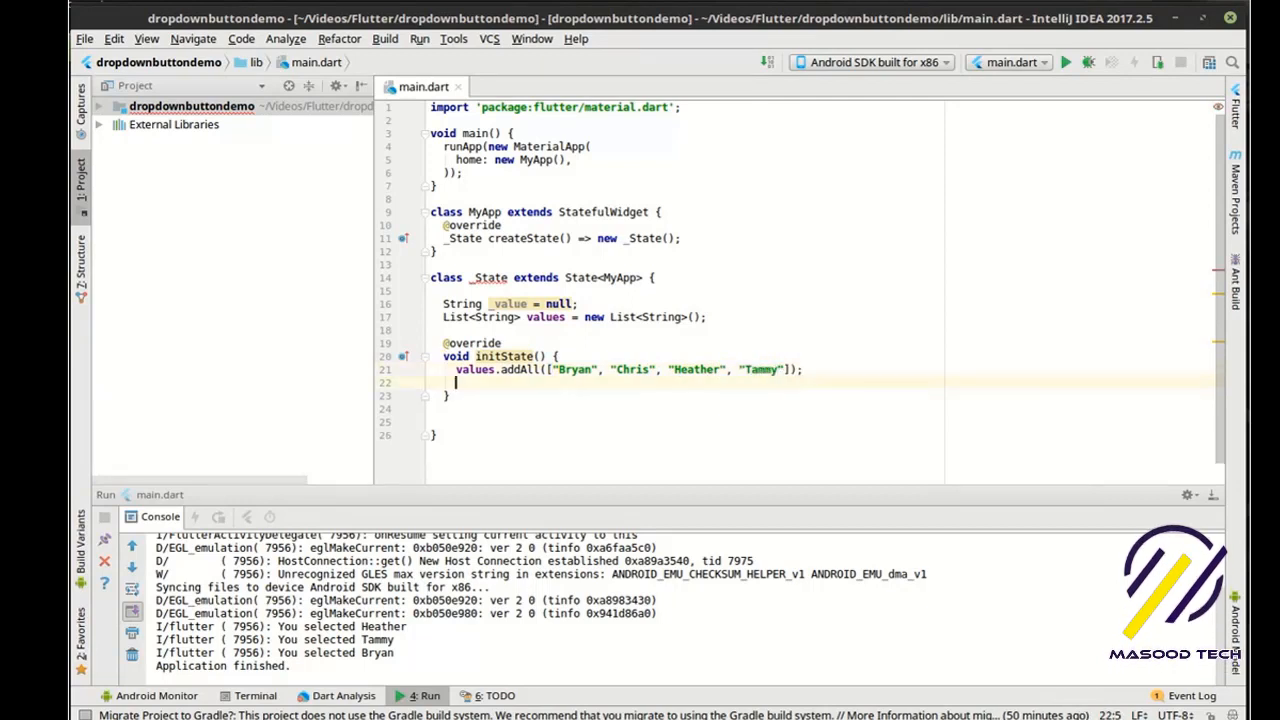
text(s)
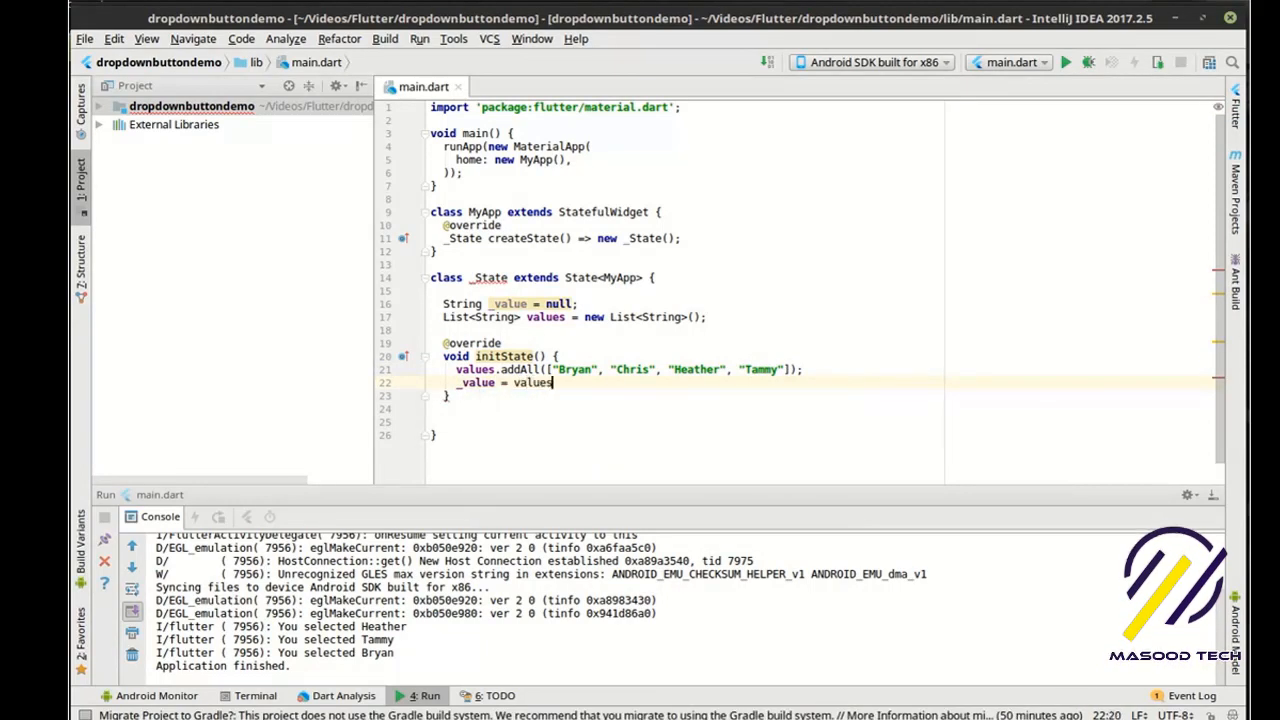
text(.elementAt(index)
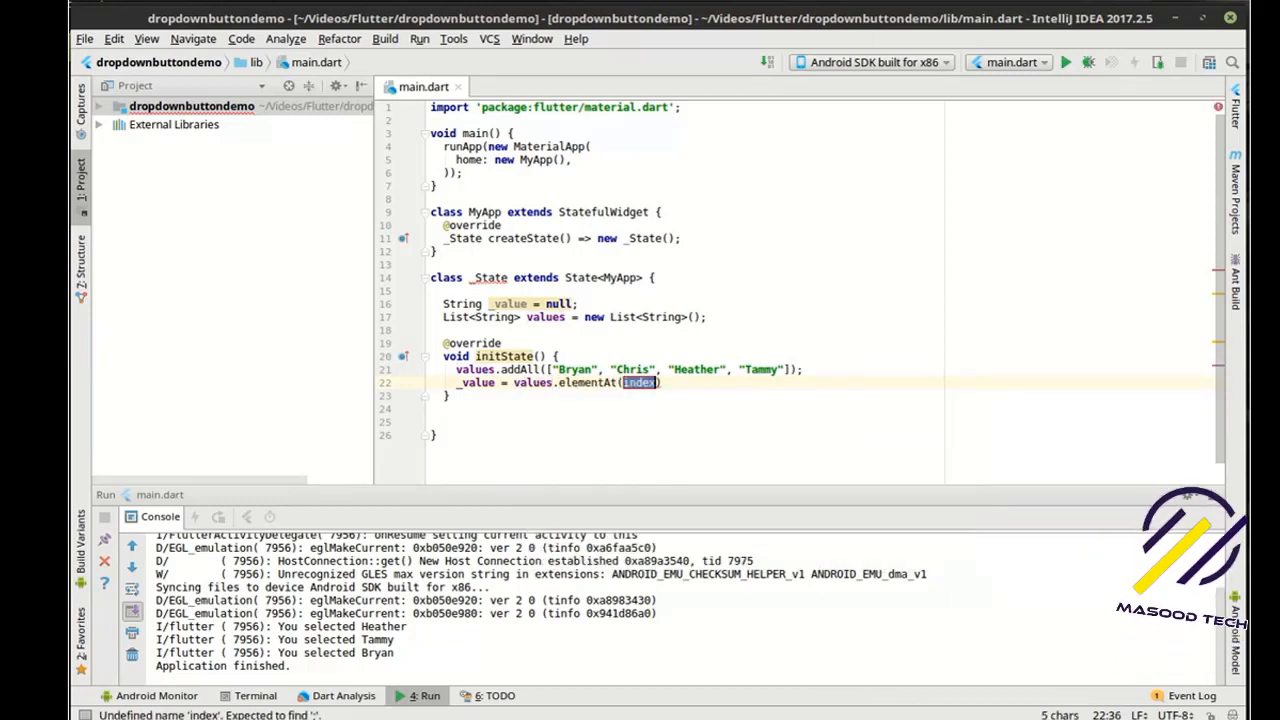
text(0;)
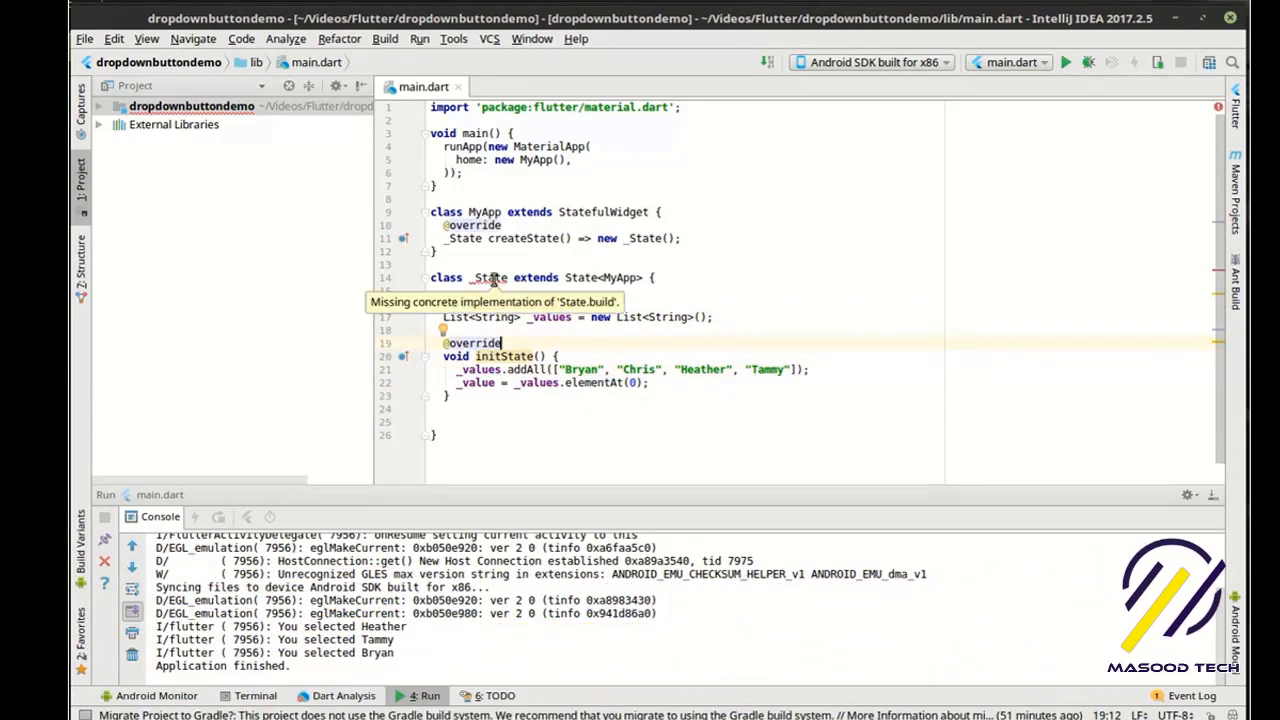
Write void _onChanged(String value) assigning _value = value inside setState
text(String _value = null;)
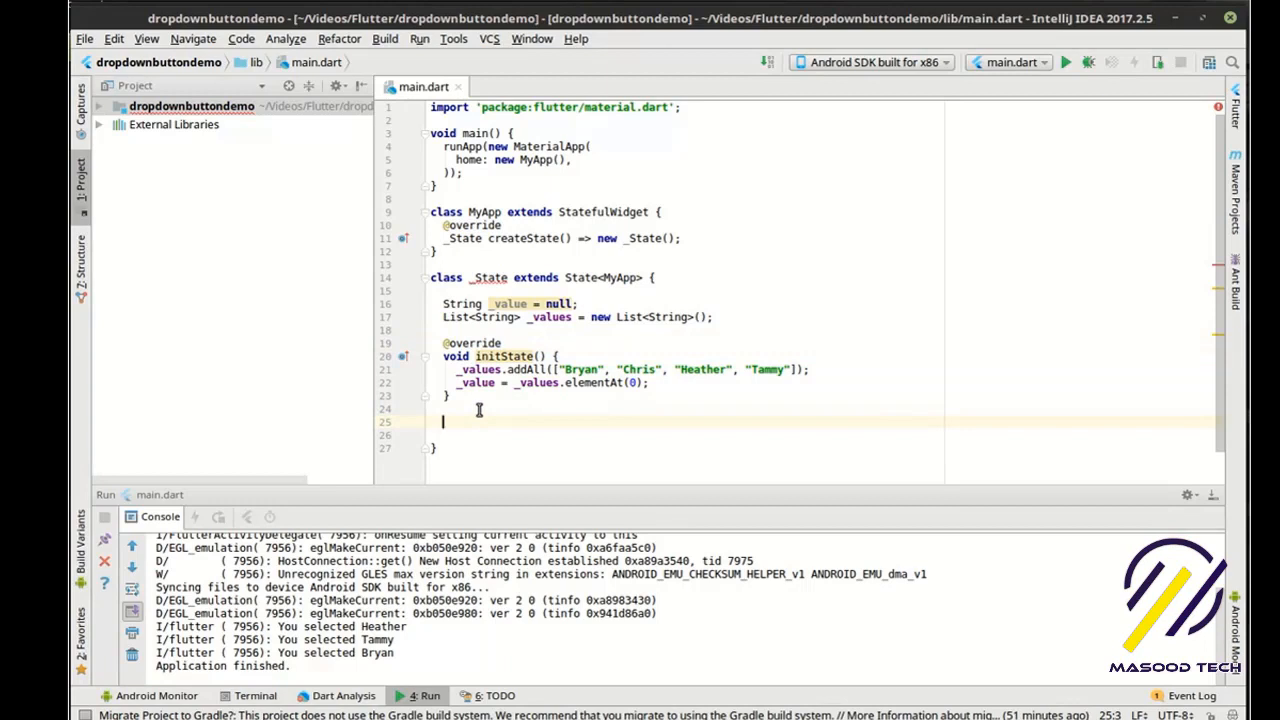
text(void)
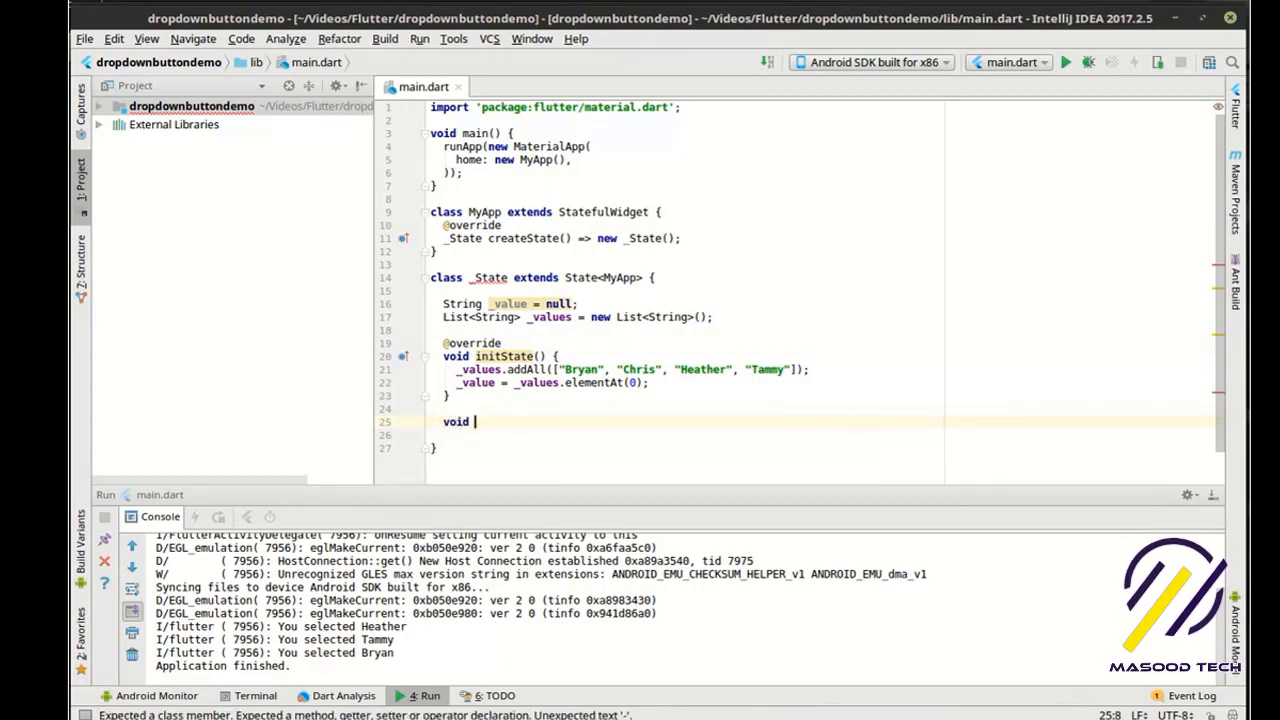
text(_onChanged(String)
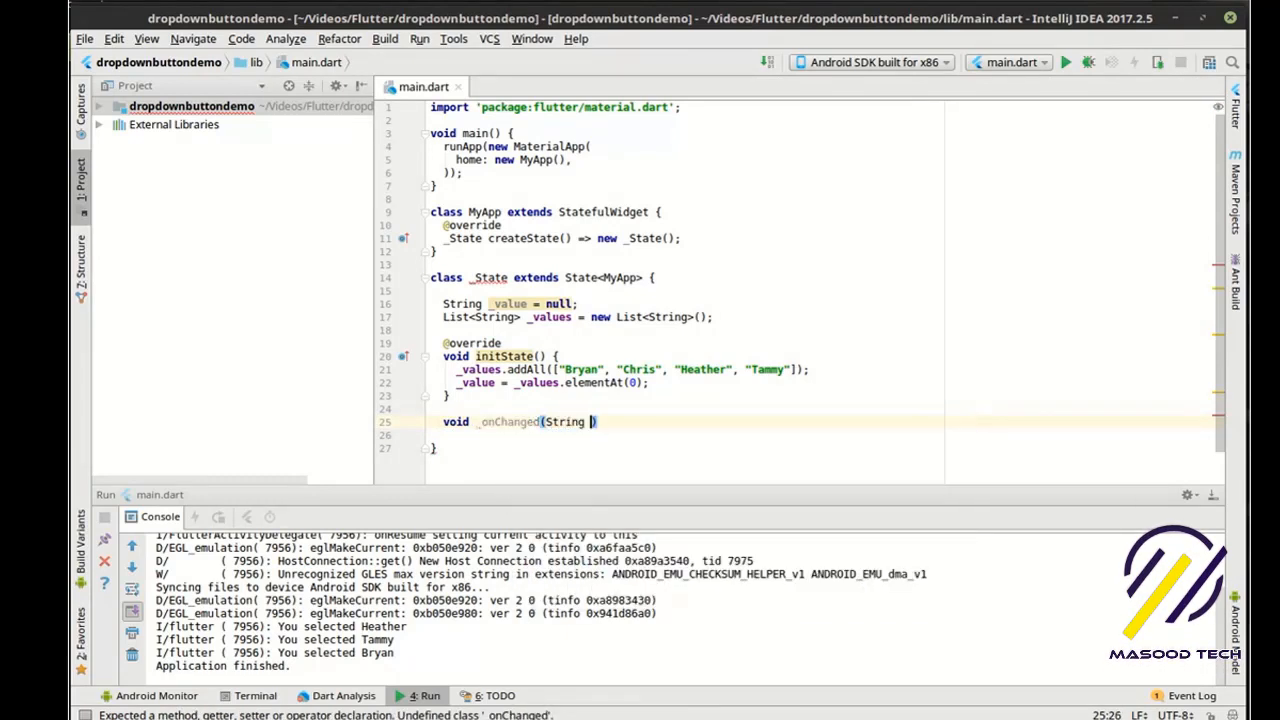
text(value)
text(setState)
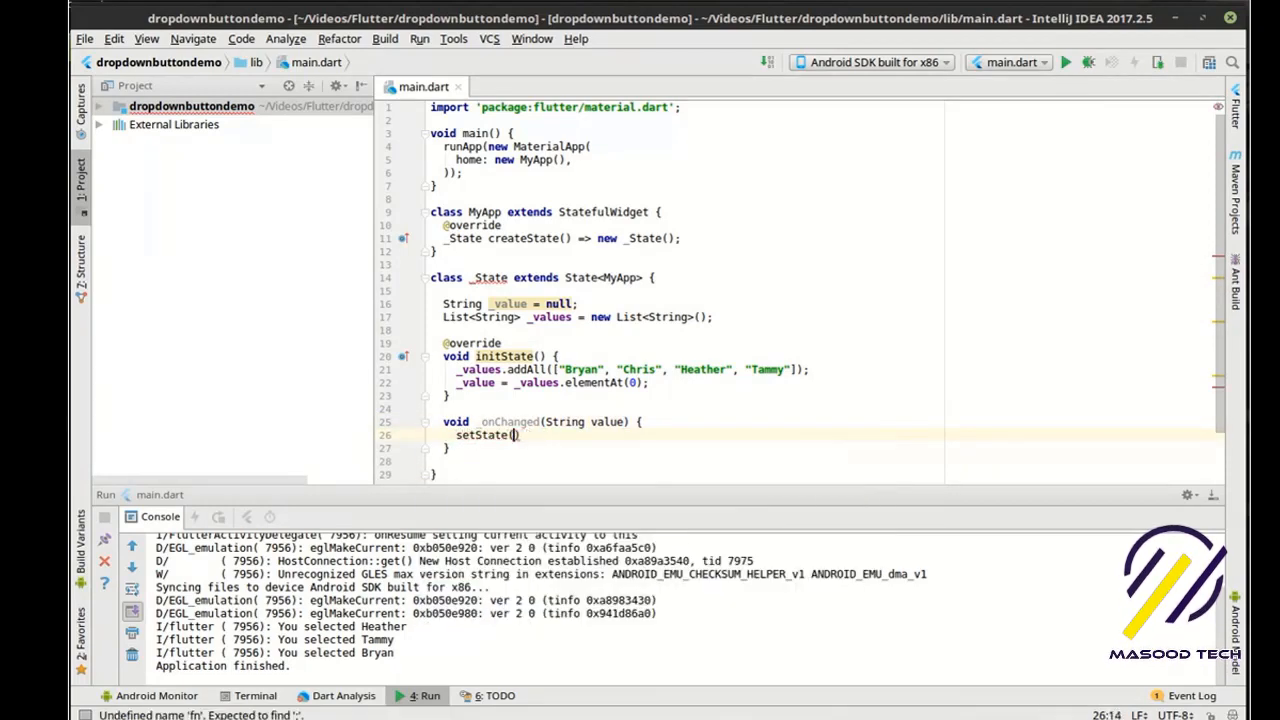
text((){})
text(_value = value;)
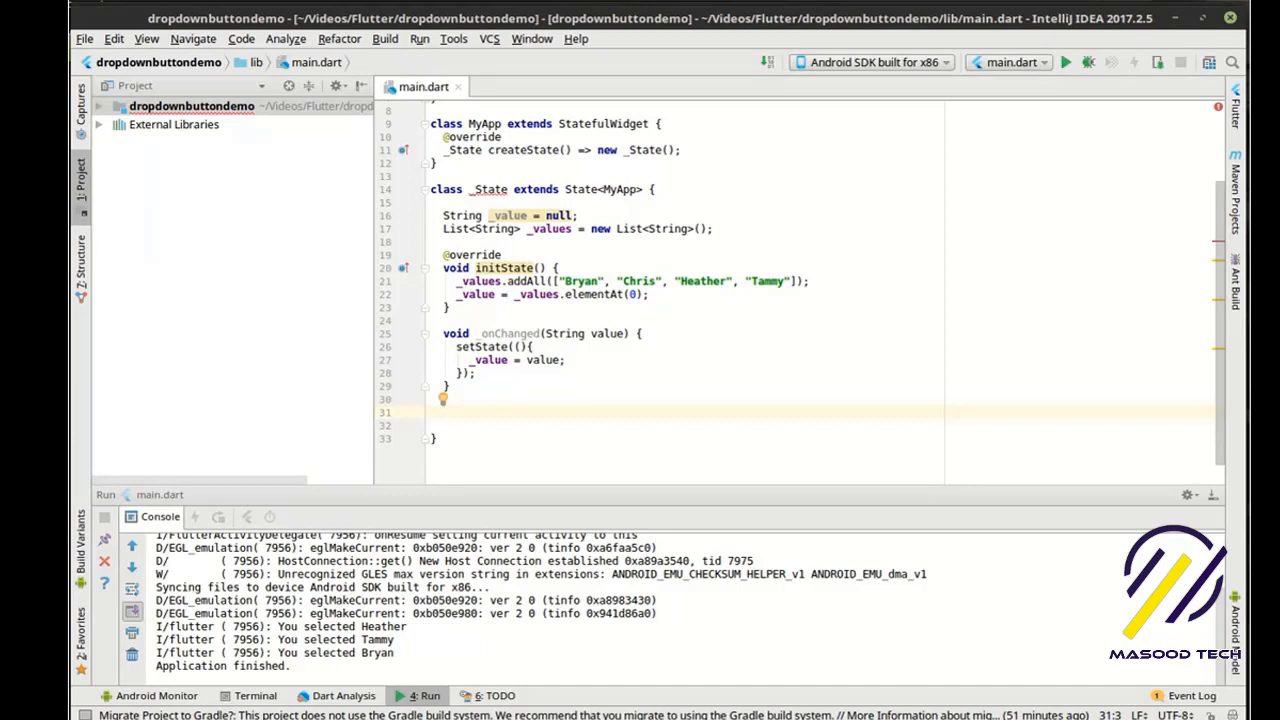
Write build(BuildContext context) returning a Scaffold with an AppBar titled 'DropDownButton Demo'
text(Widg)
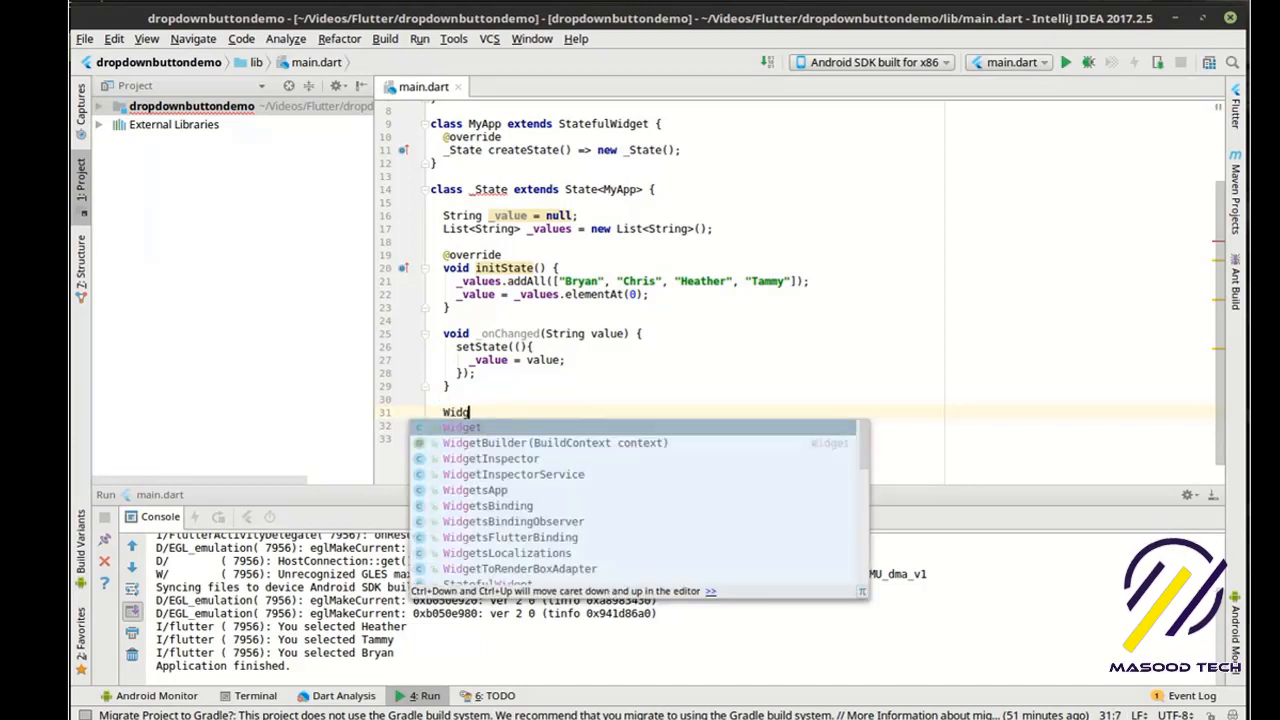
text(build()
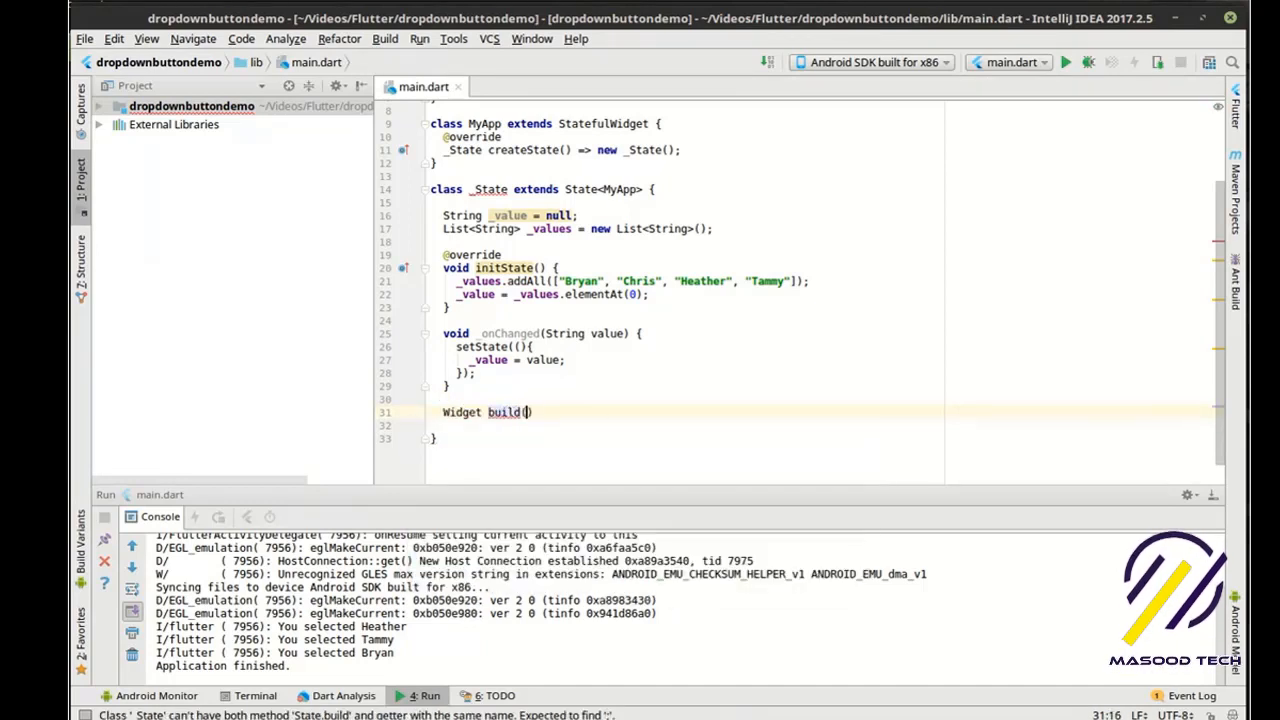
text(BuildContext)
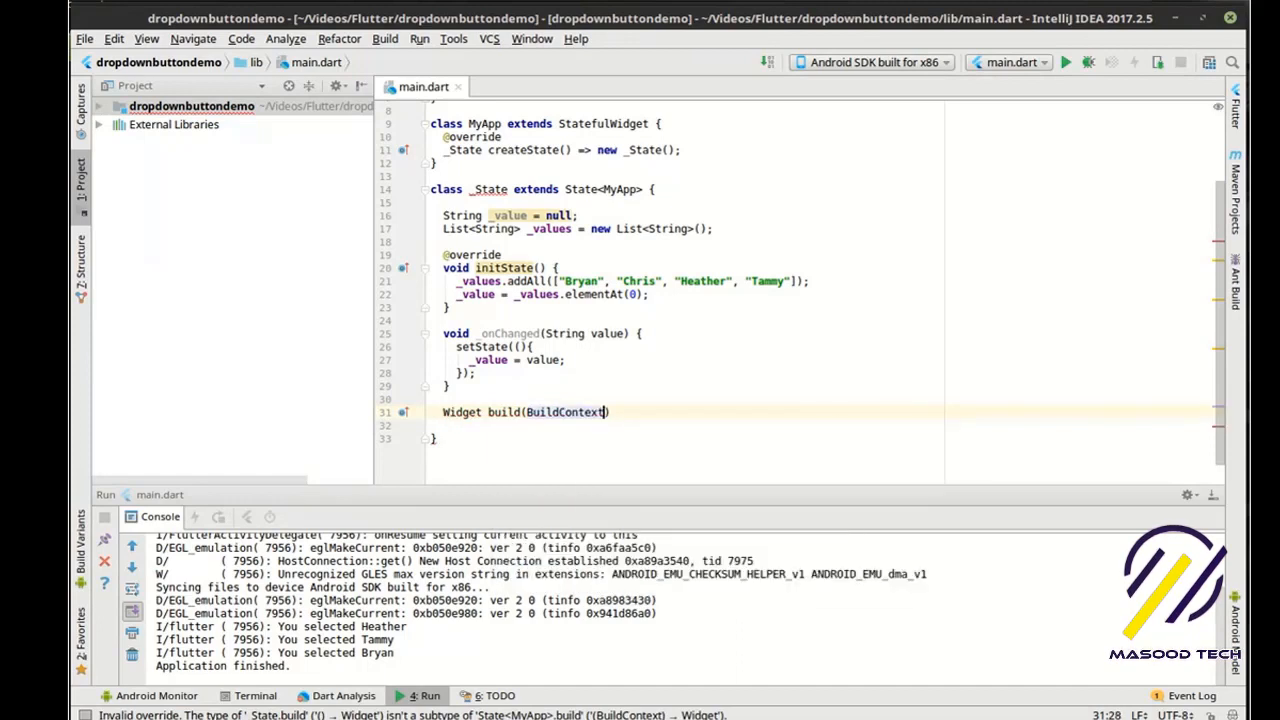
text(context)
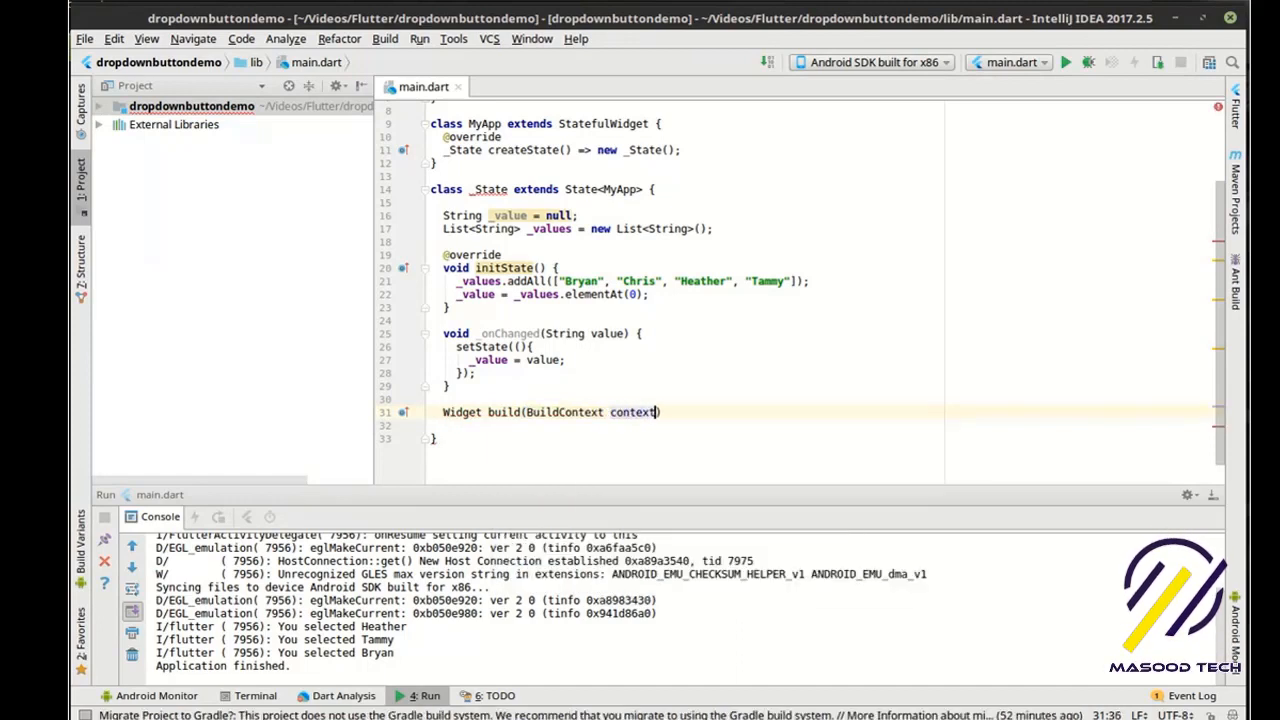
text({)
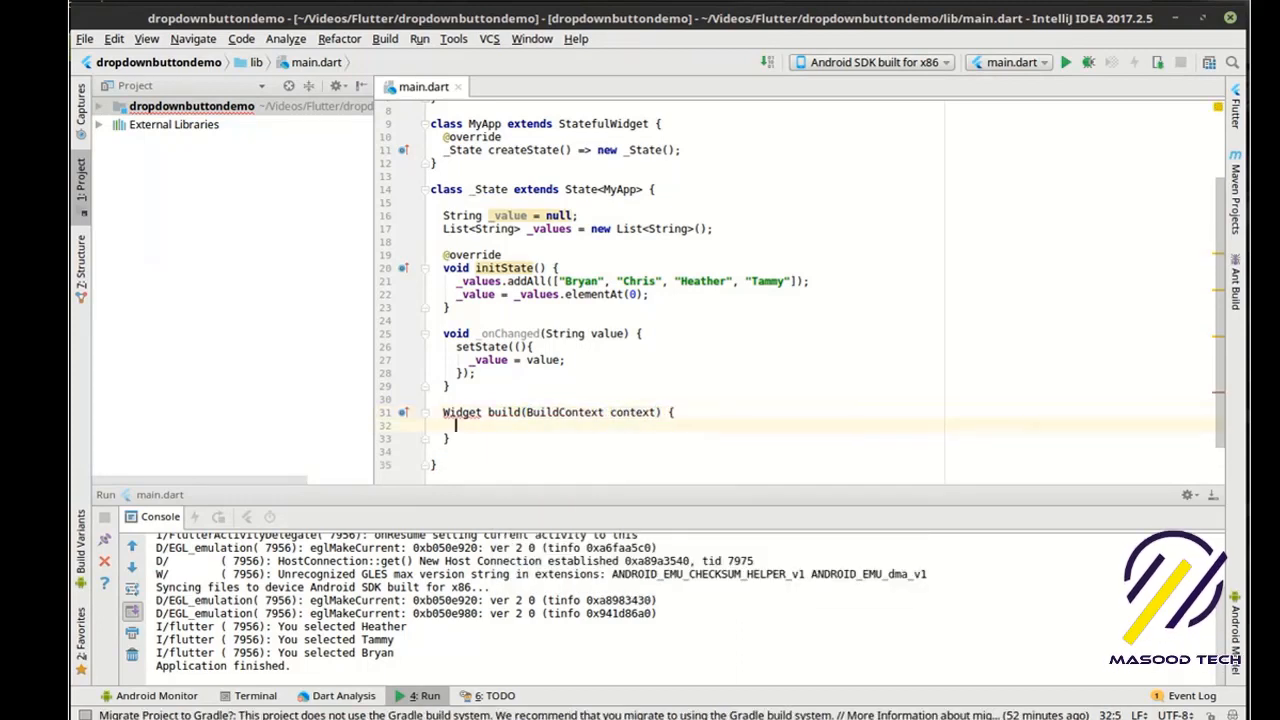
text(return new Scaffold()
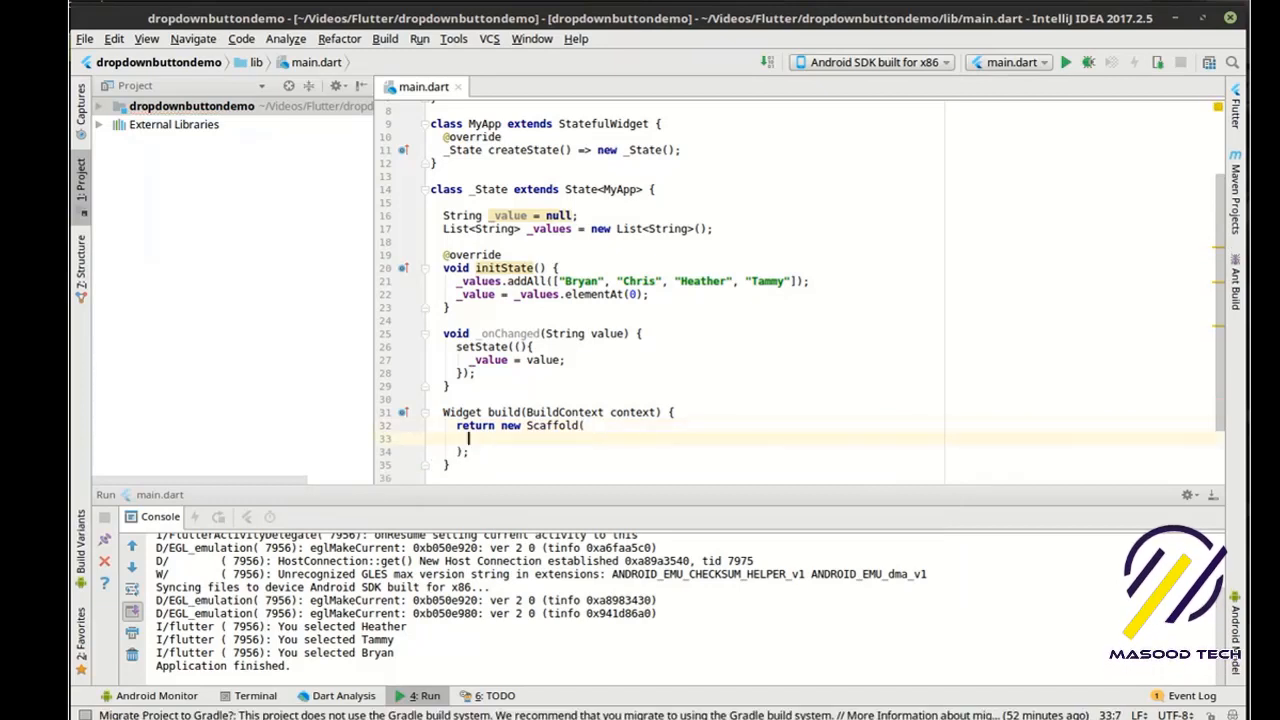
scroll(down, 3)
text(appBar: new ,)
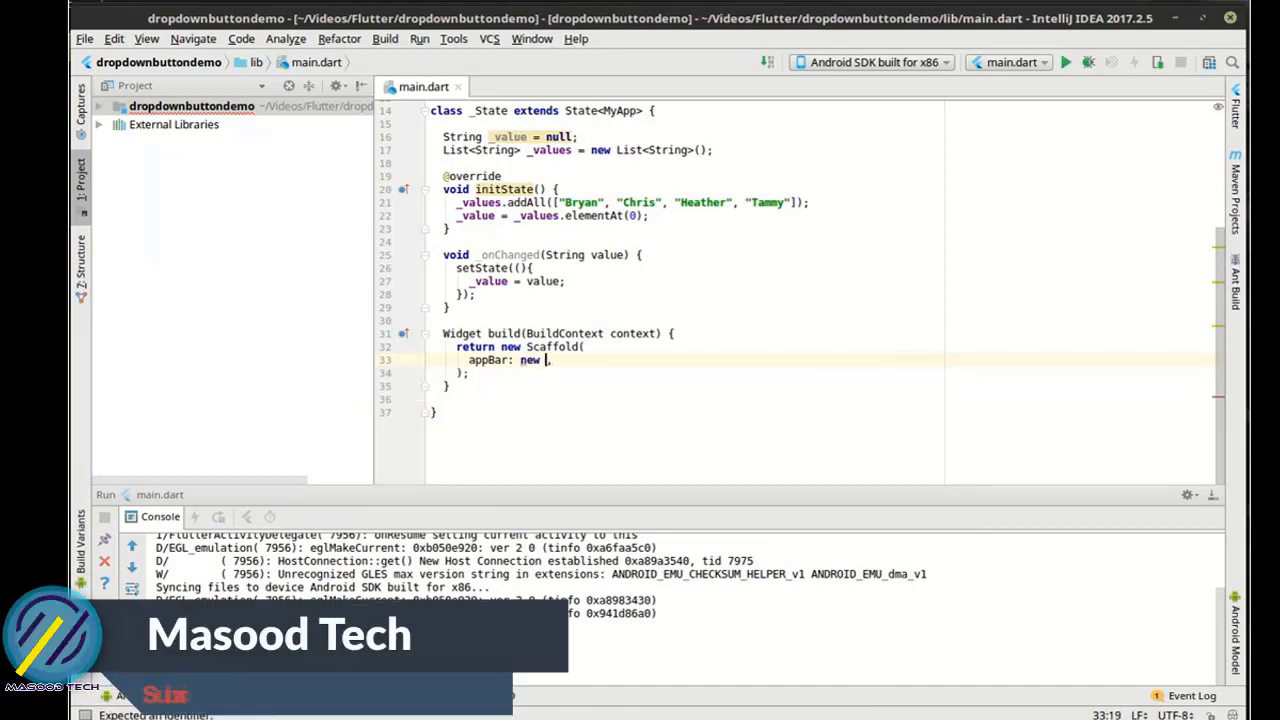
text(AppBar()
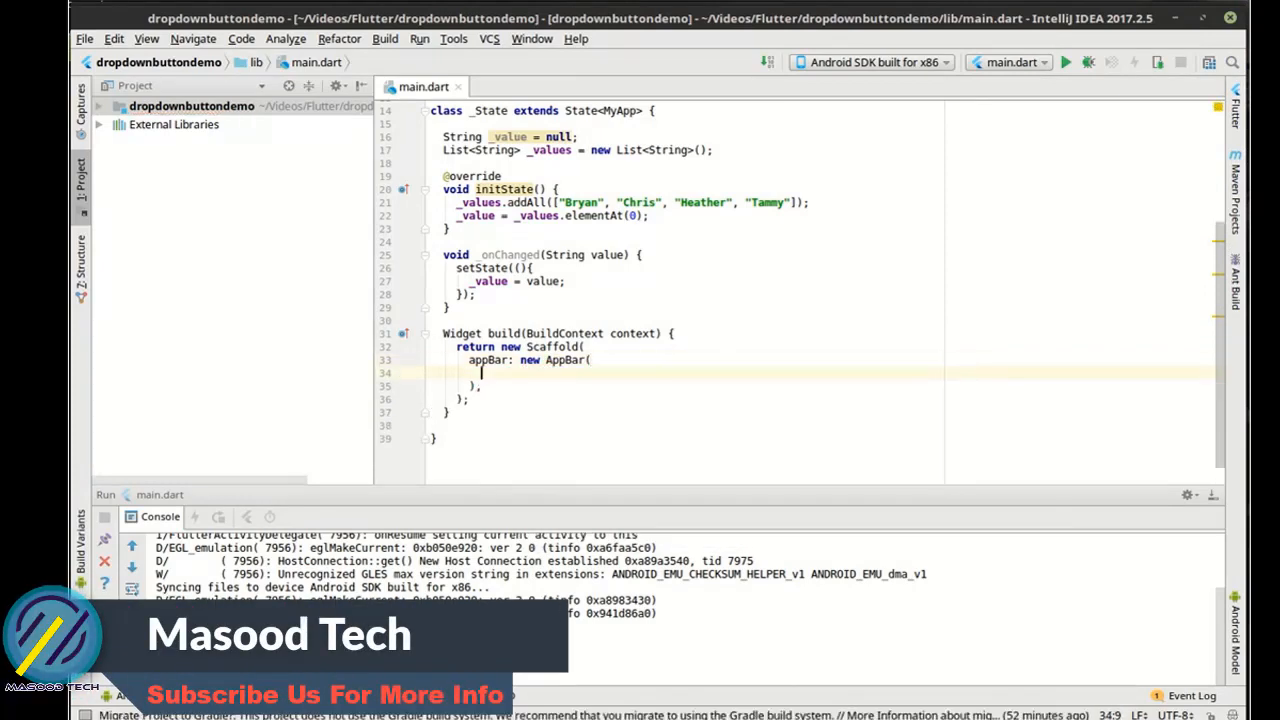
text(title: new Text('DropDow'),)
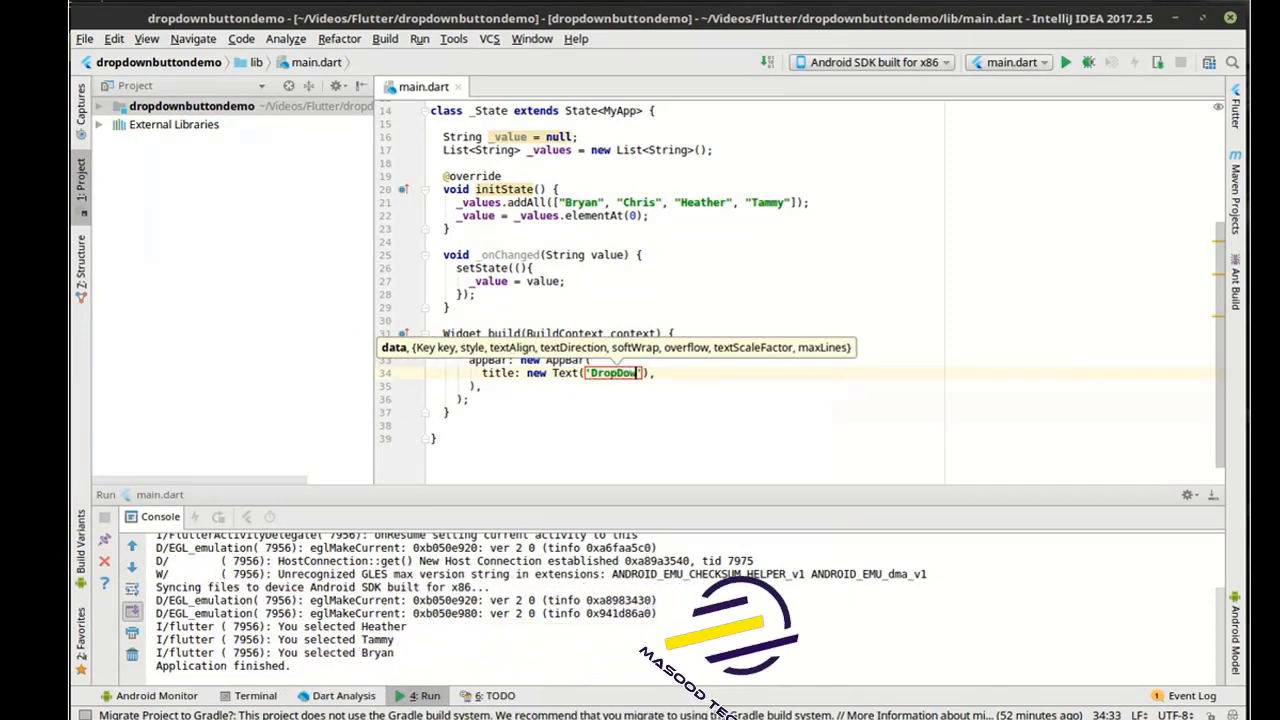
text(Button Demo)
text(body: ,)
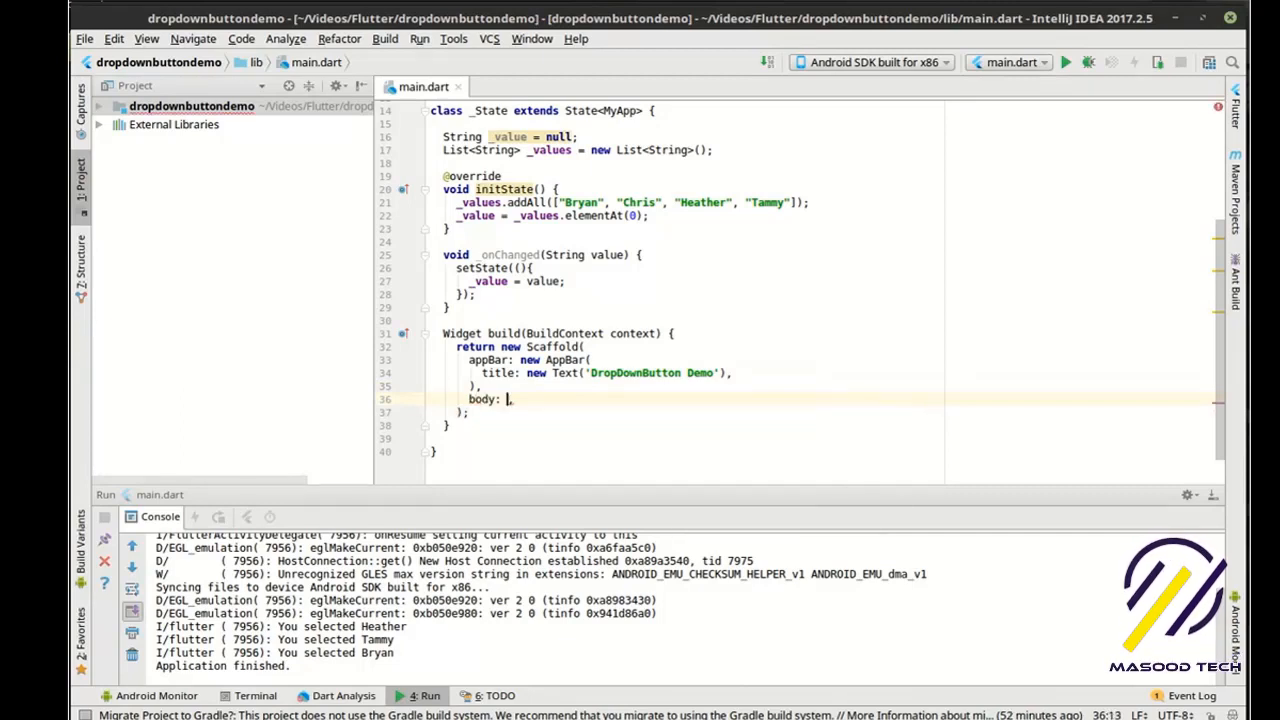
Give the Scaffold a padded Container body holding a Column with an empty <Widget>[] children list
text(new)
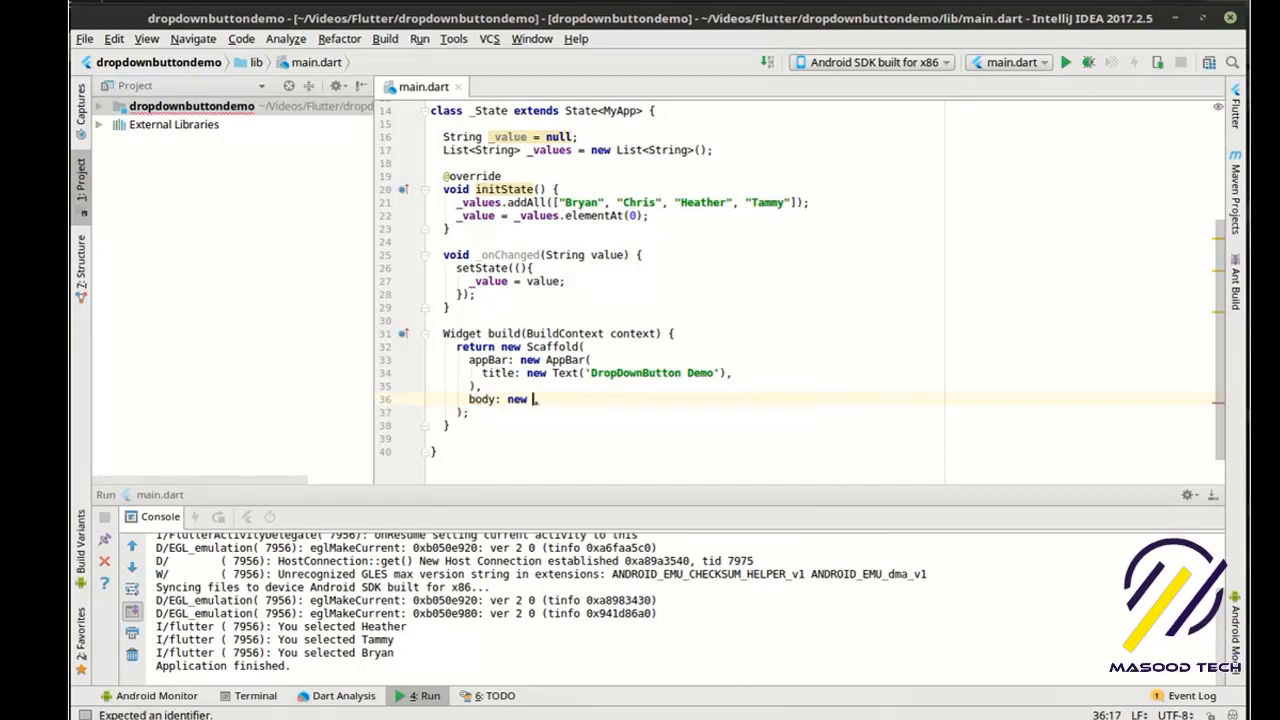
text(Container())
text(padding: new EdgeInsets.all(32.0),)
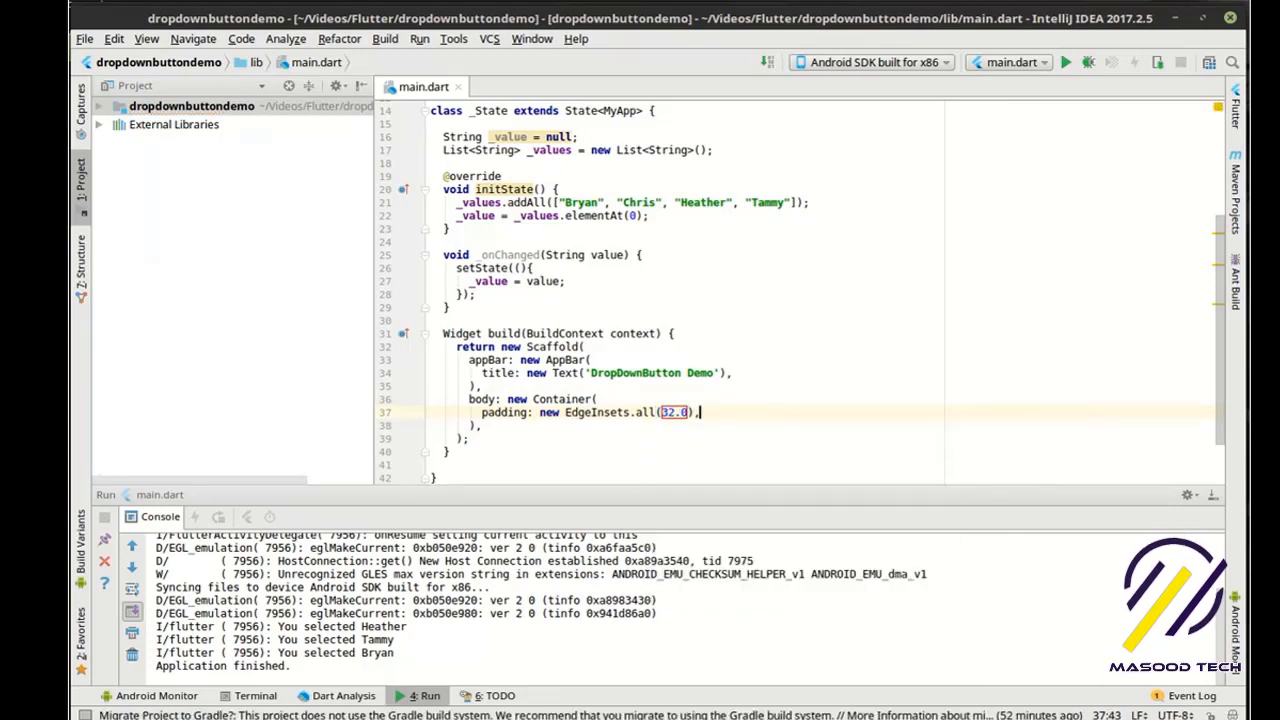
text(child:)
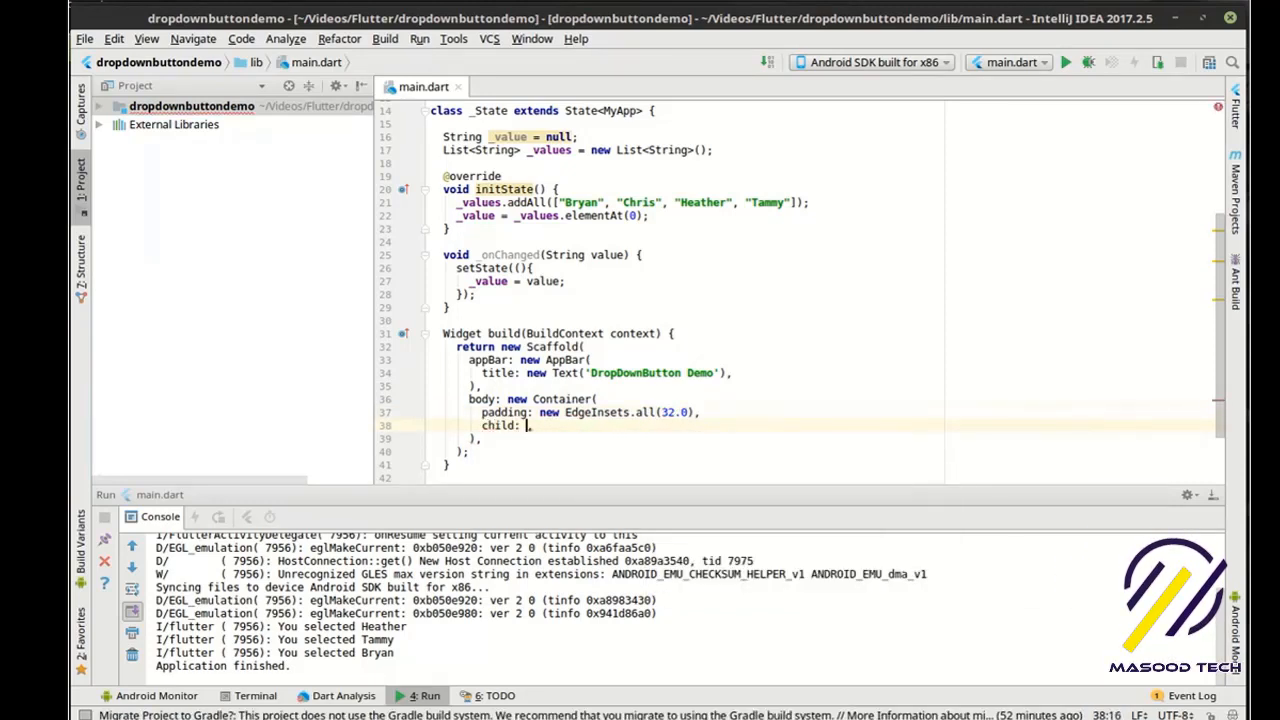
text(new Column())
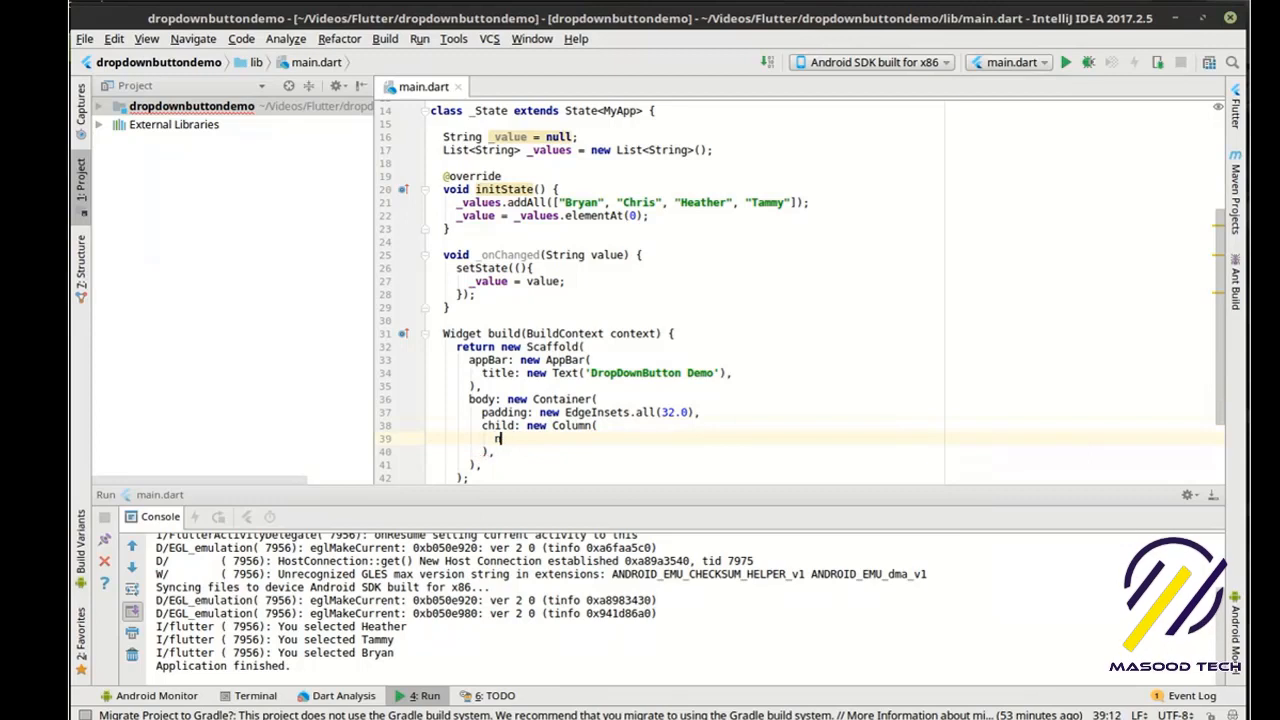
text(children: <Widget>[])
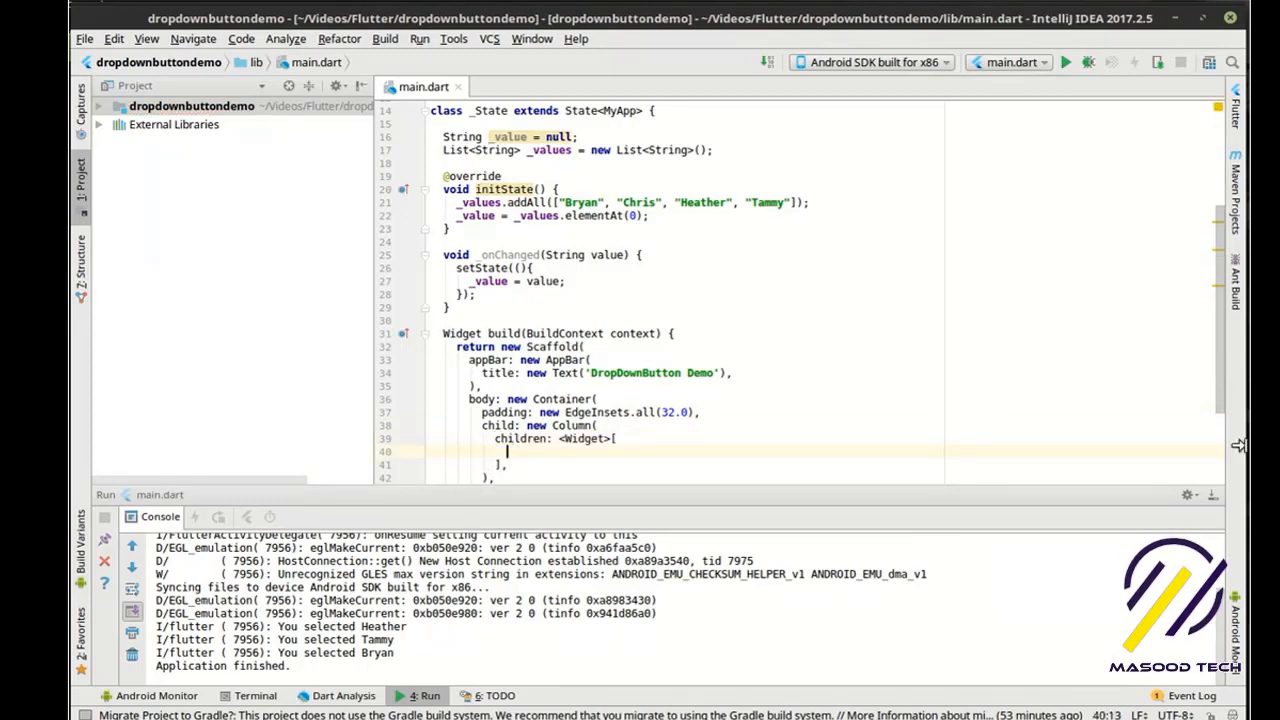
scroll(down, 3)
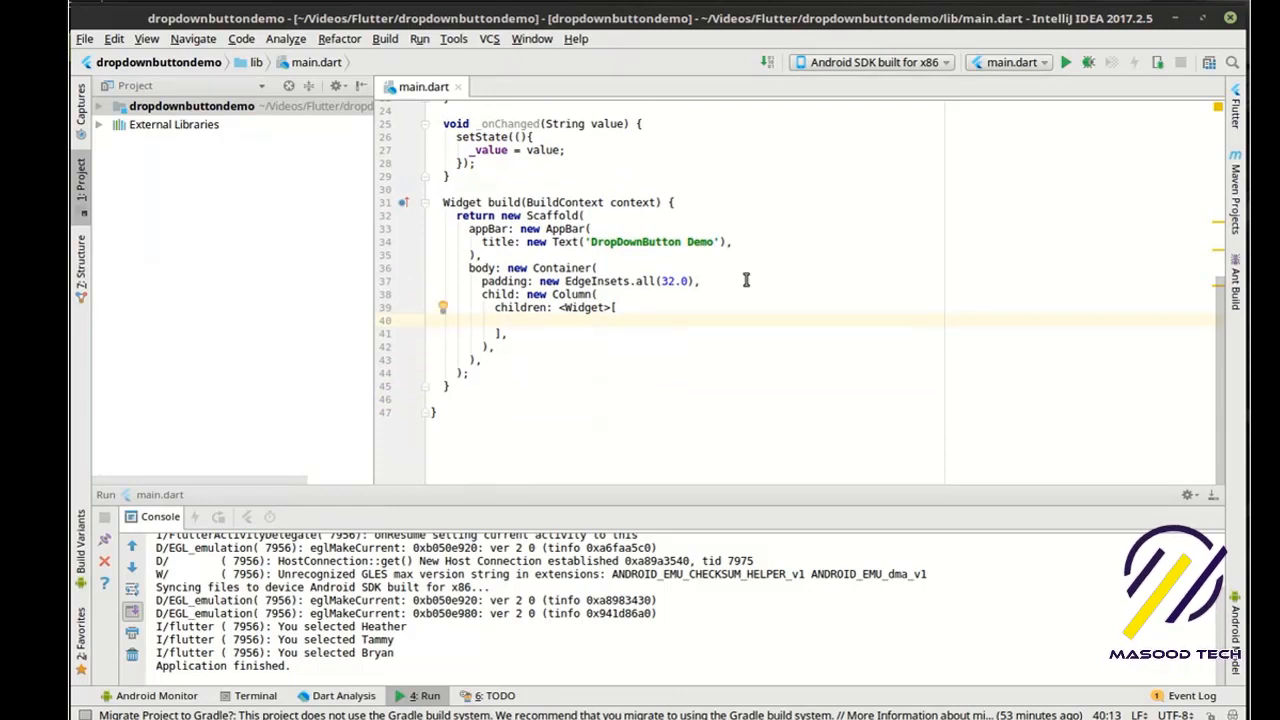
mouse_move(440, 344)
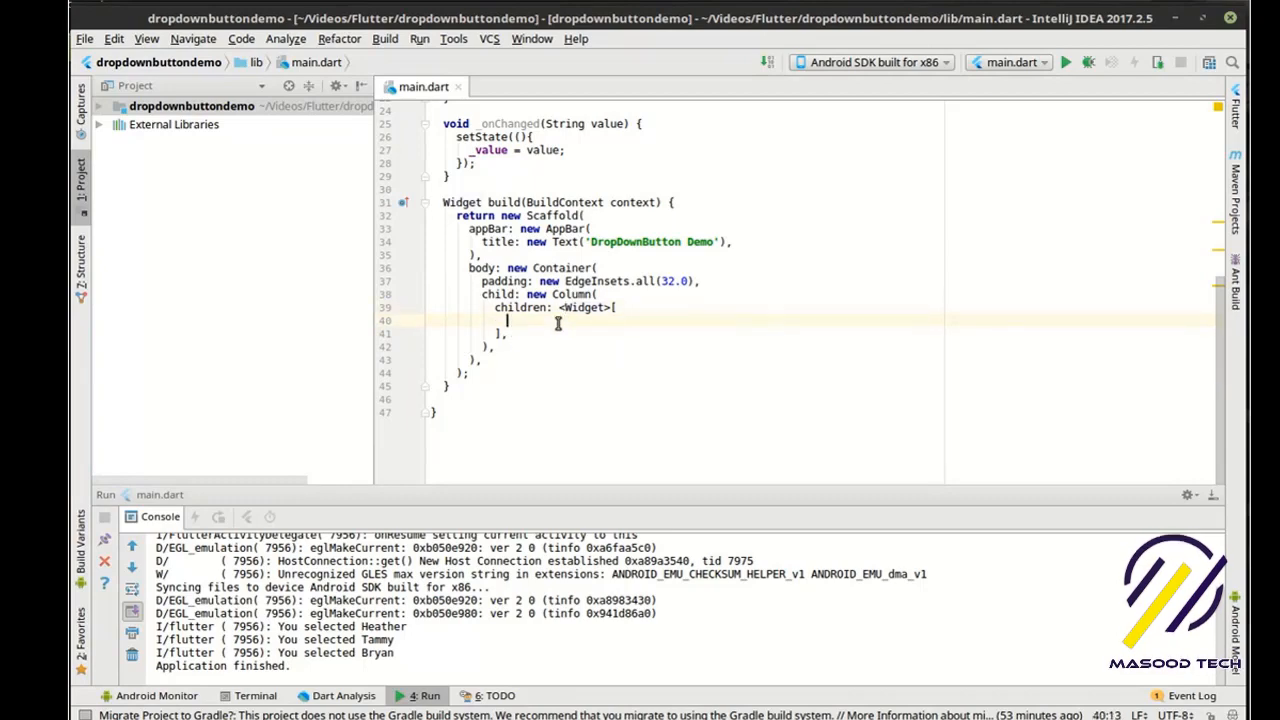
Insert a DropdownButton and wire its onChanged to a (String value) closure calling _onChanged
text(new D)
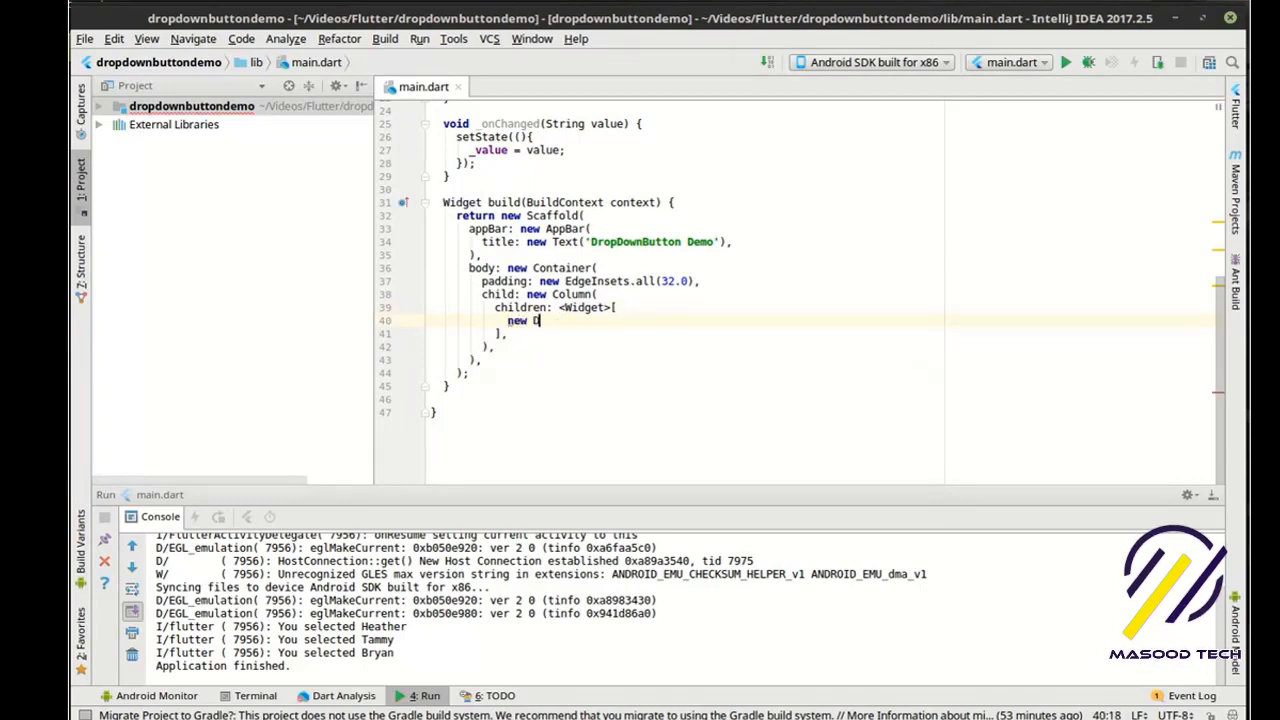
text(Drop)
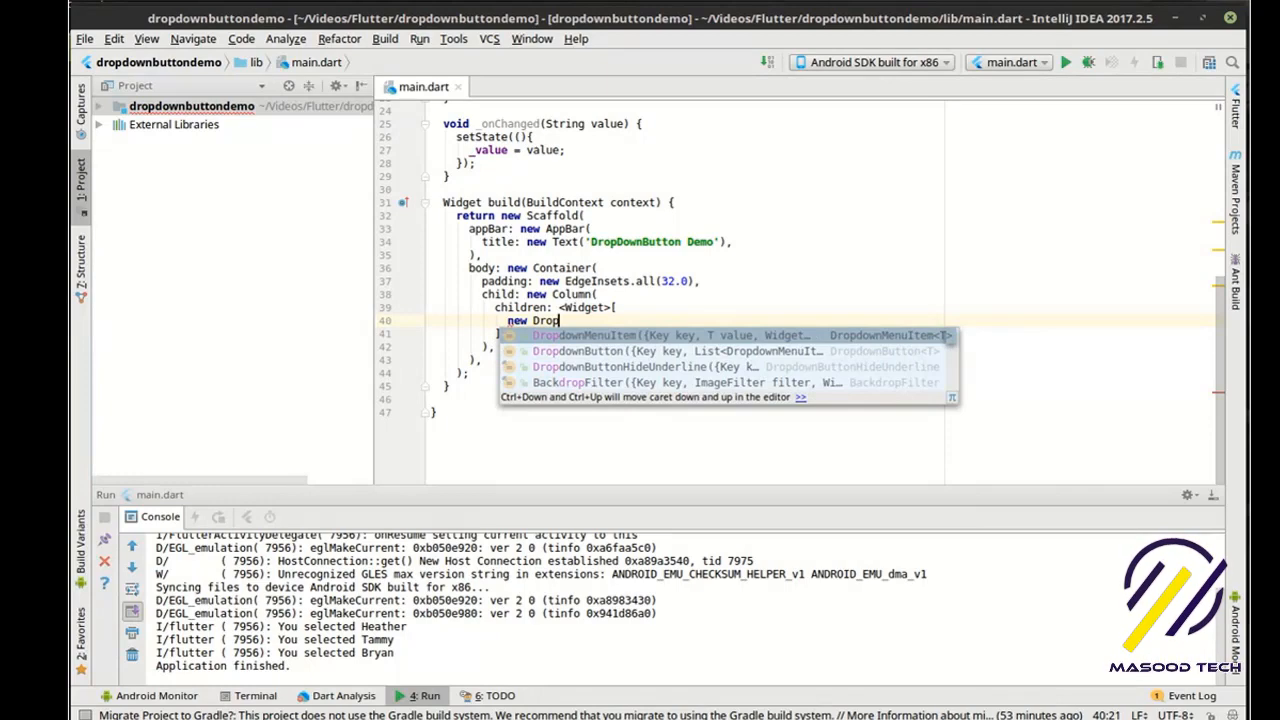
click(576, 350)
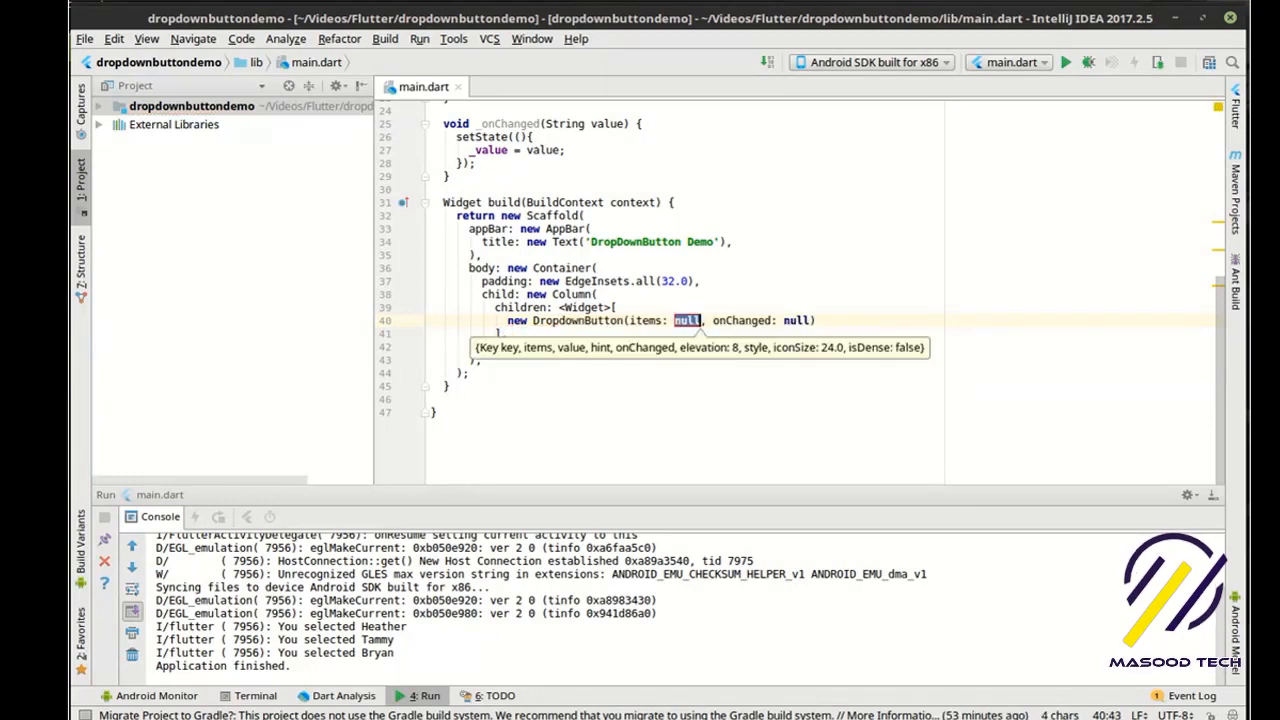
mouse_move(644, 320)
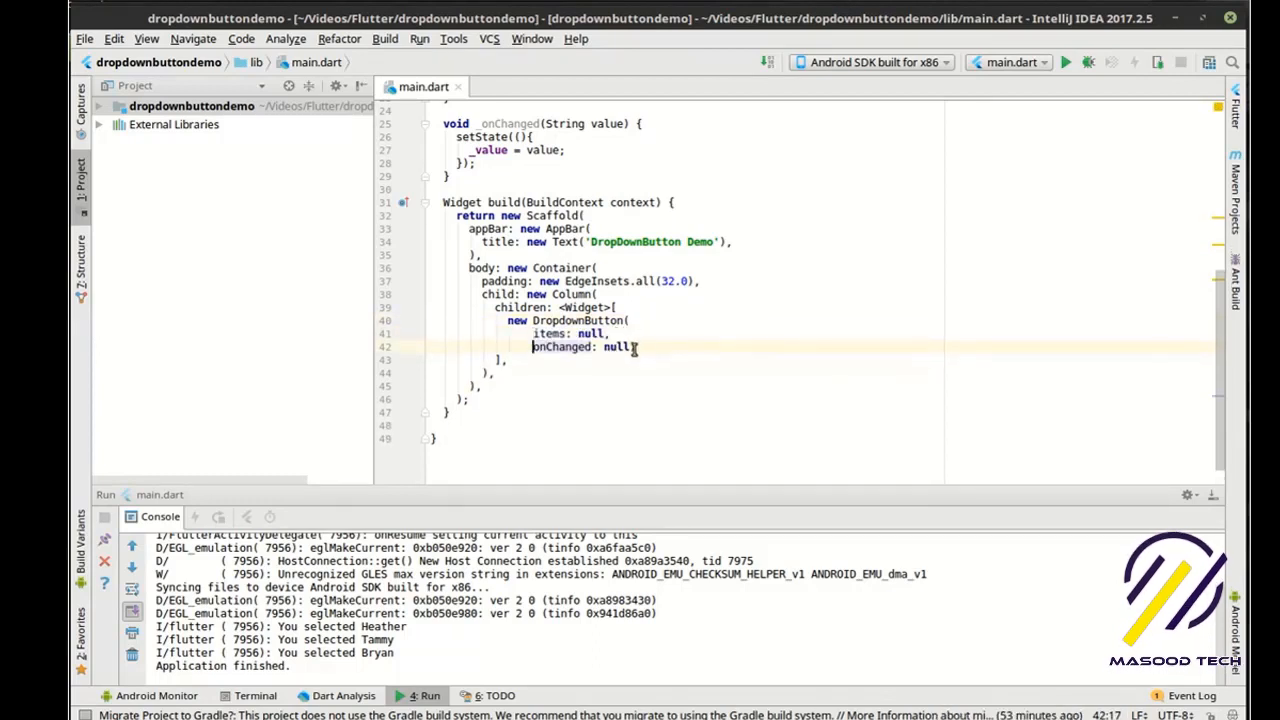
double_click(588, 346)
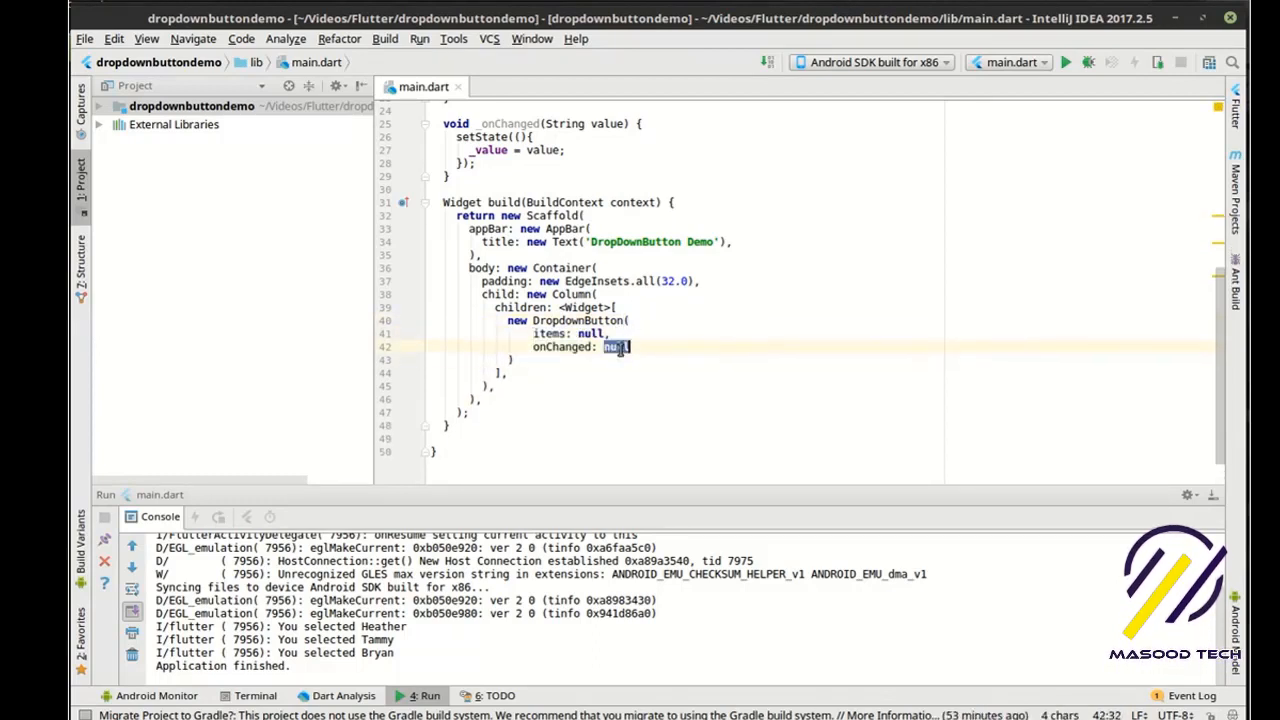
text(())
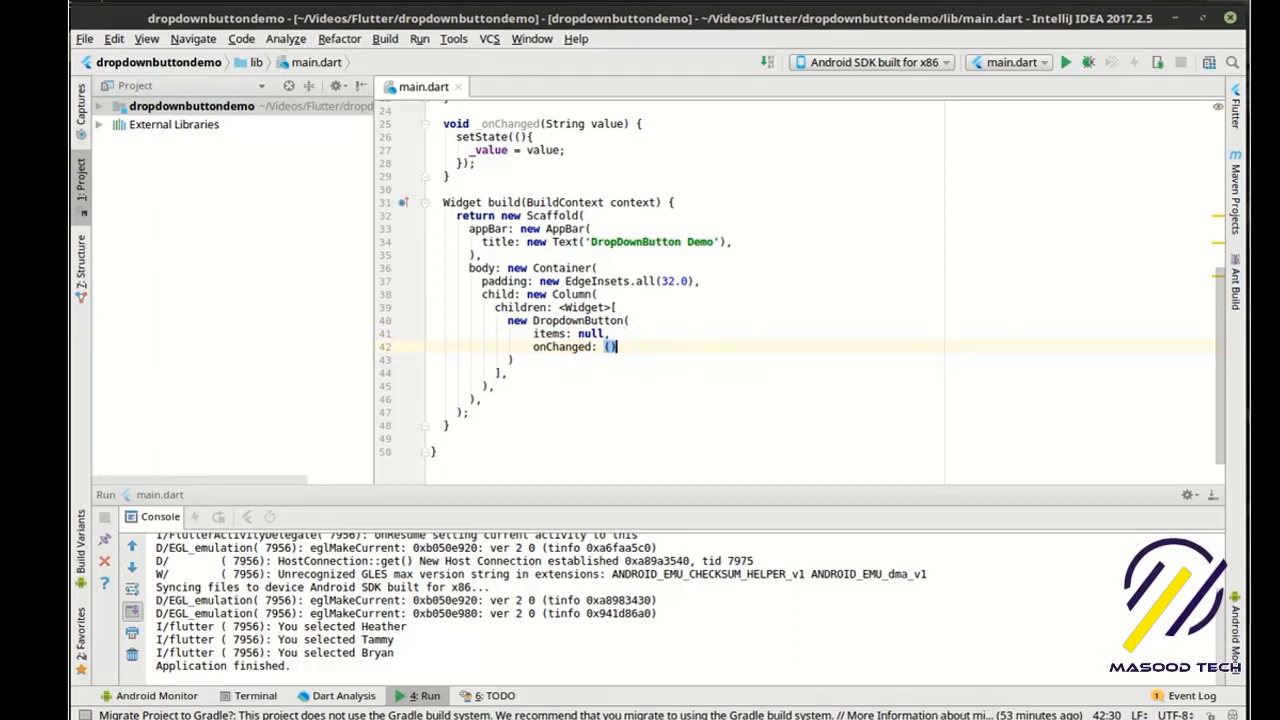
text({},)
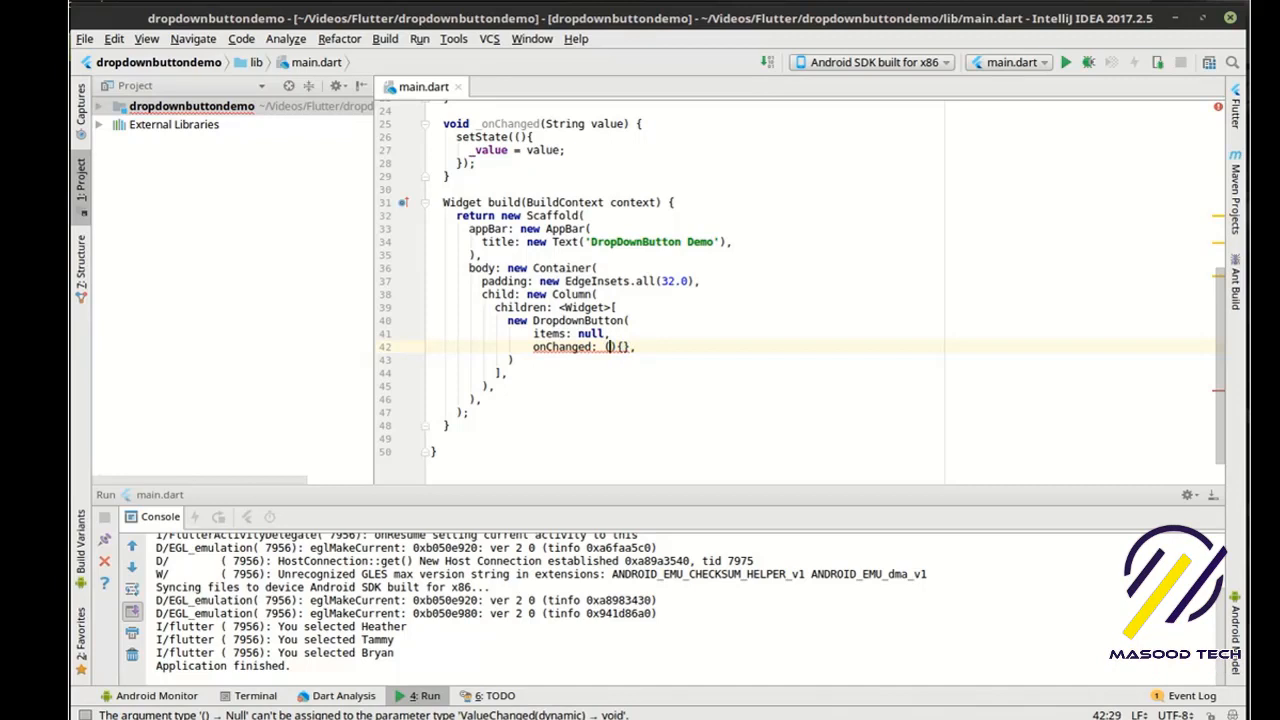
text(String value)
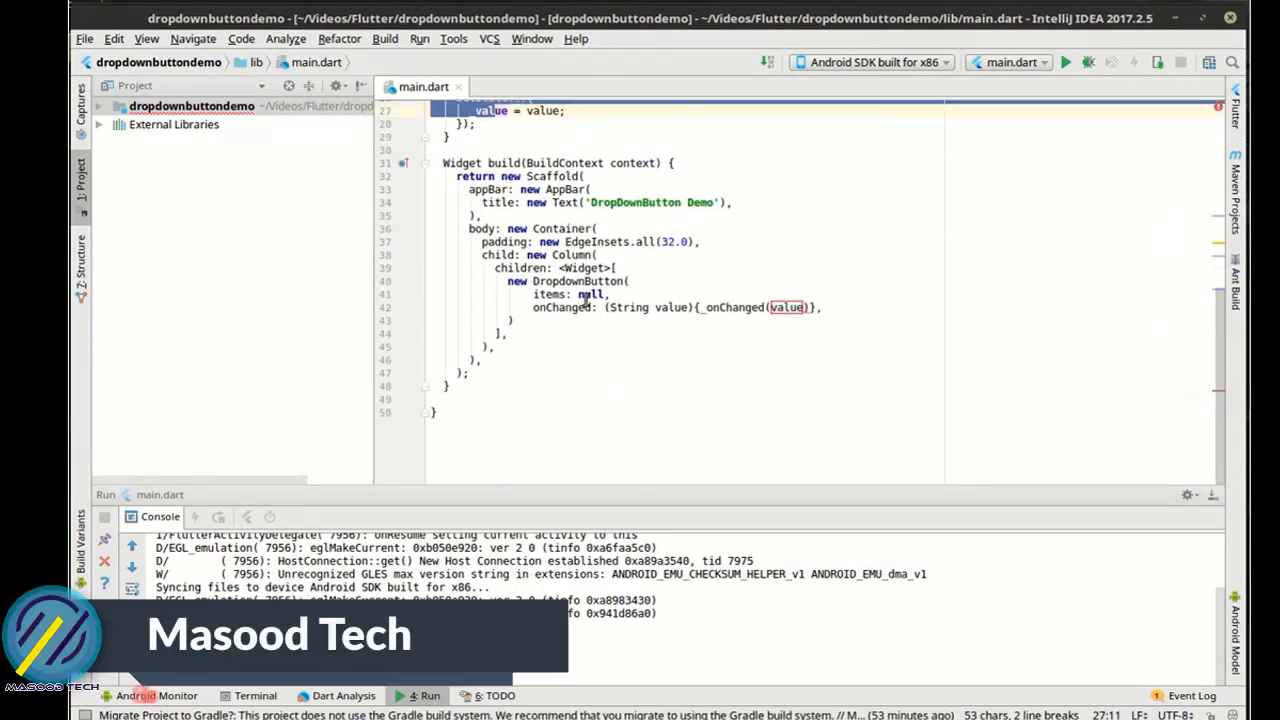
Set items to _values.map returning a new DropdownMenuItem with value: value, converted toList()
double_click(590, 294)
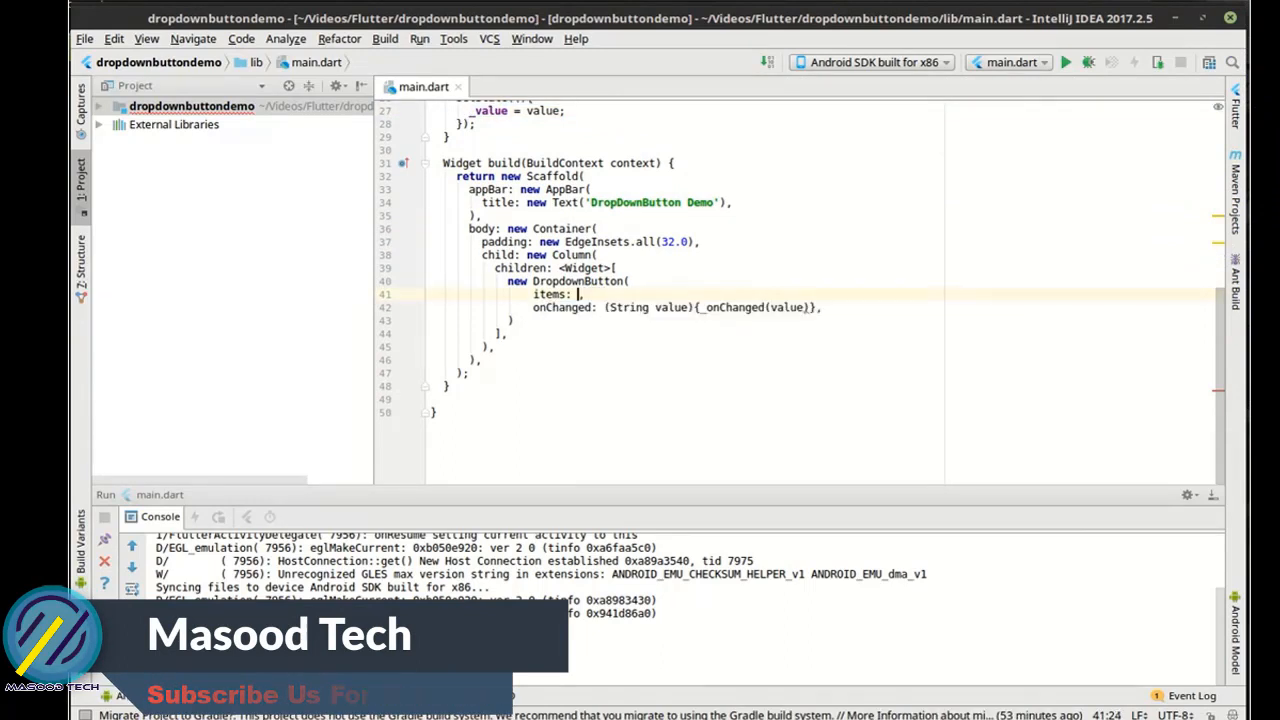
text(_values)
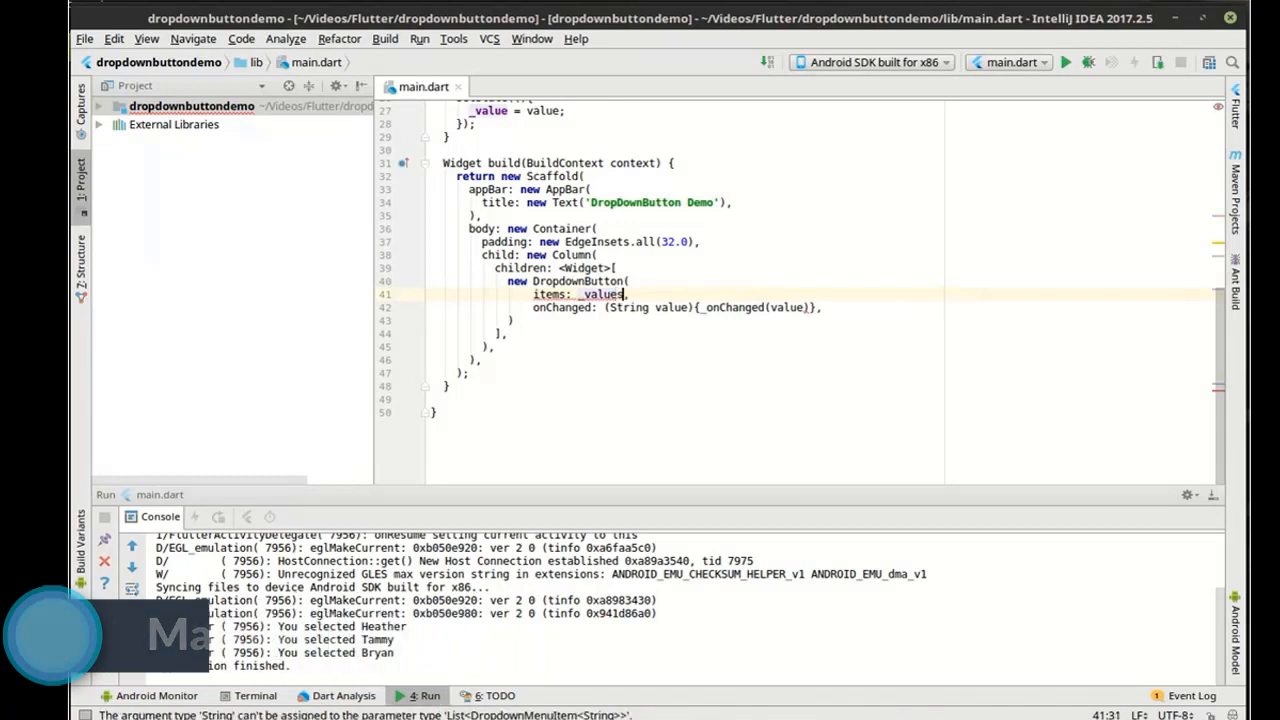
text(.map()
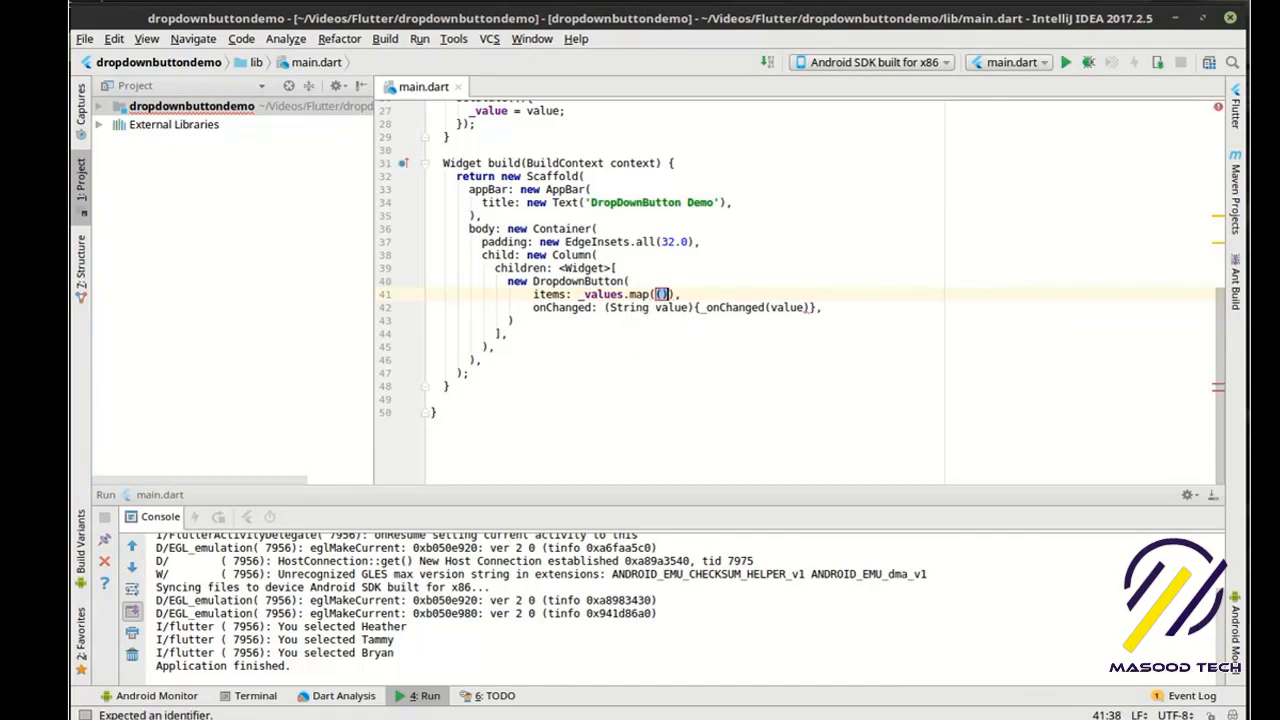
text(())
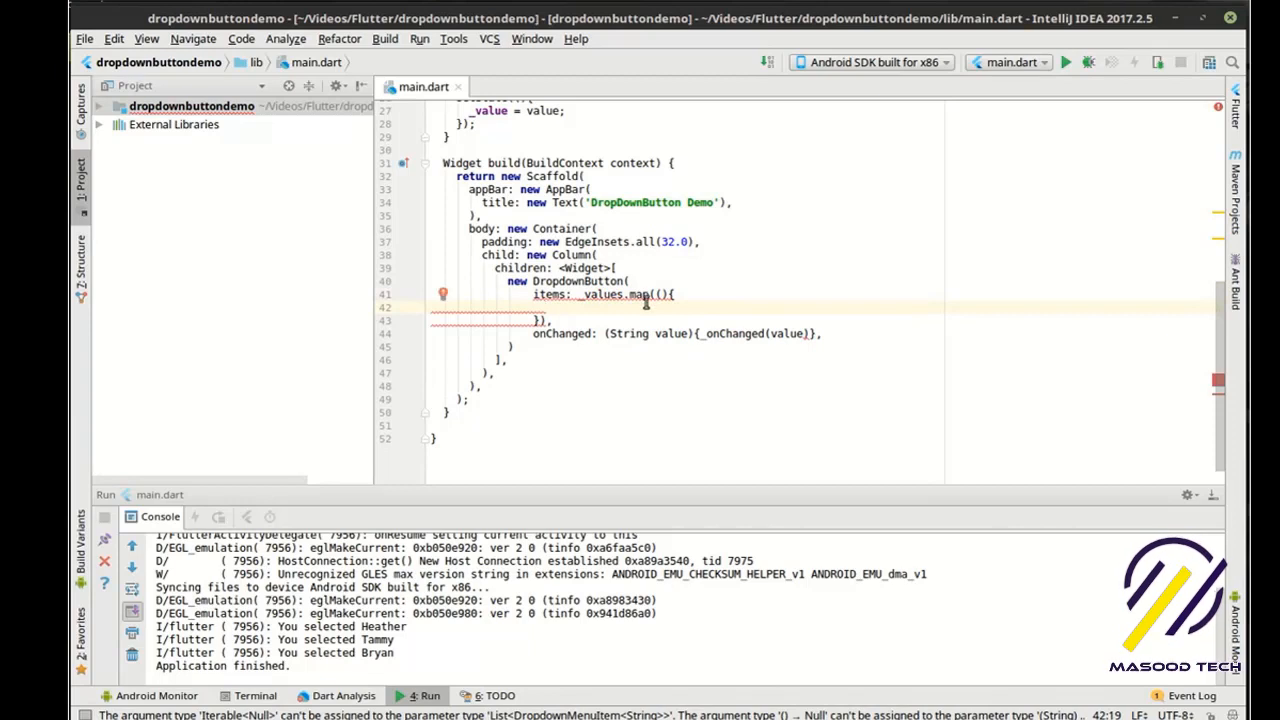
mouse_move(544, 322)
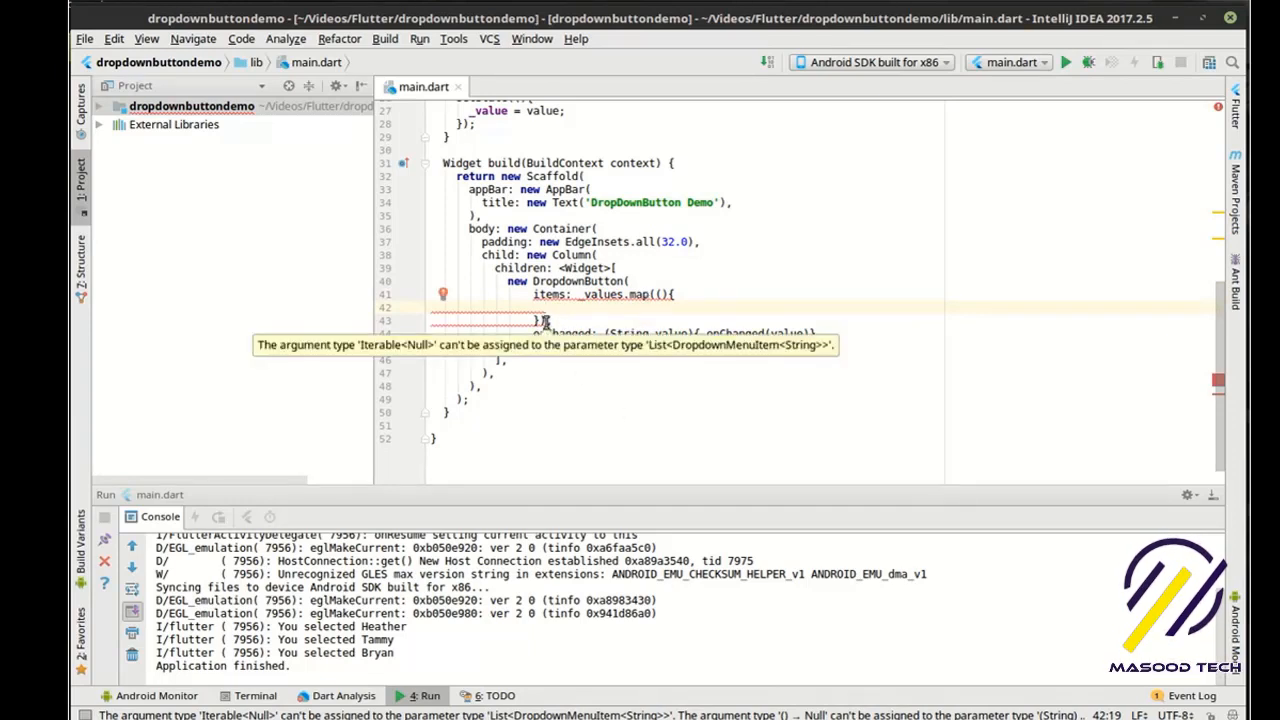
text(.toList(),)
click(604, 294)
text(String value)
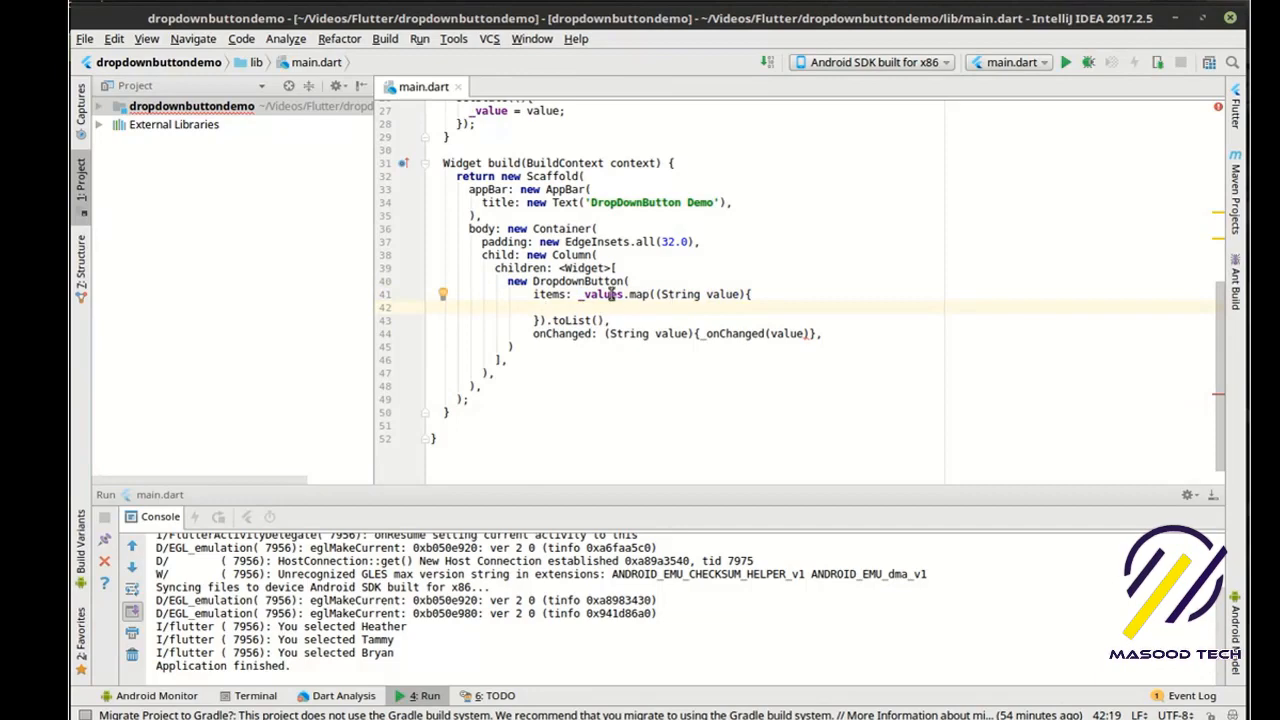
scroll(up, 3)
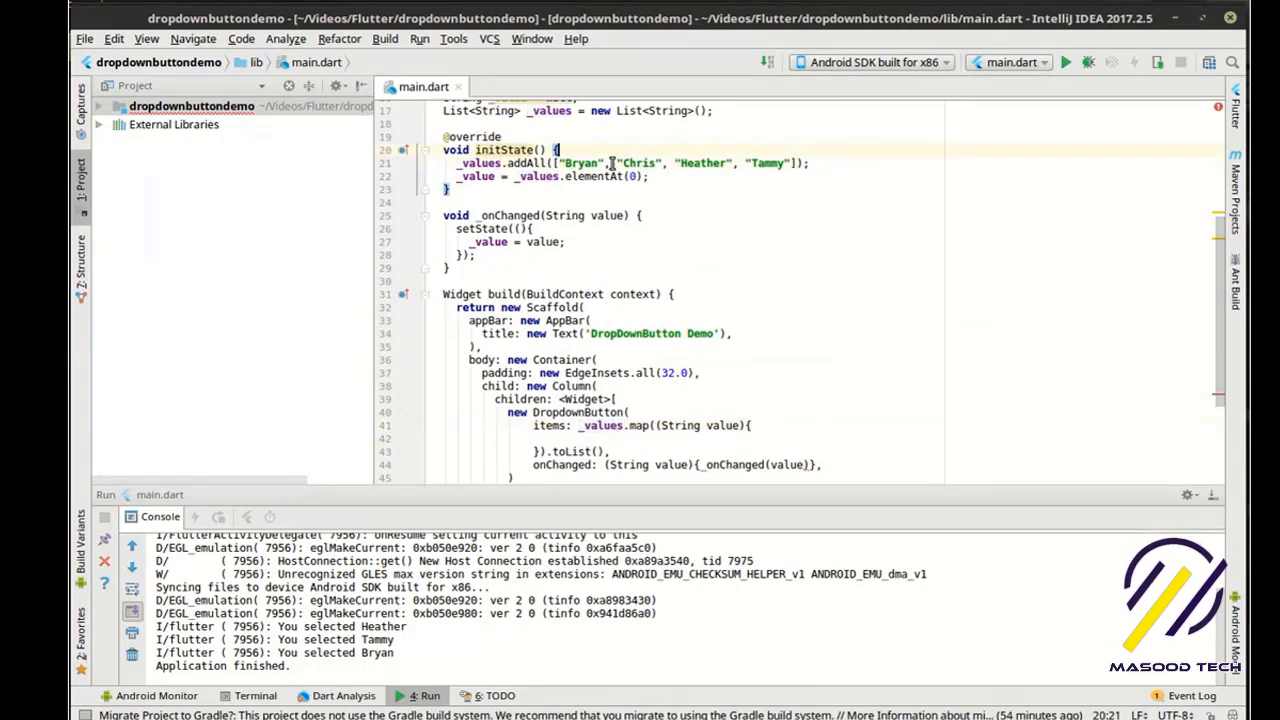
scroll(down, 3)
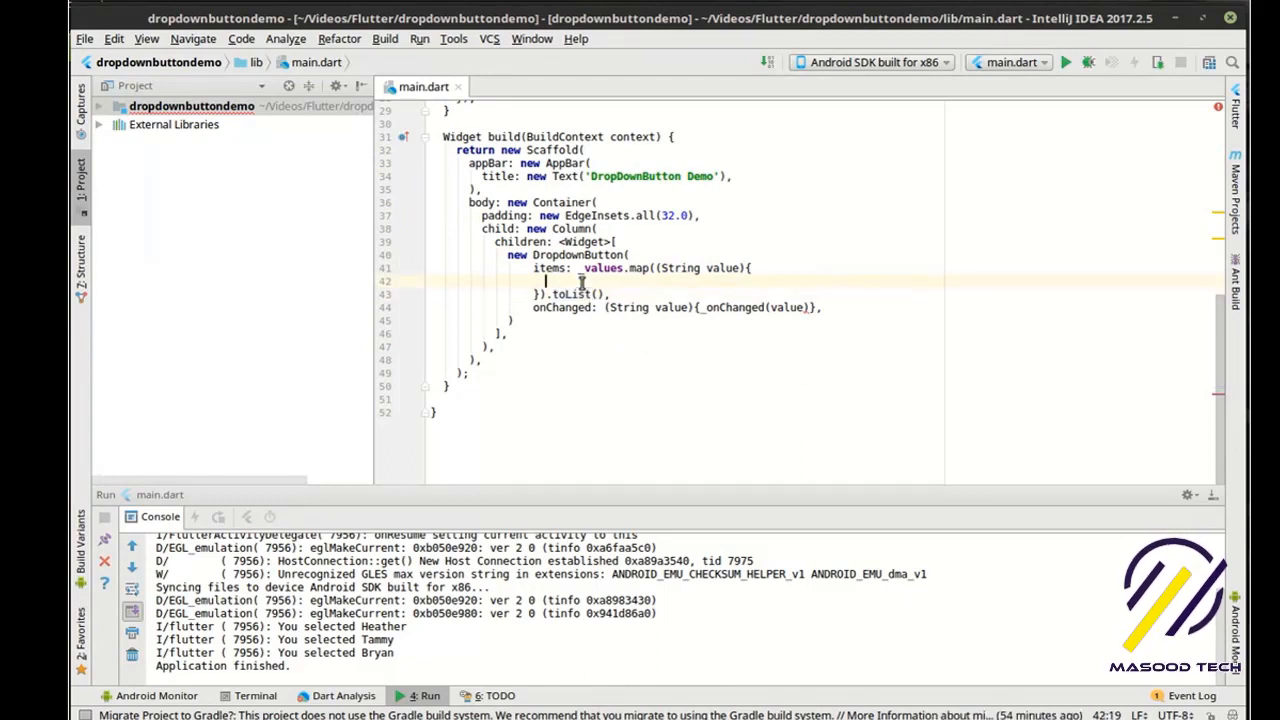
text(return)
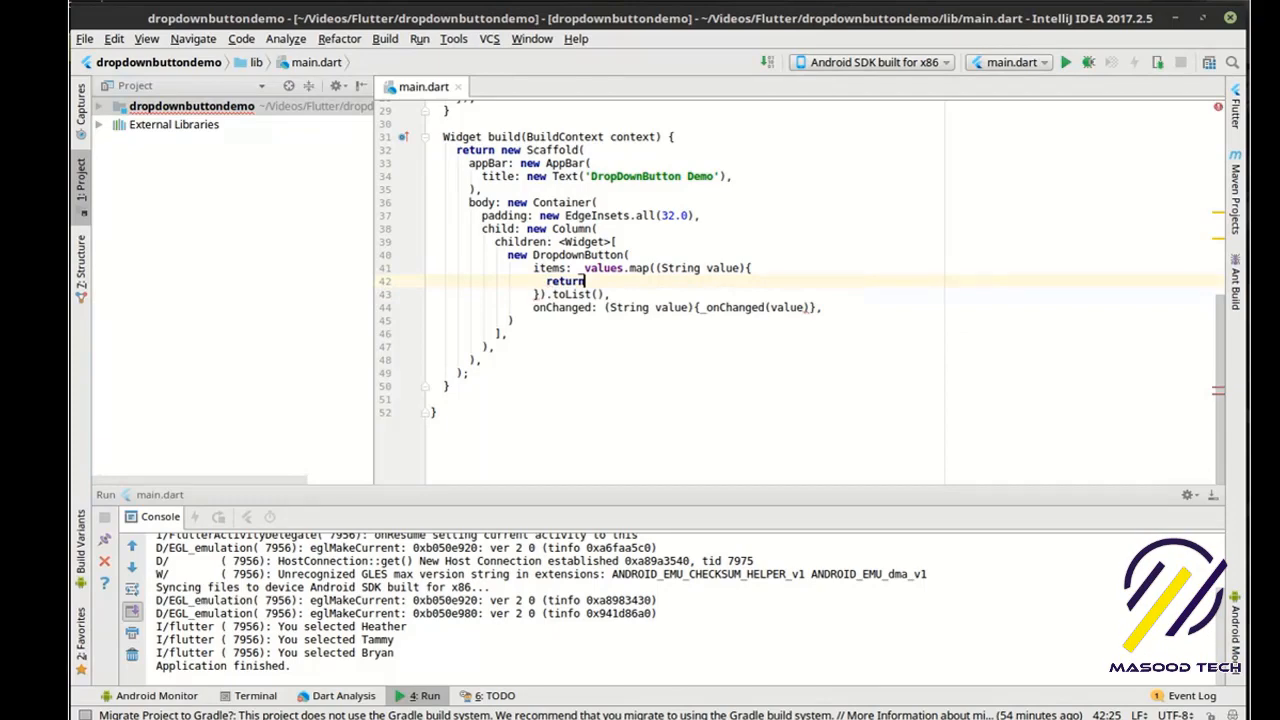
text(new)
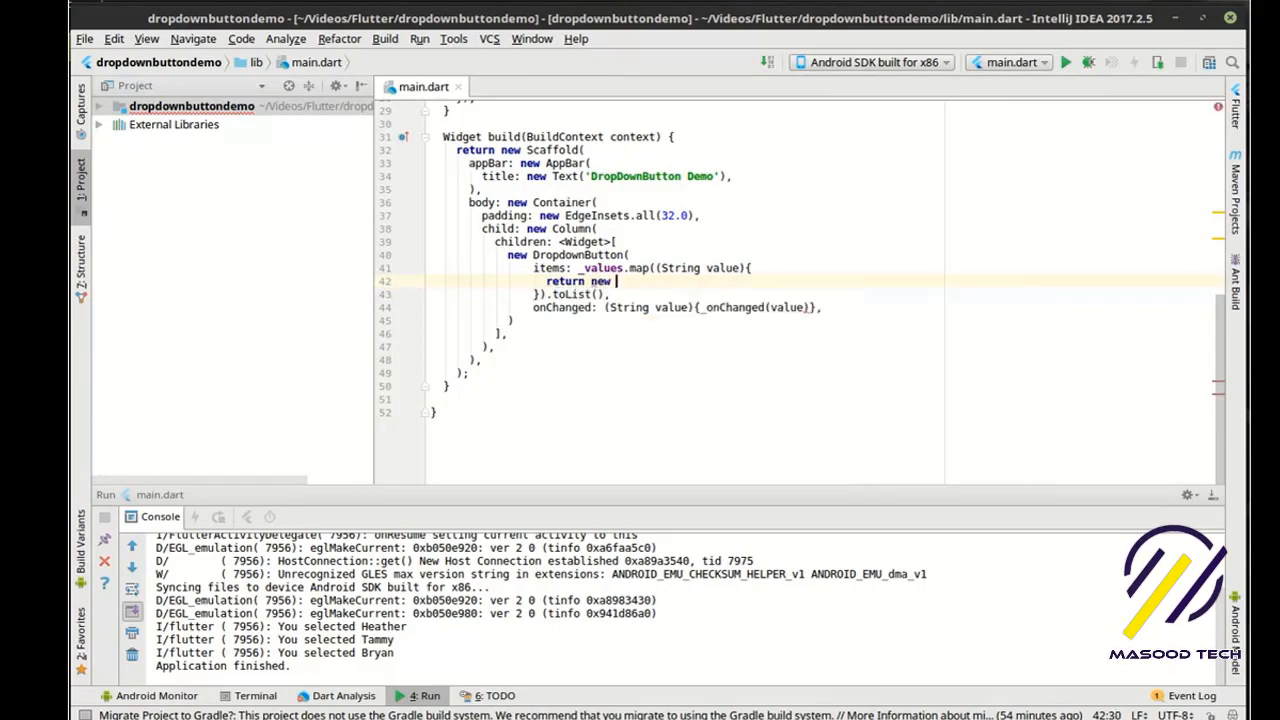
text(DropdownMenuItem(child: null);)
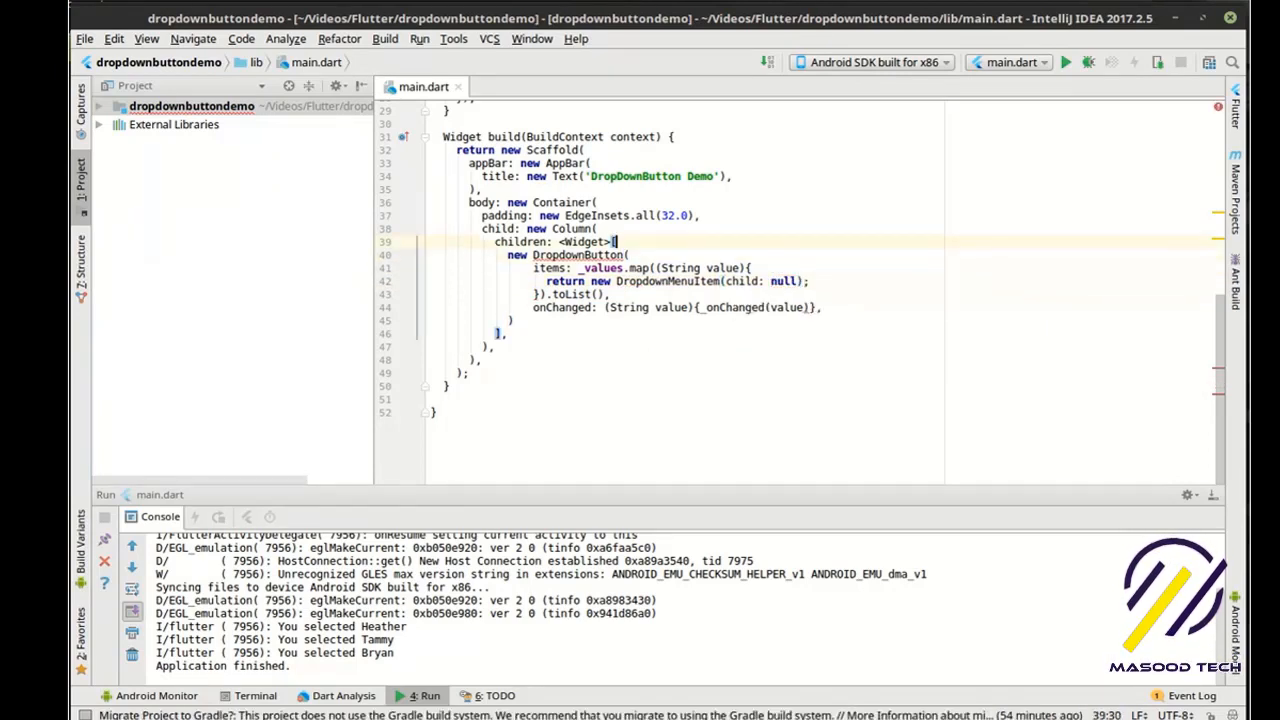
mouse_move(584, 240)
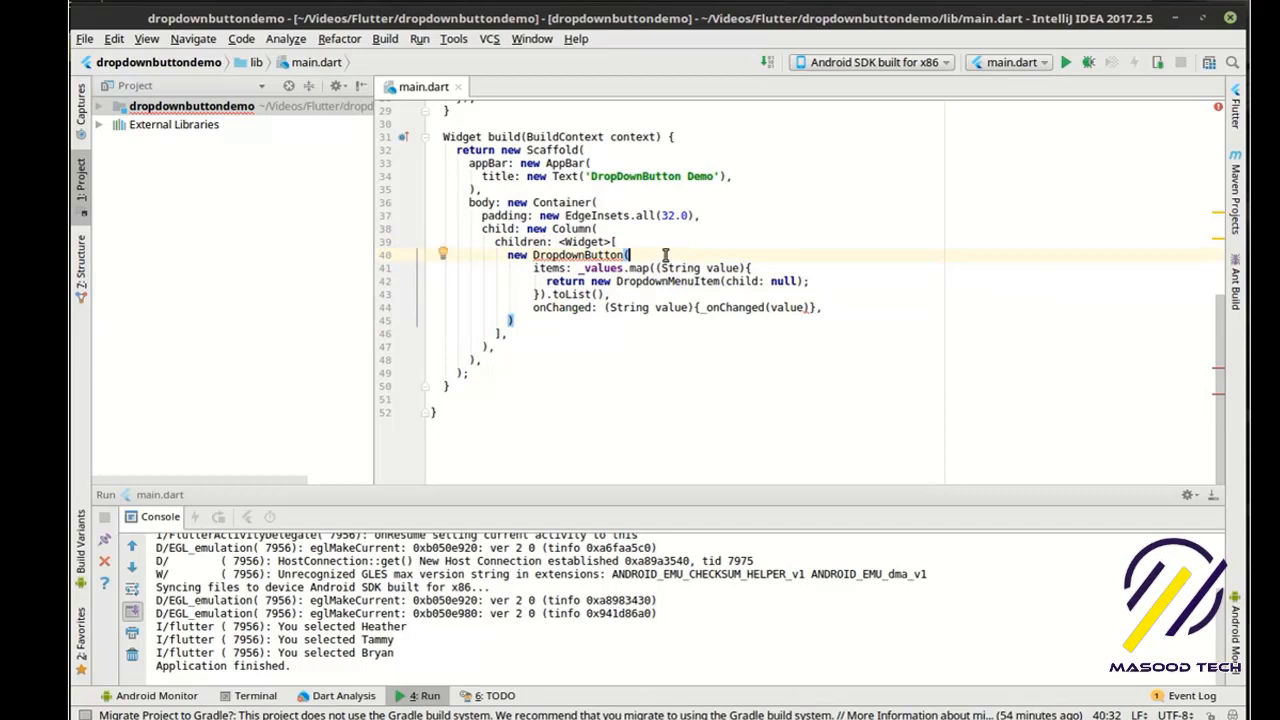
text(value: ,)
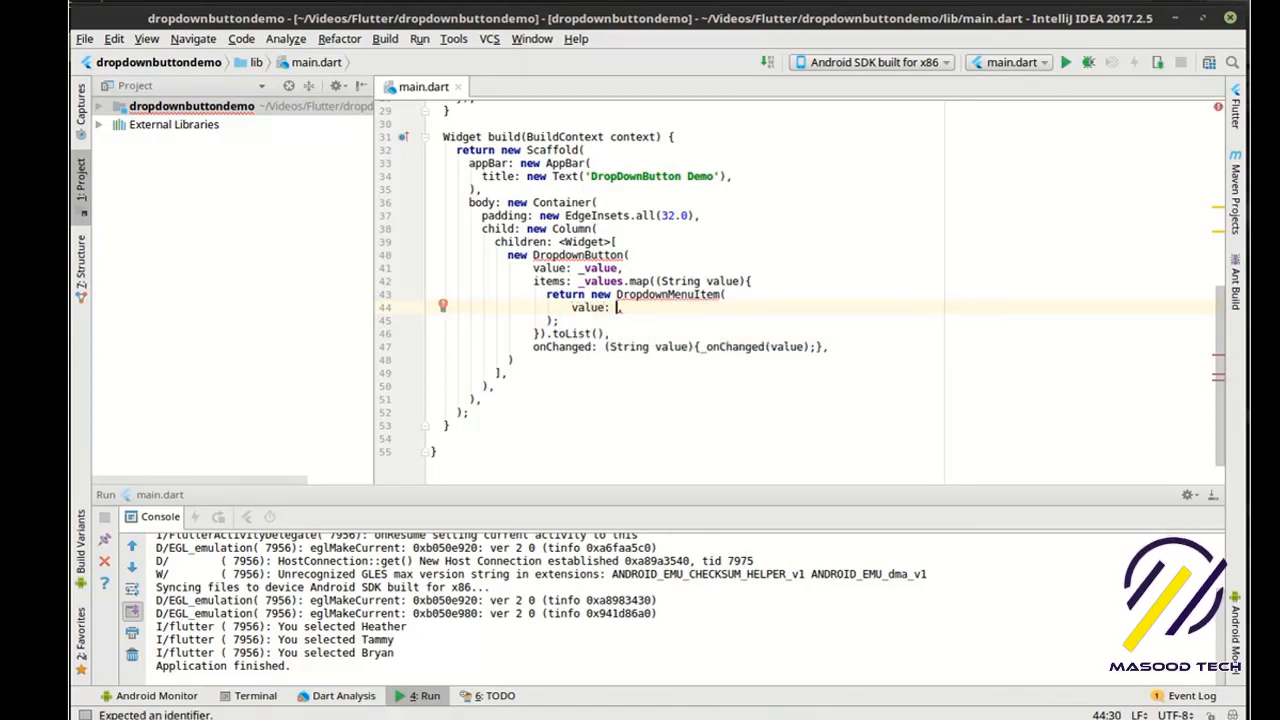
Give each DropdownMenuItem a Row child starting with a new Icon(Icons.home)
text(value)
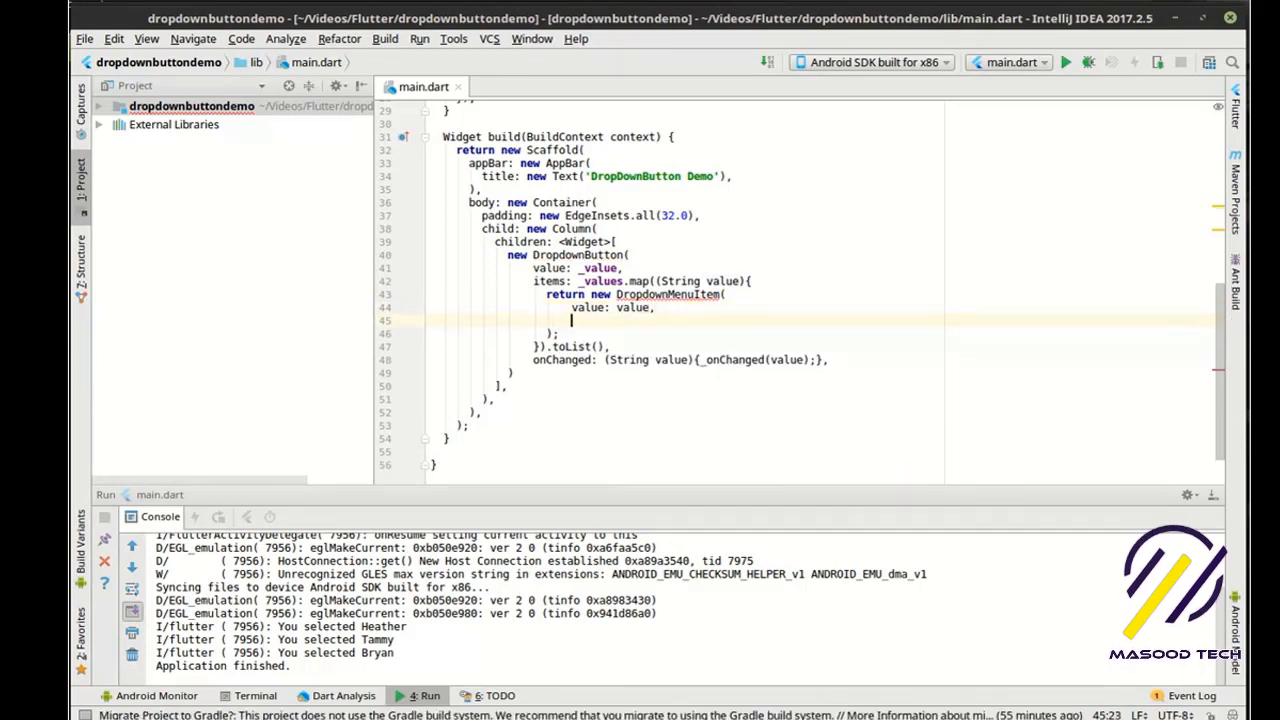
text(child: ,)
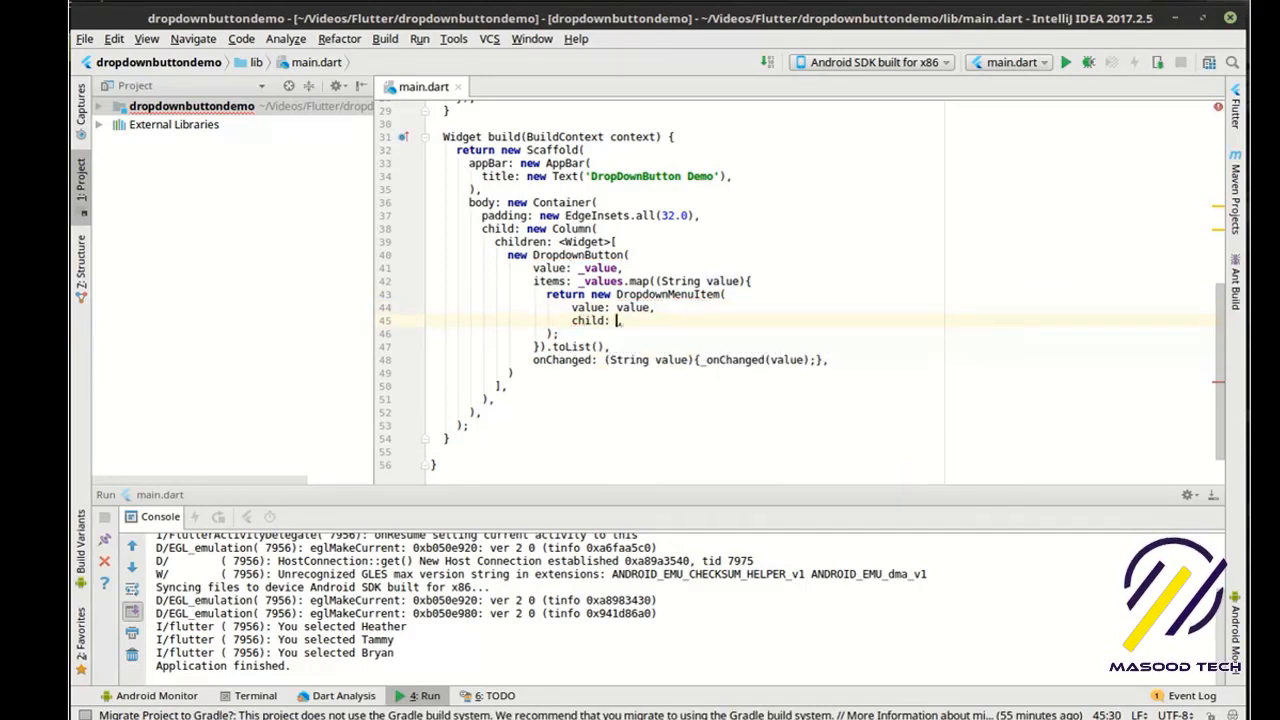
text(ne)
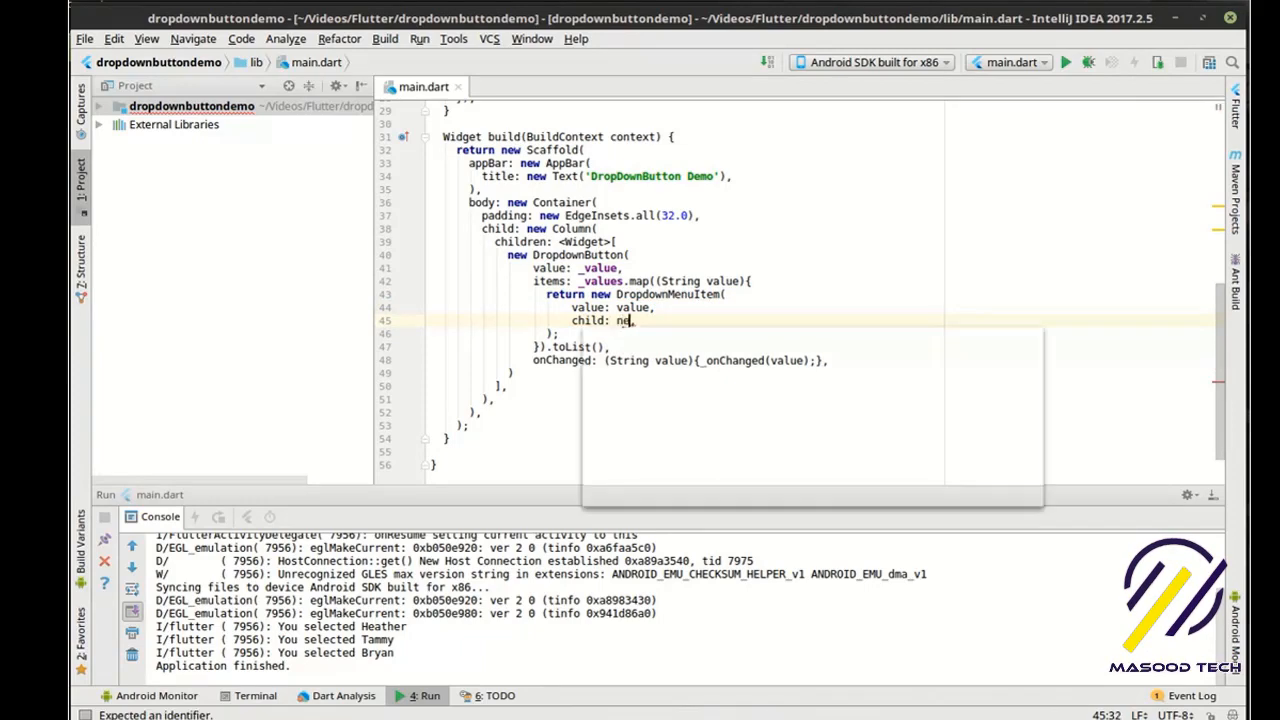
text(Rod)
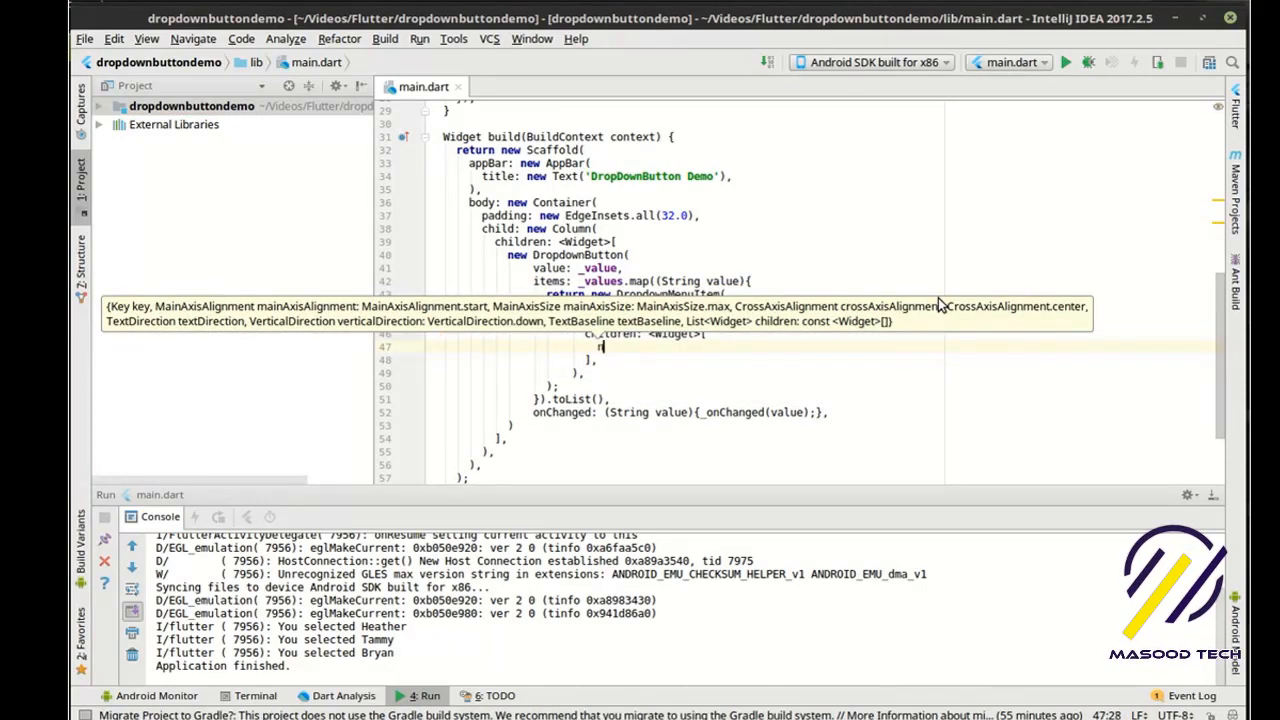
text(new_icon)
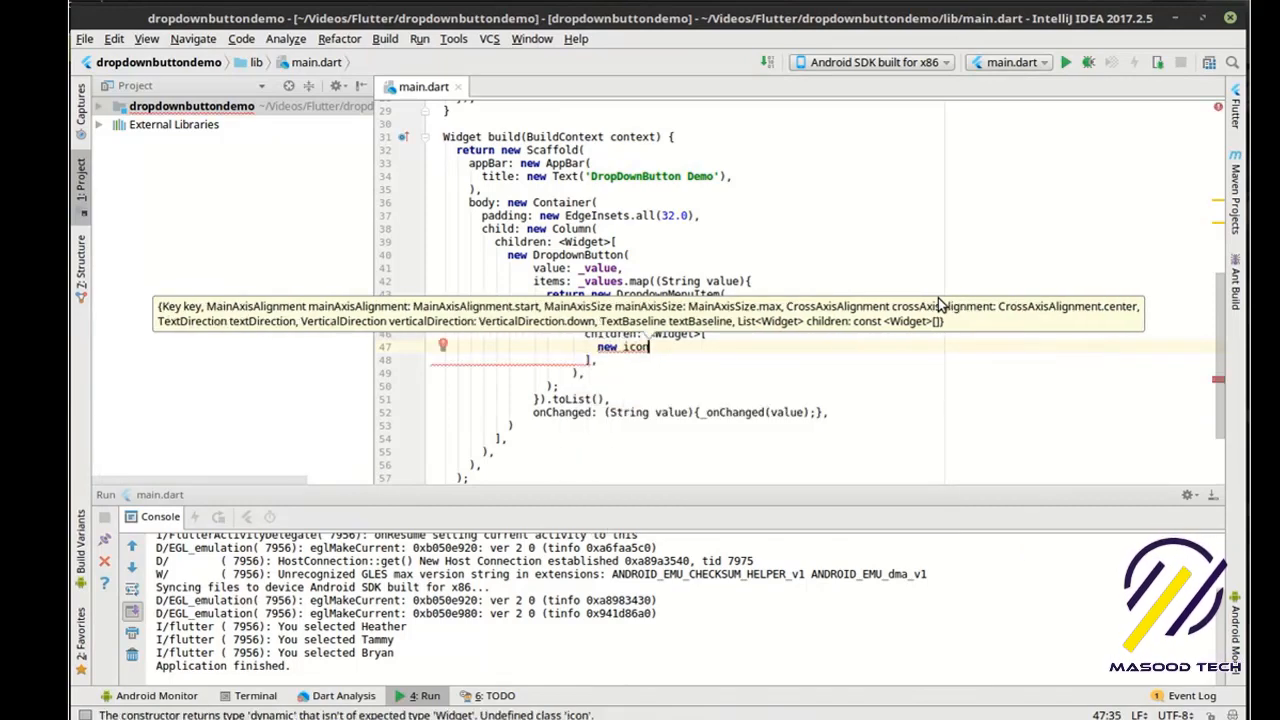
text(Icons))
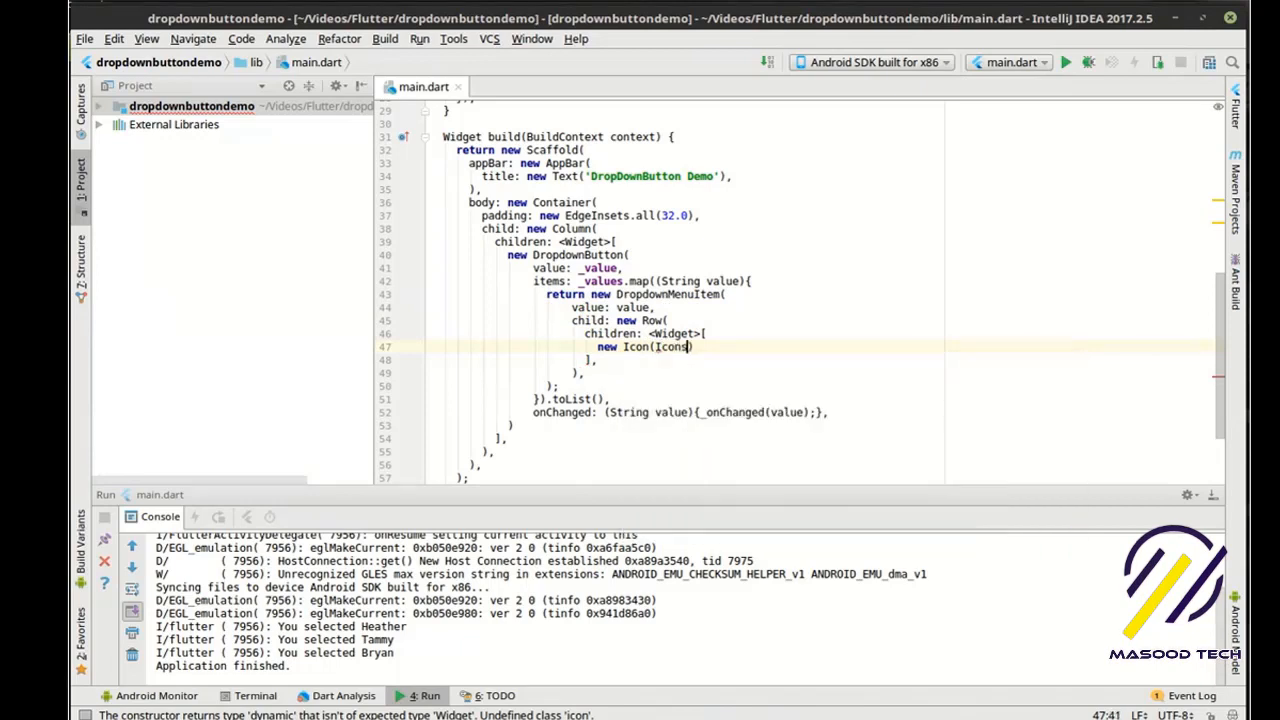
text(home)
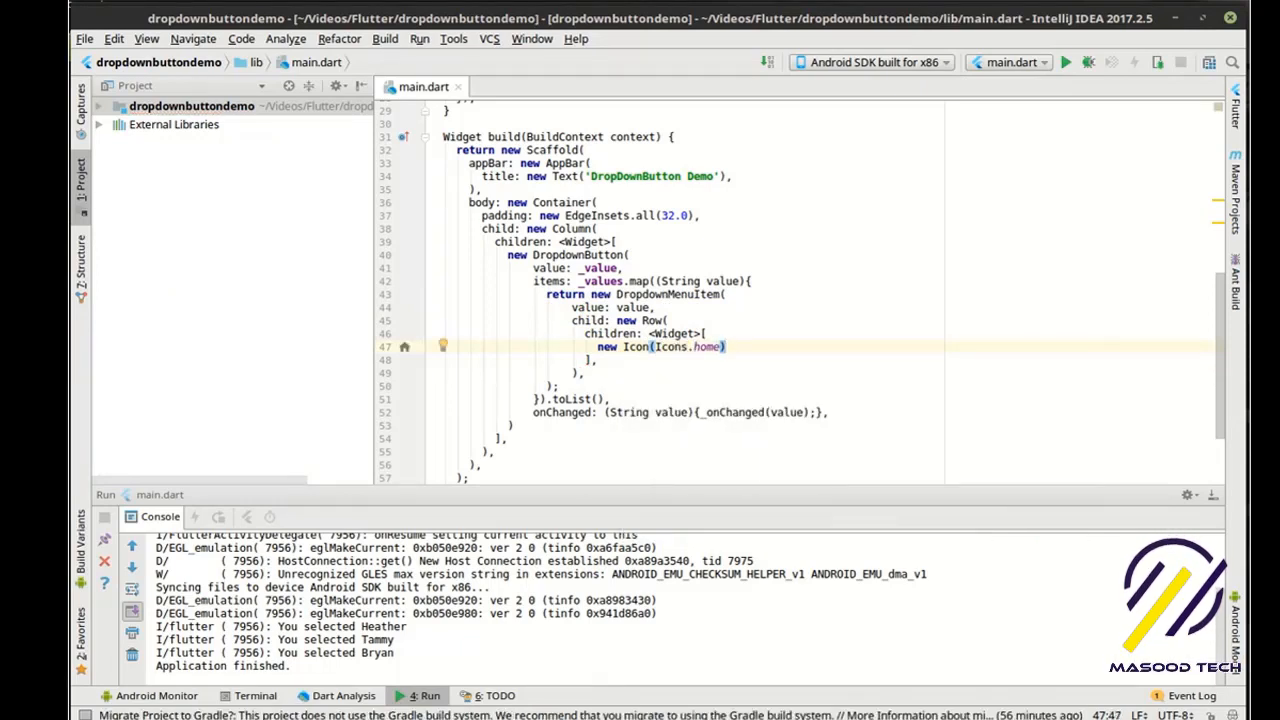
Add a Text 'Person: ${value}' after the icon in the Row
text(new)
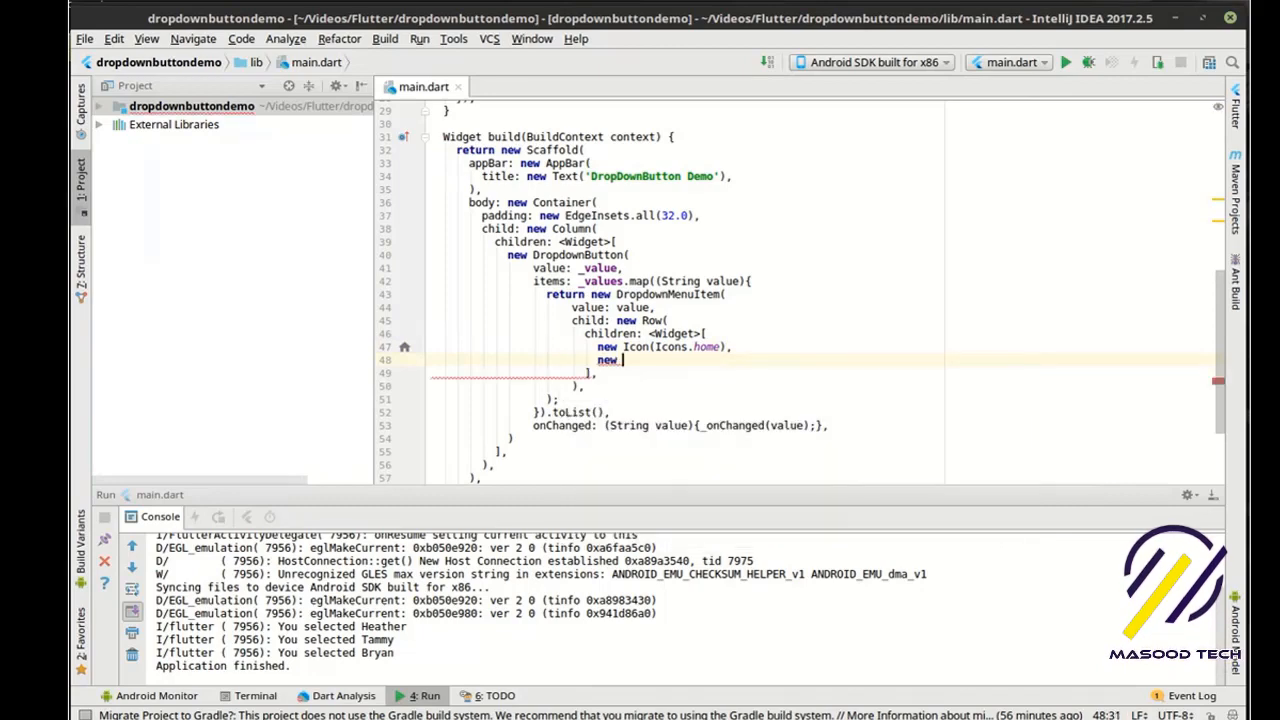
text(Text(data))
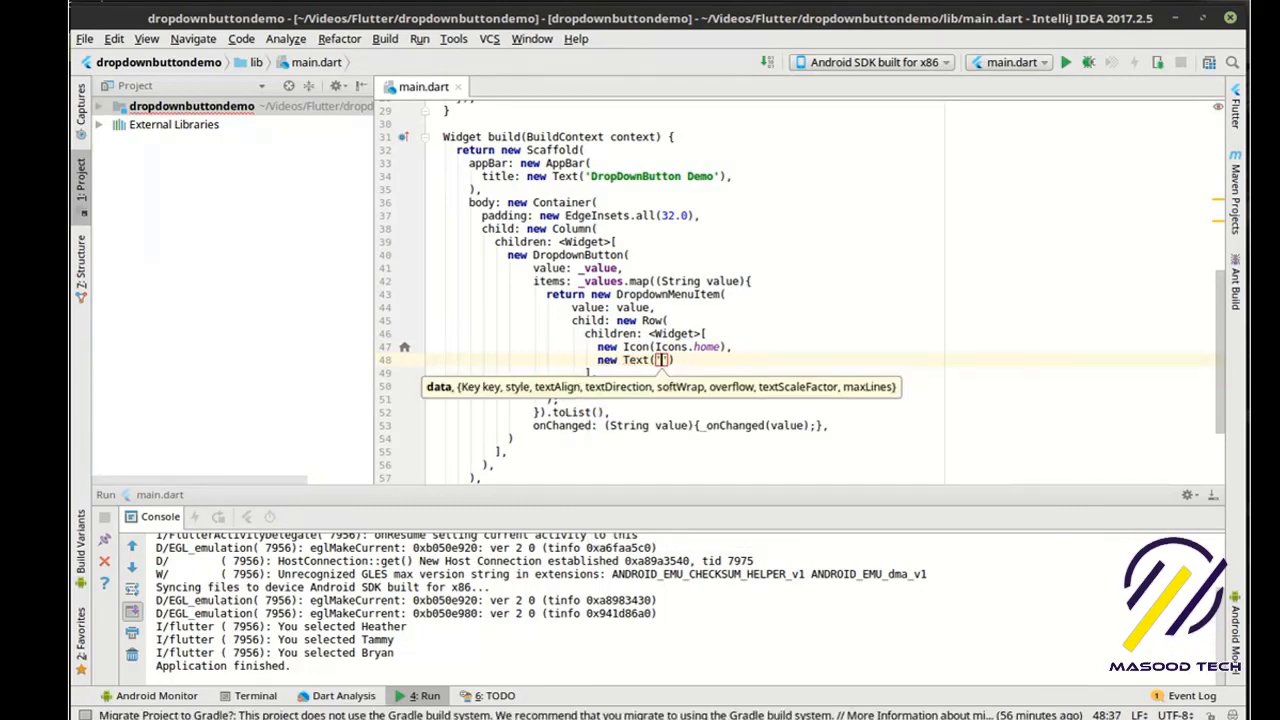
text(Person: $')
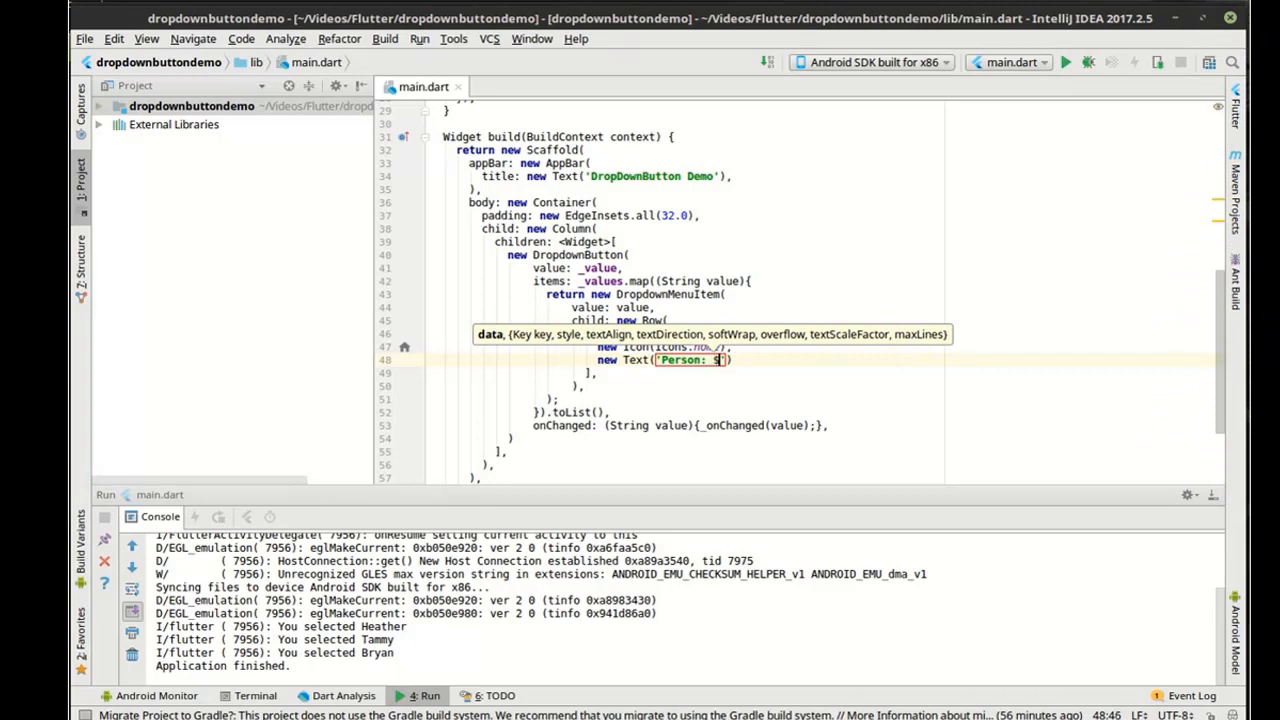
text({})
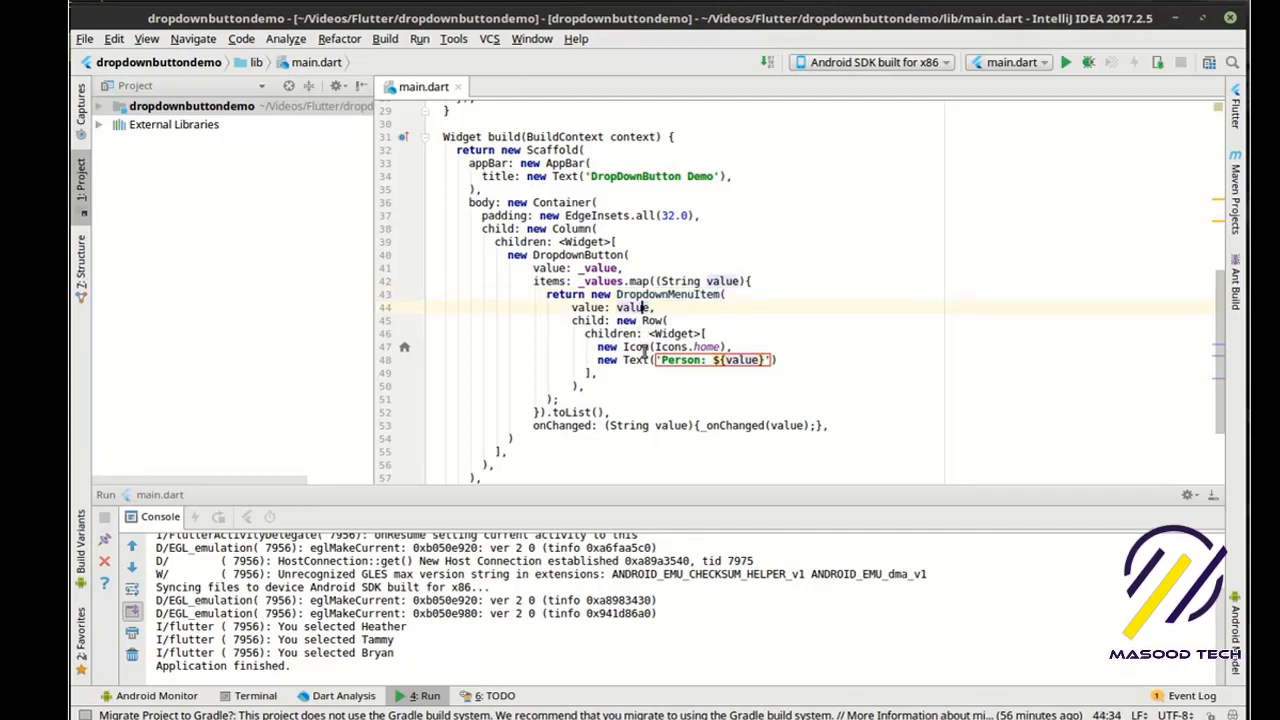
mouse_move(656, 378)
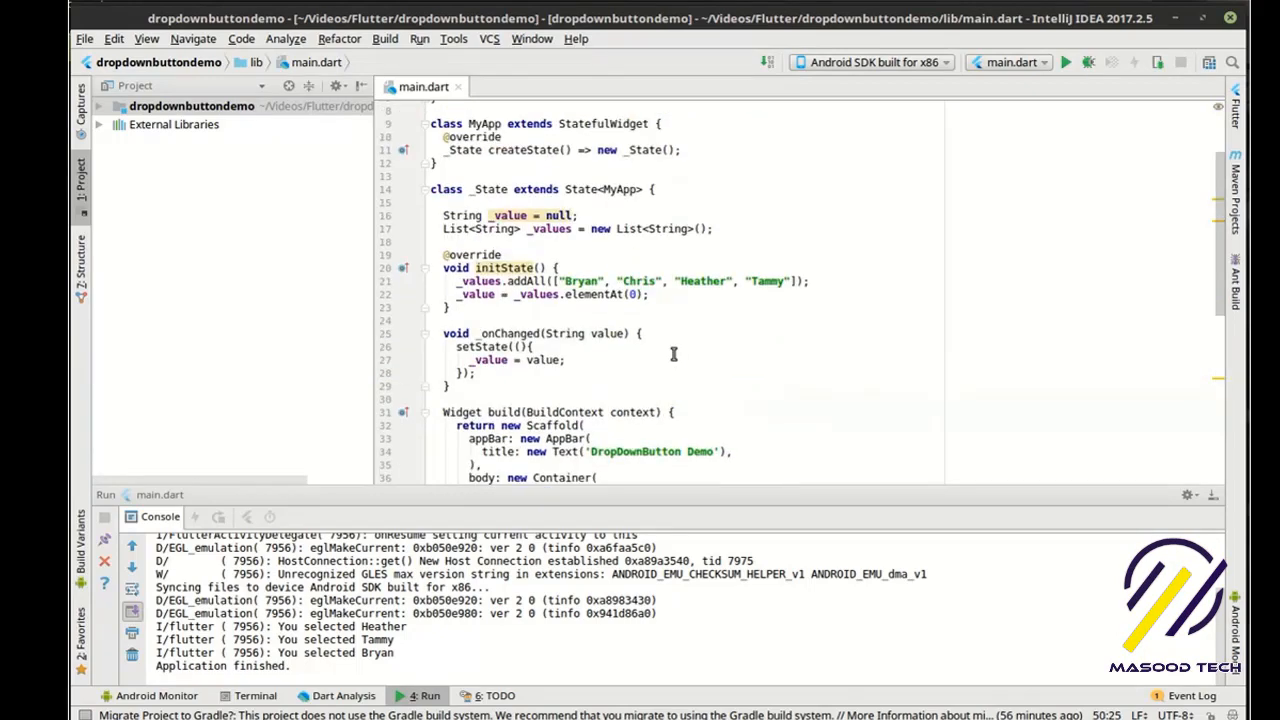
scroll(down, 3)
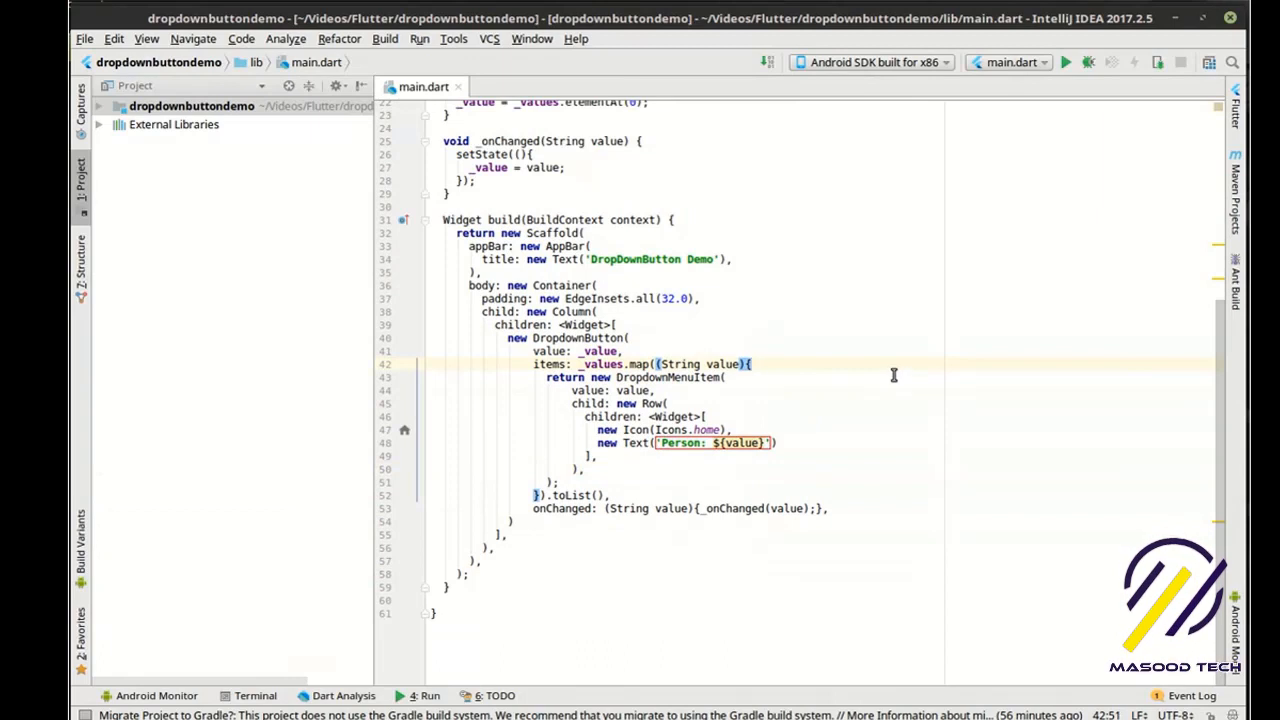
Rerun the app in the emulator and choose Person: Heather, then Person: Bryan from the dropdown
click(1064, 62)
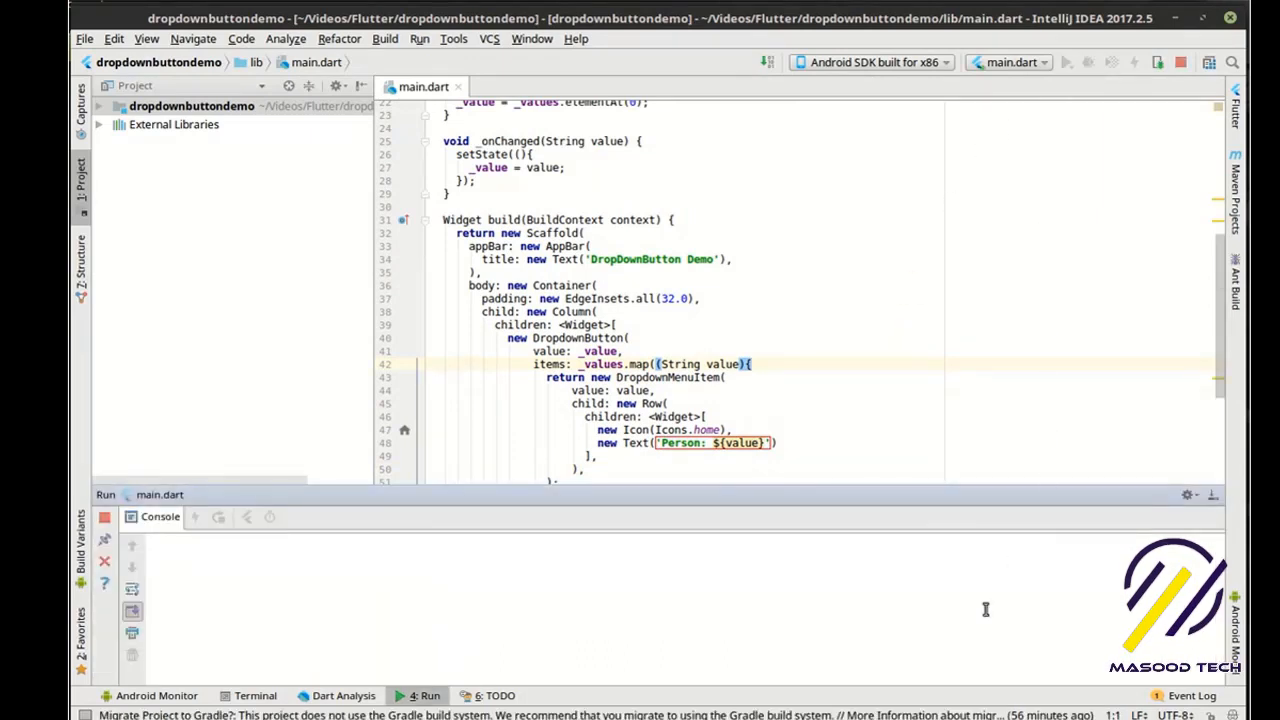
click(428, 696)
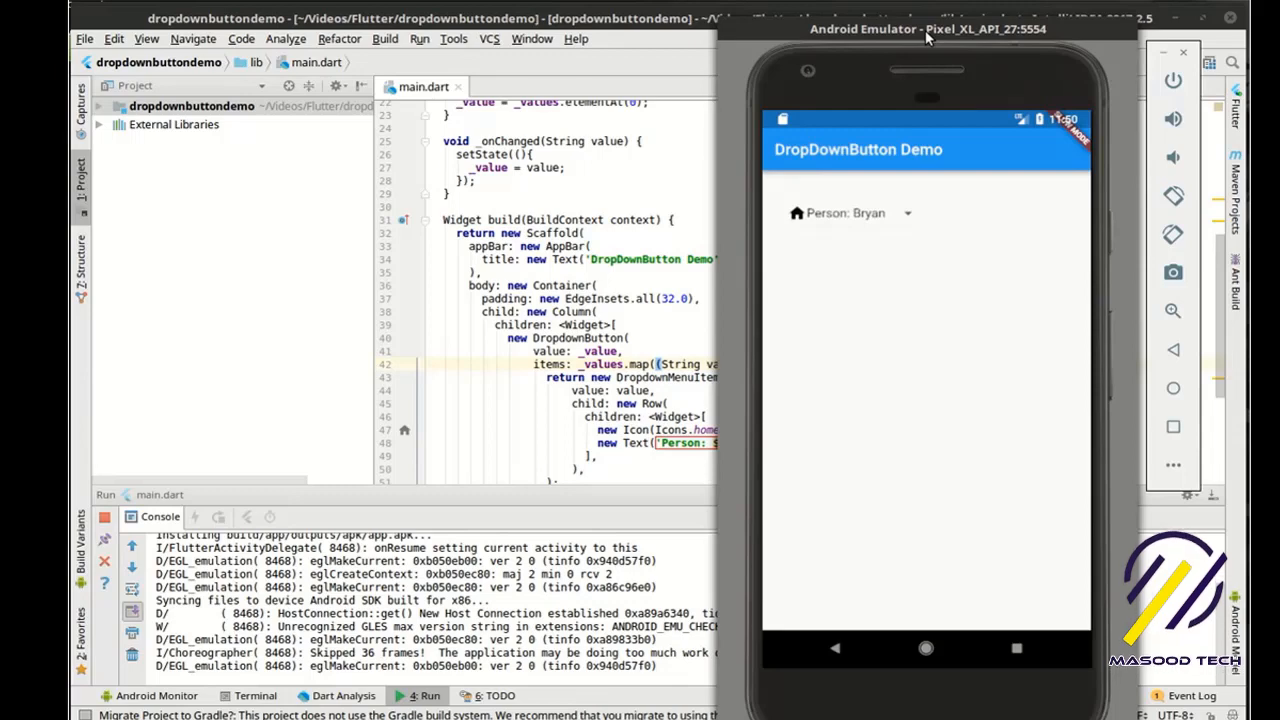
mouse_move(896, 224)
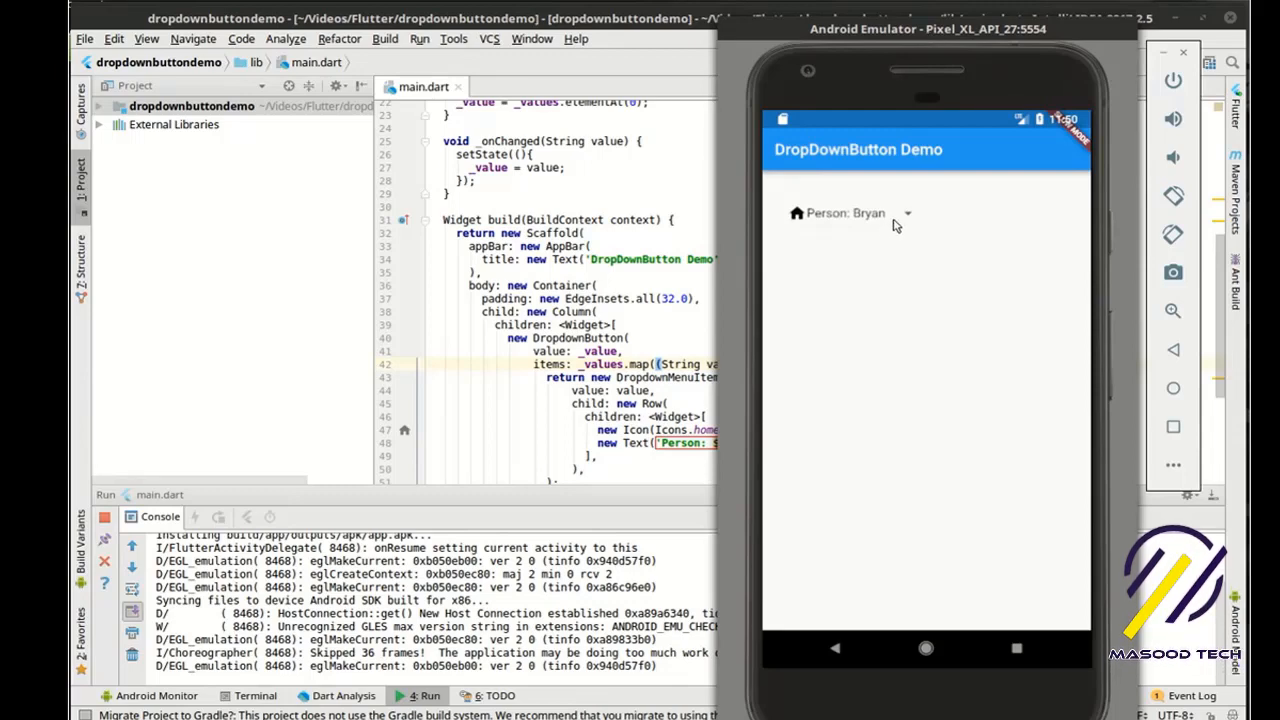
mouse_move(892, 220)
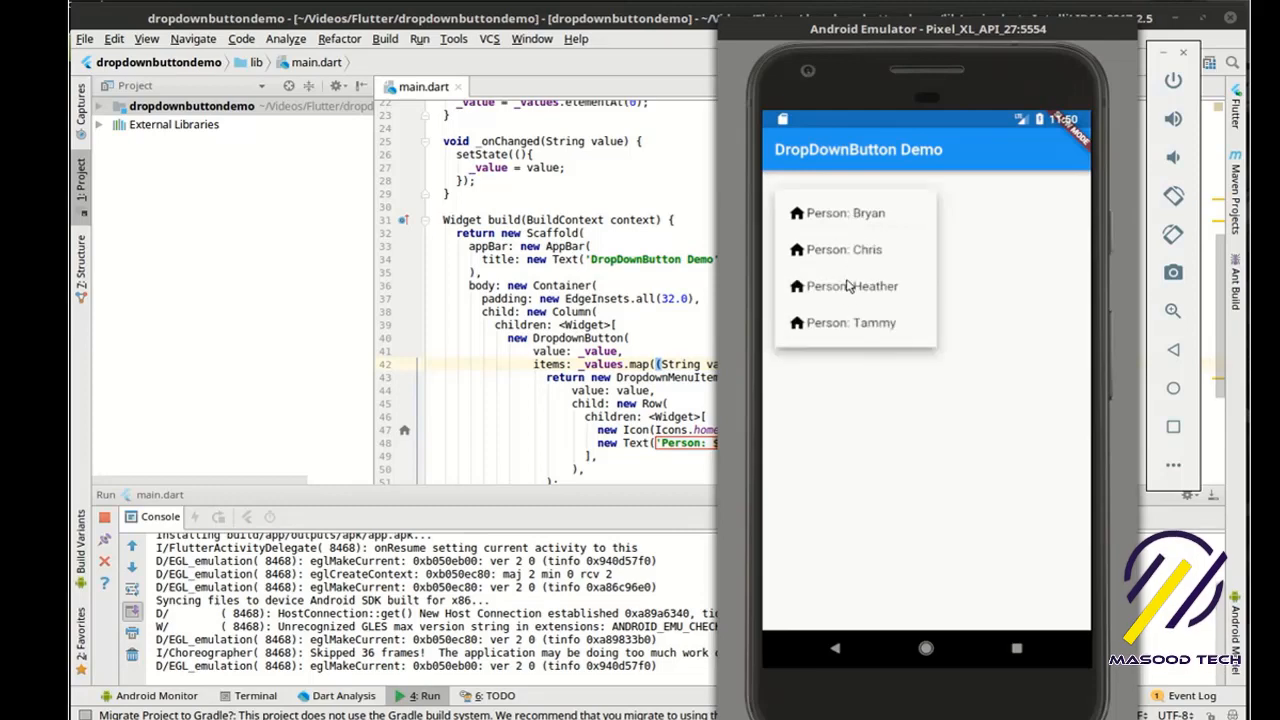
click(852, 286)
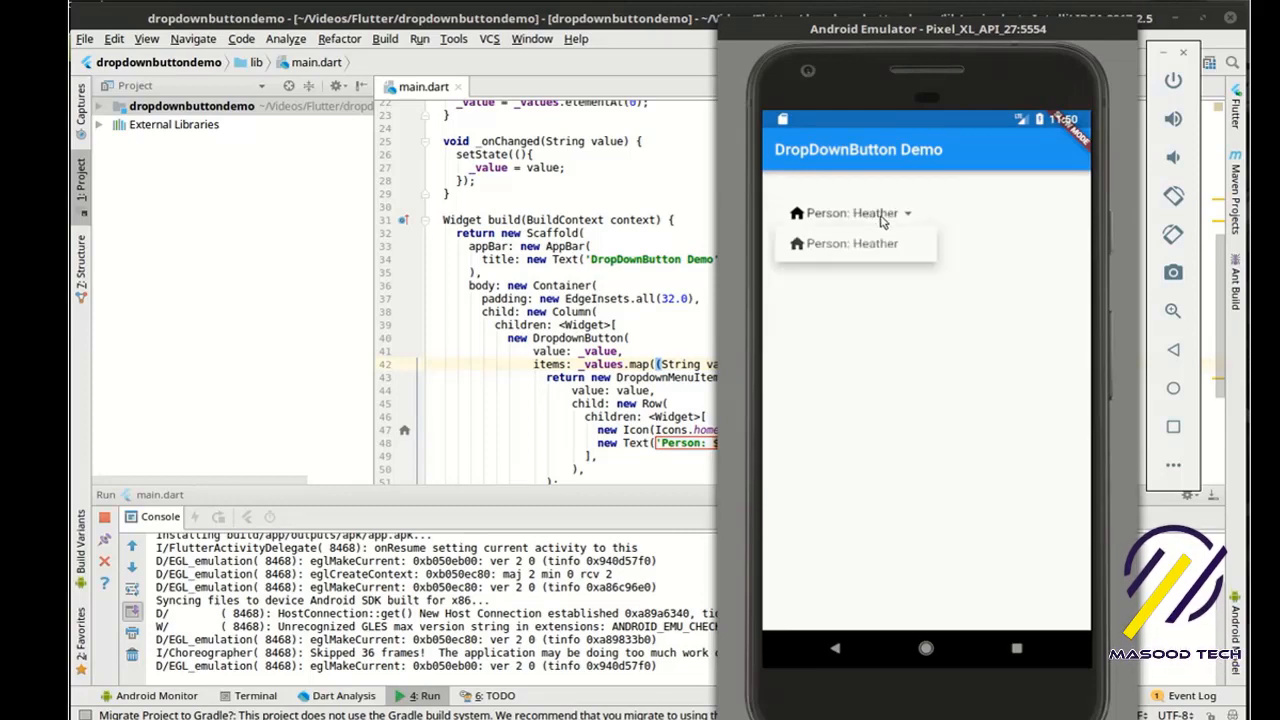
click(850, 212)
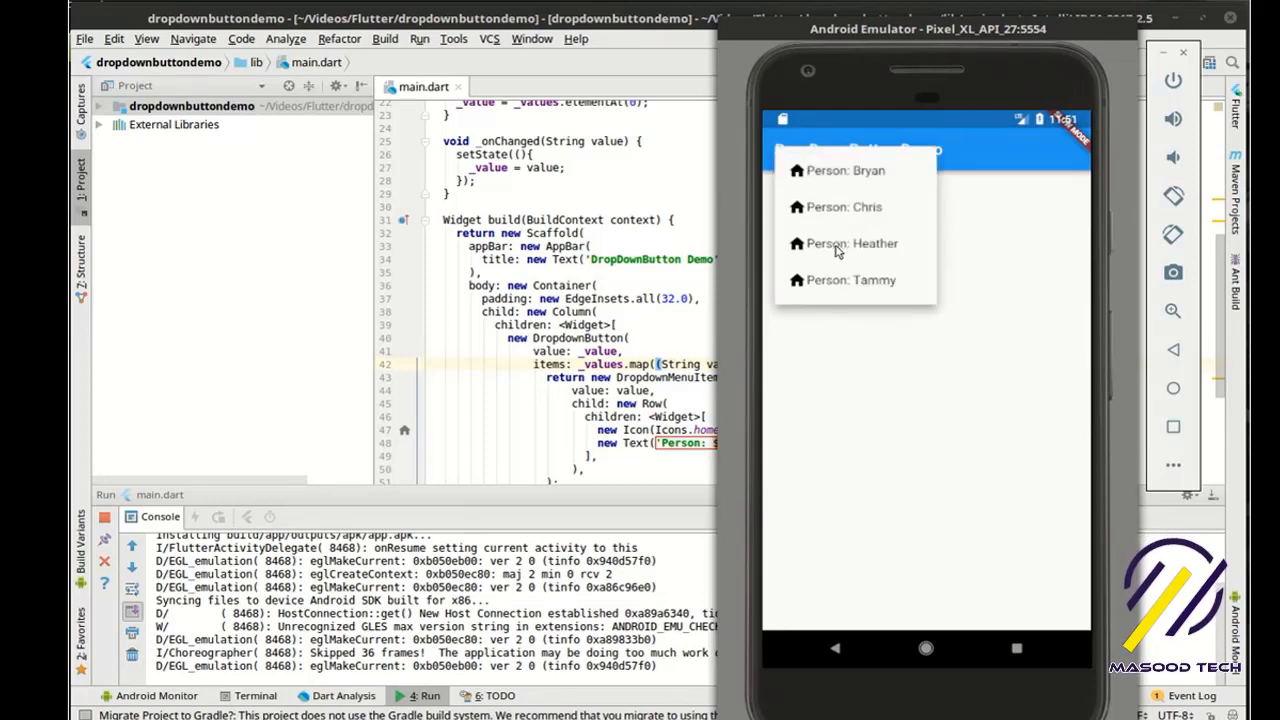
click(850, 280)
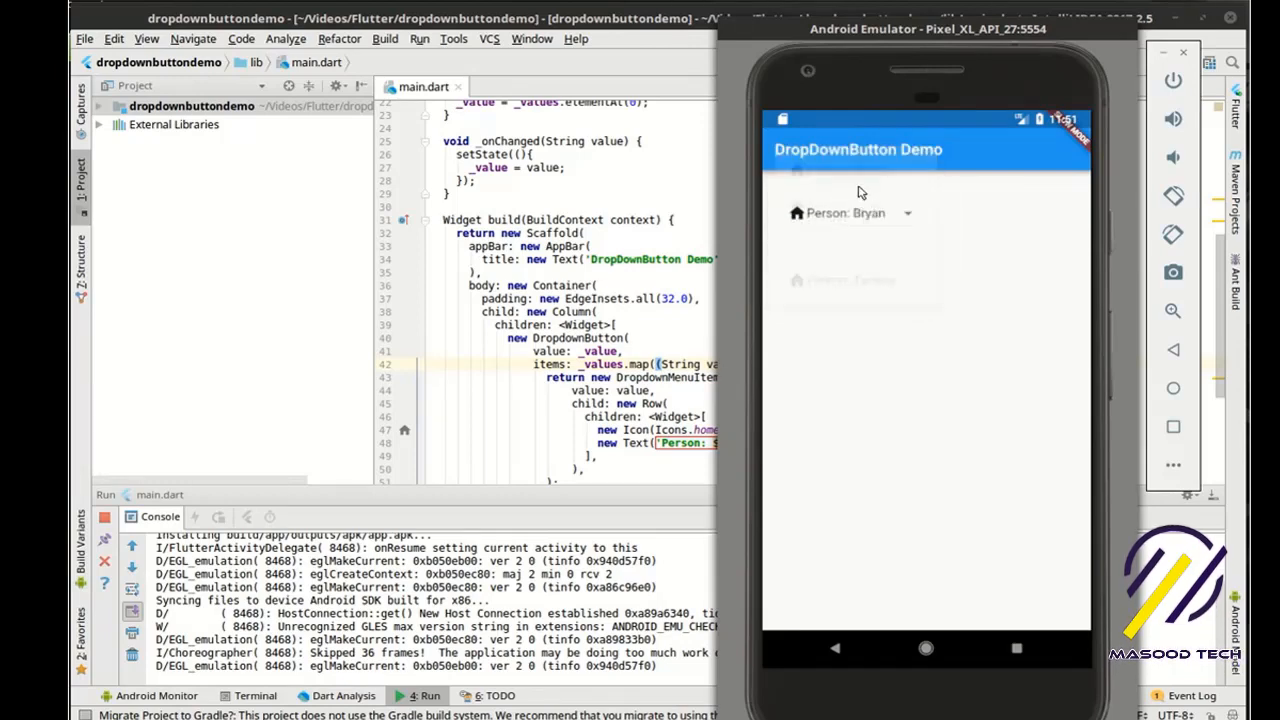
Reopen the dropdown and choose Person: Tammy, then another entry, each shown with a home icon
click(850, 212)
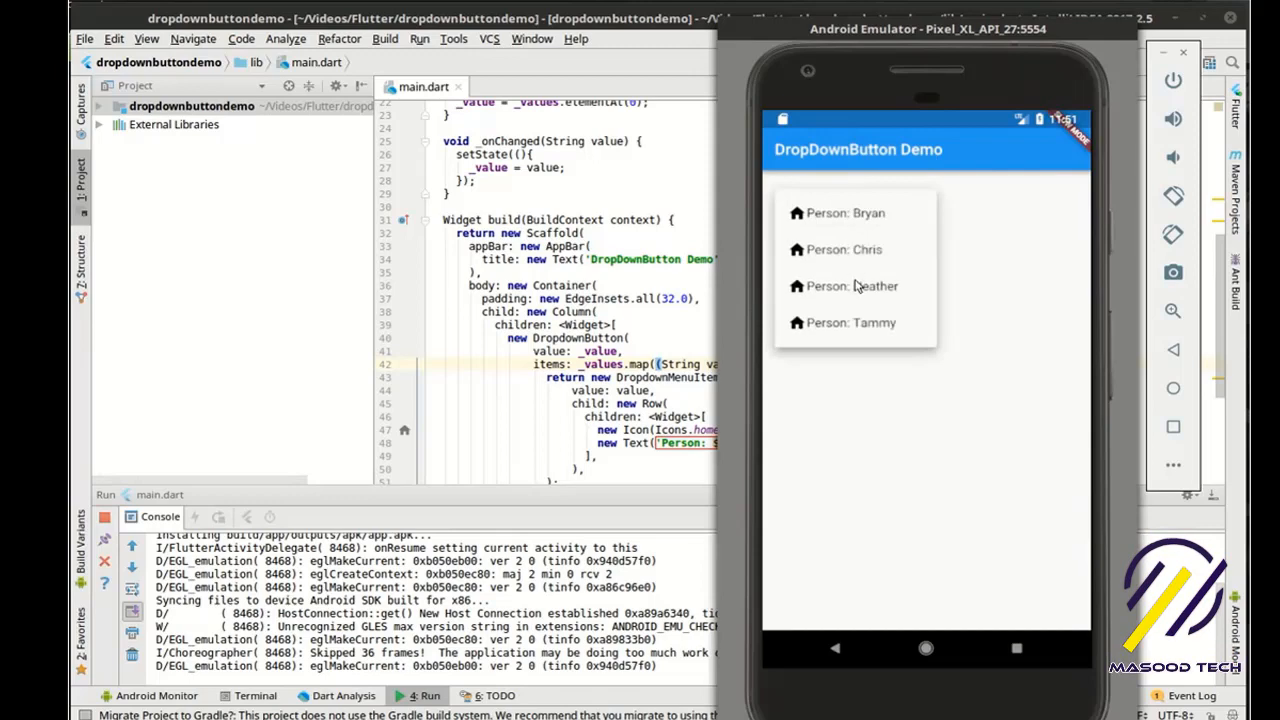
mouse_move(870, 276)
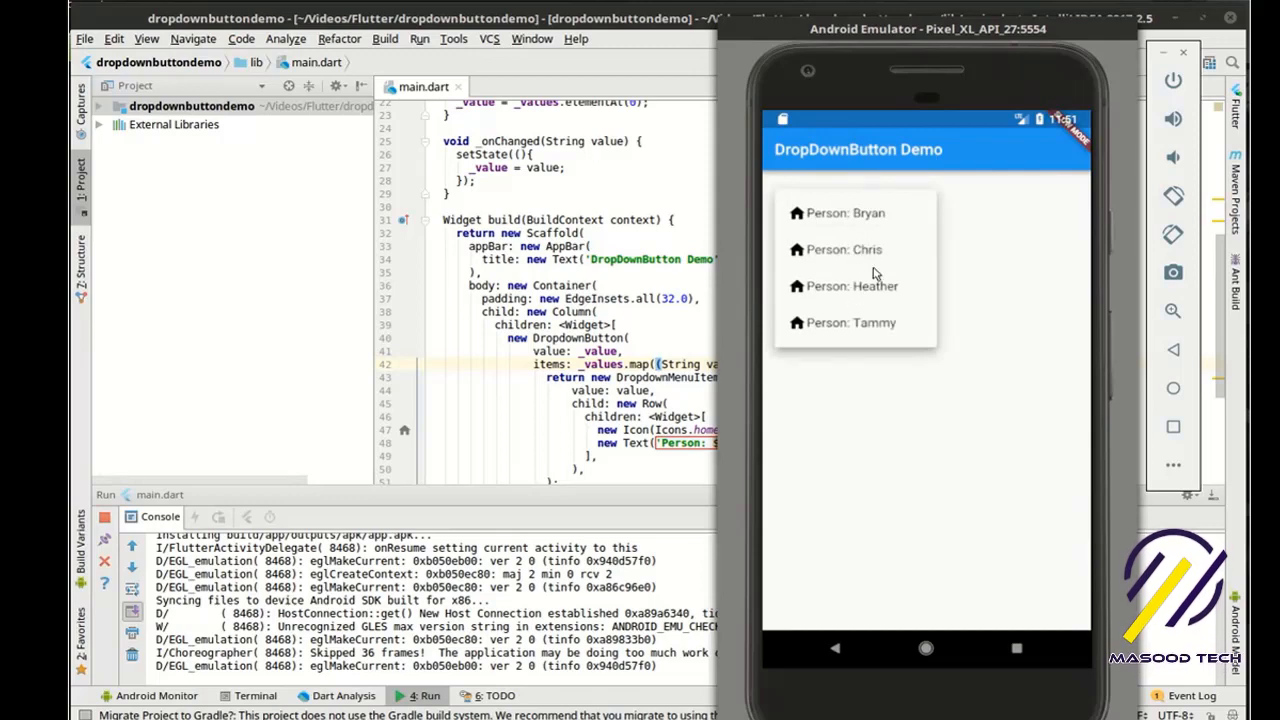
click(852, 284)
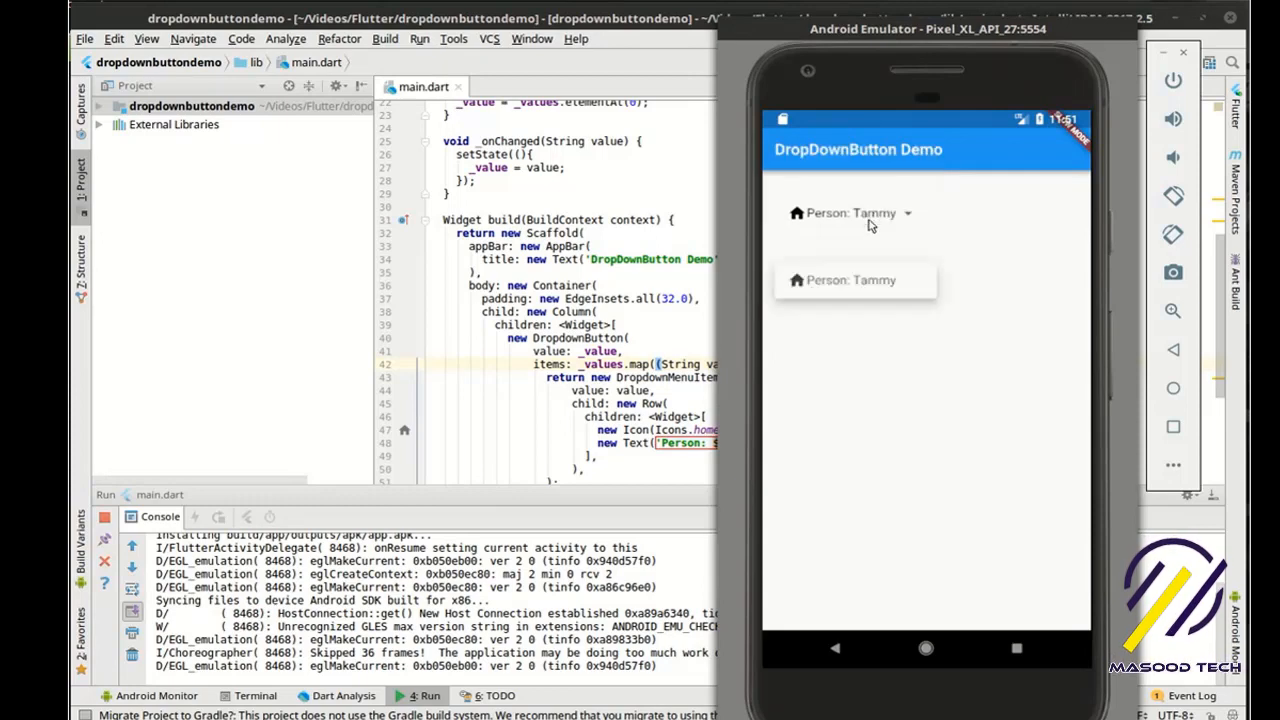
click(850, 212)
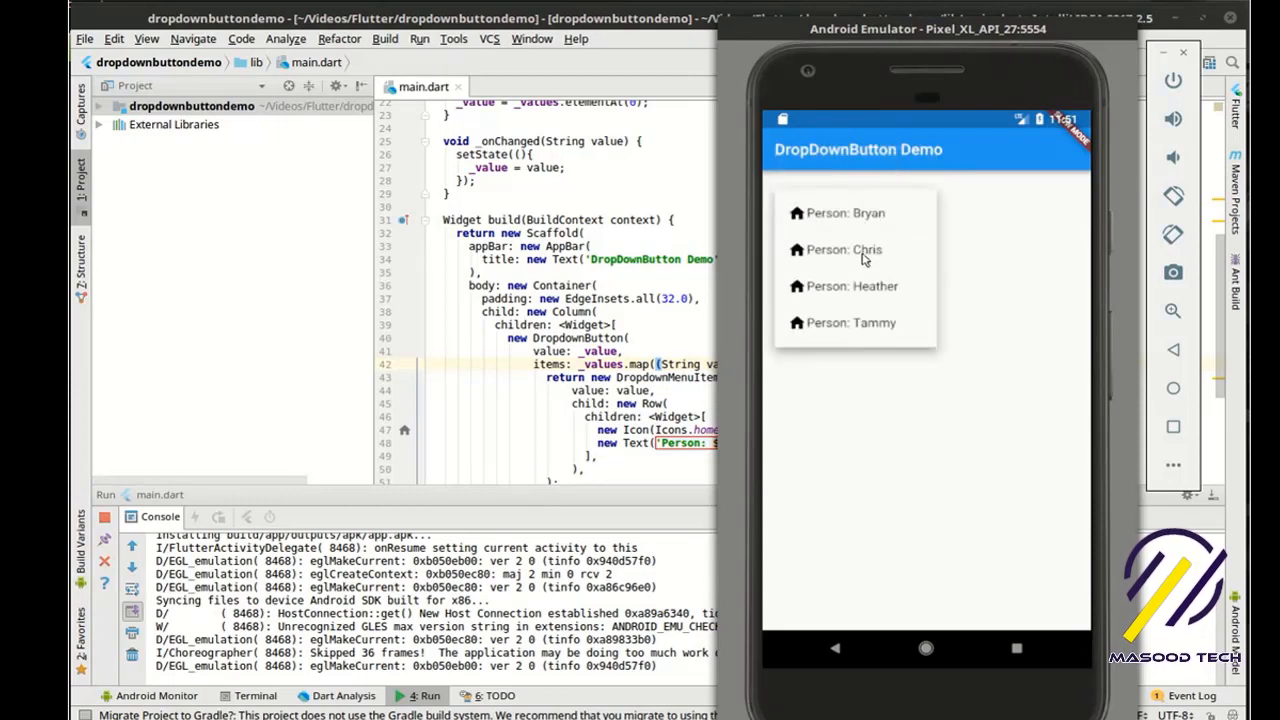
click(852, 286)
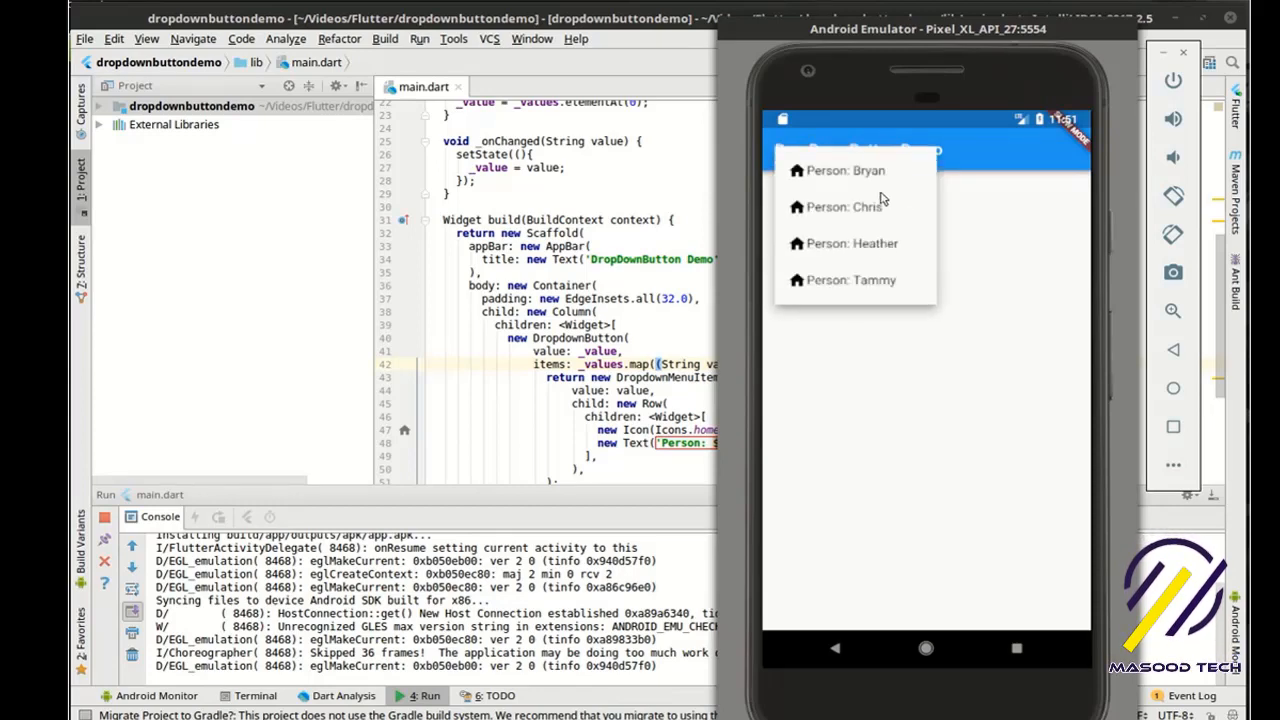
mouse_move(884, 312)
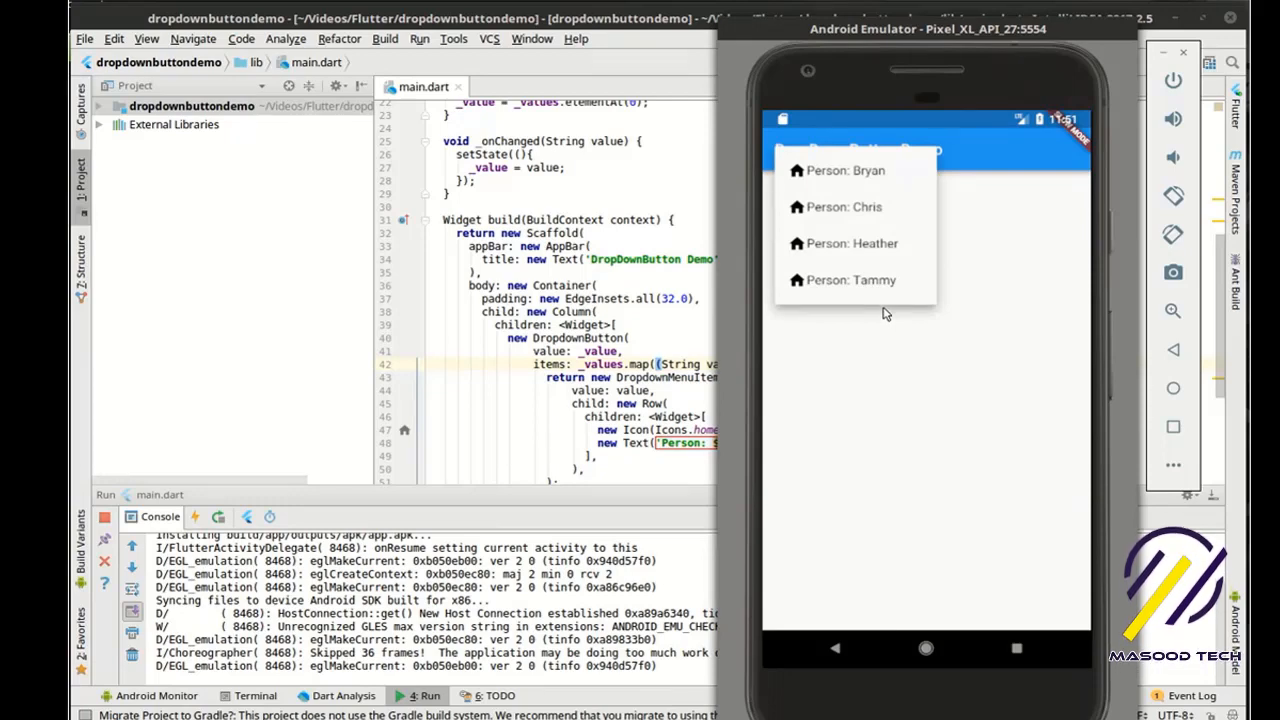
Switch to Chromium and navigate the VoidRealms site through Tutorials to its Contact page
click(848, 280)
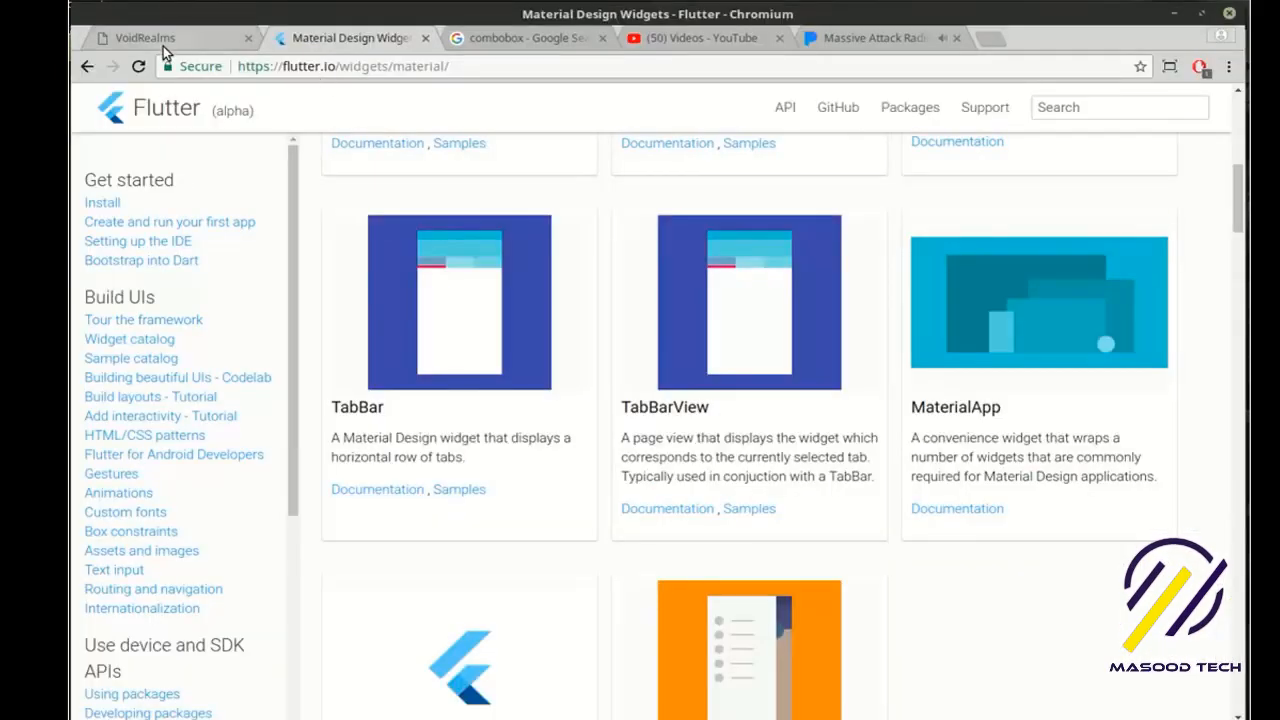
click(144, 36)
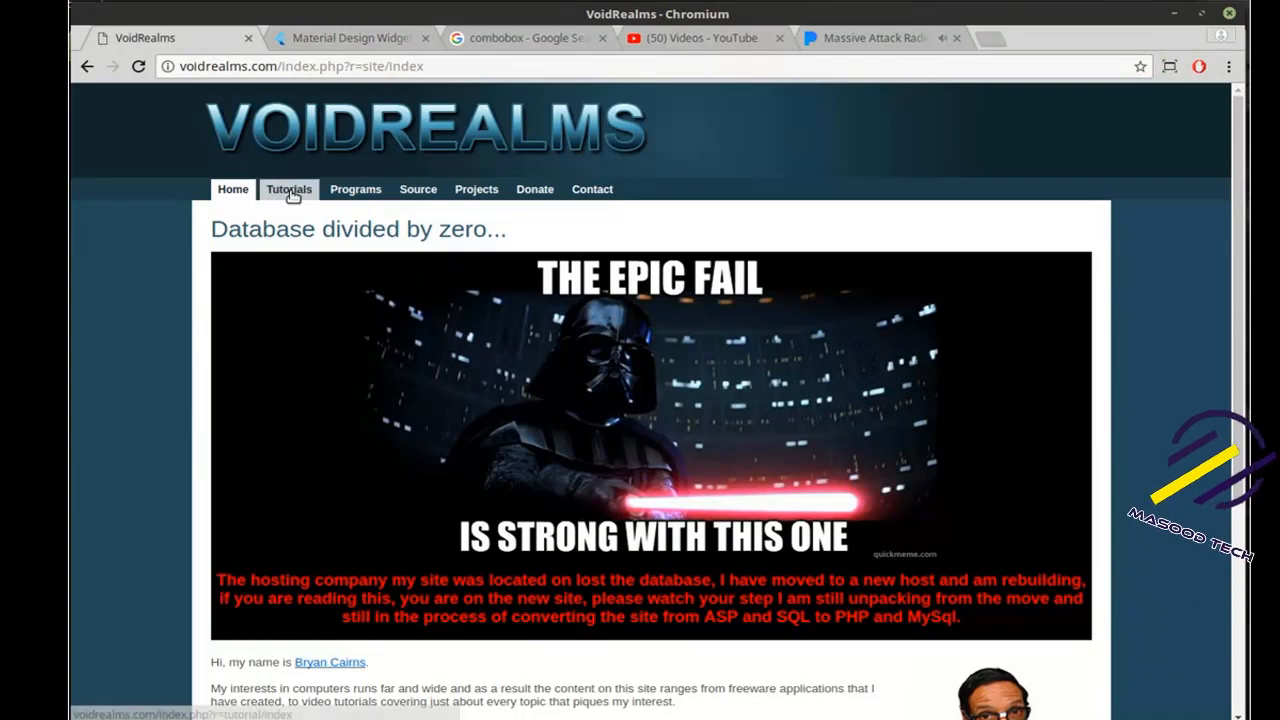
click(288, 188)
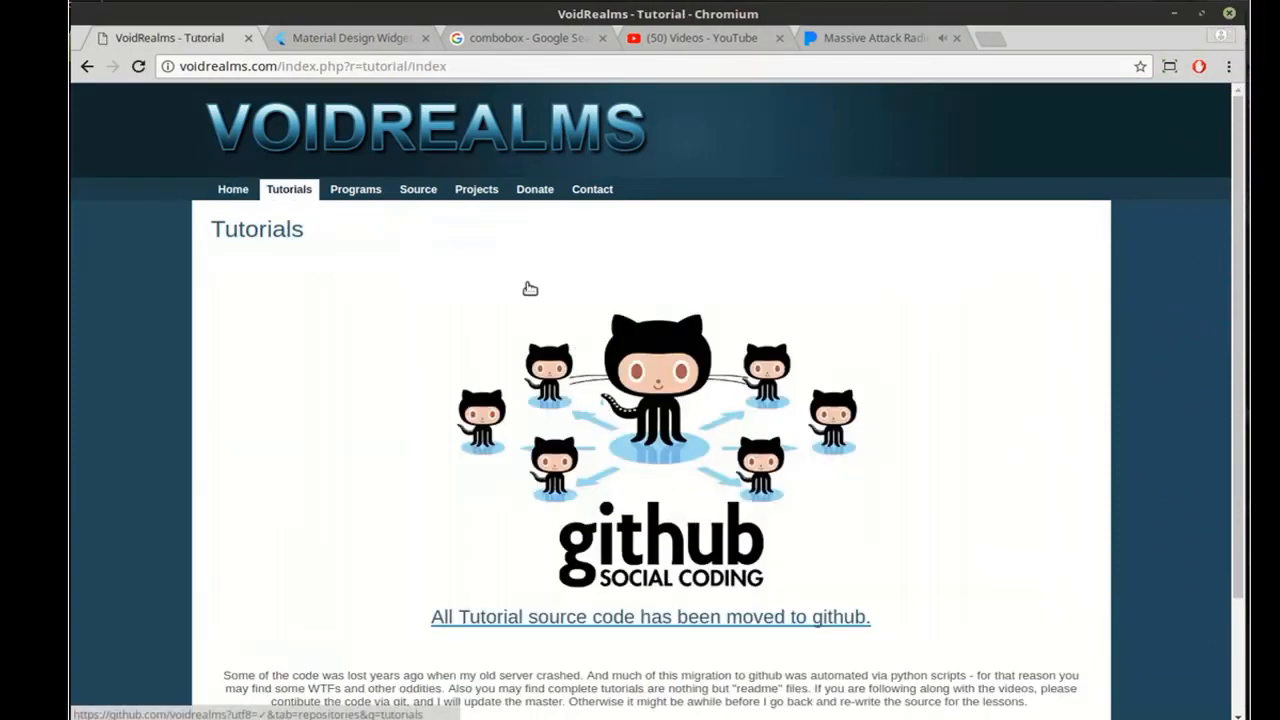
click(592, 188)
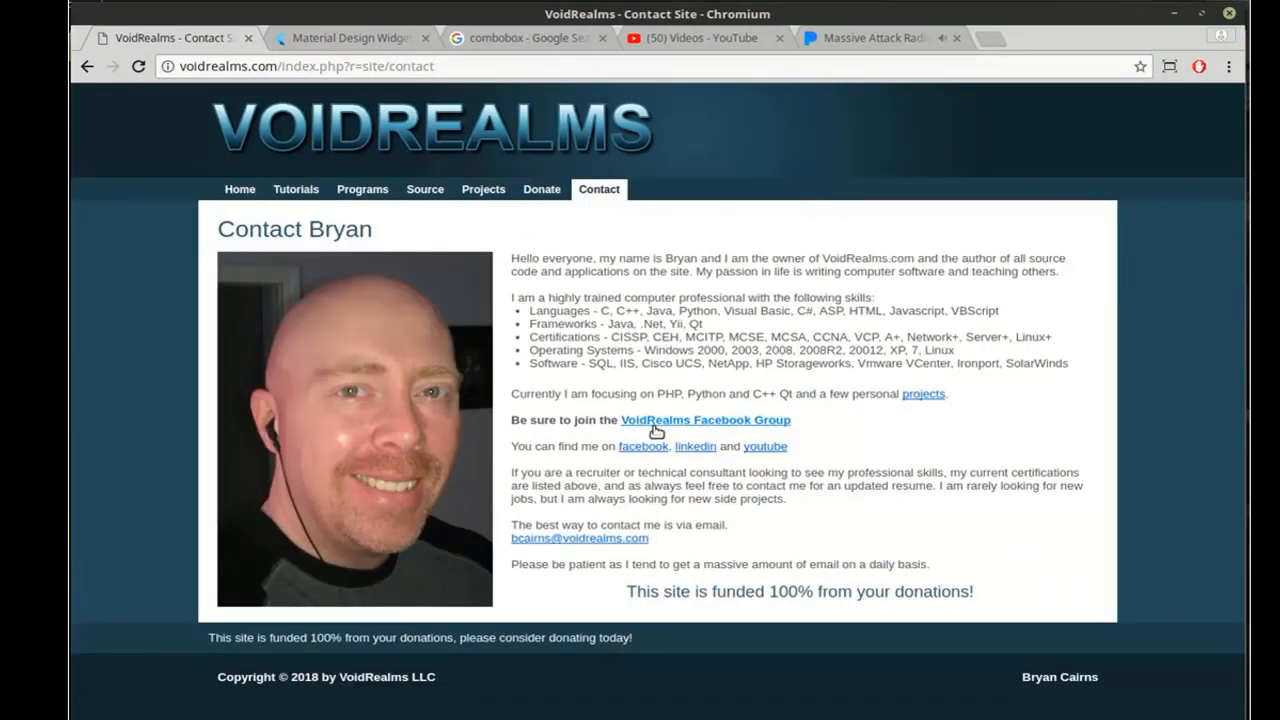
mouse_move(788, 428)
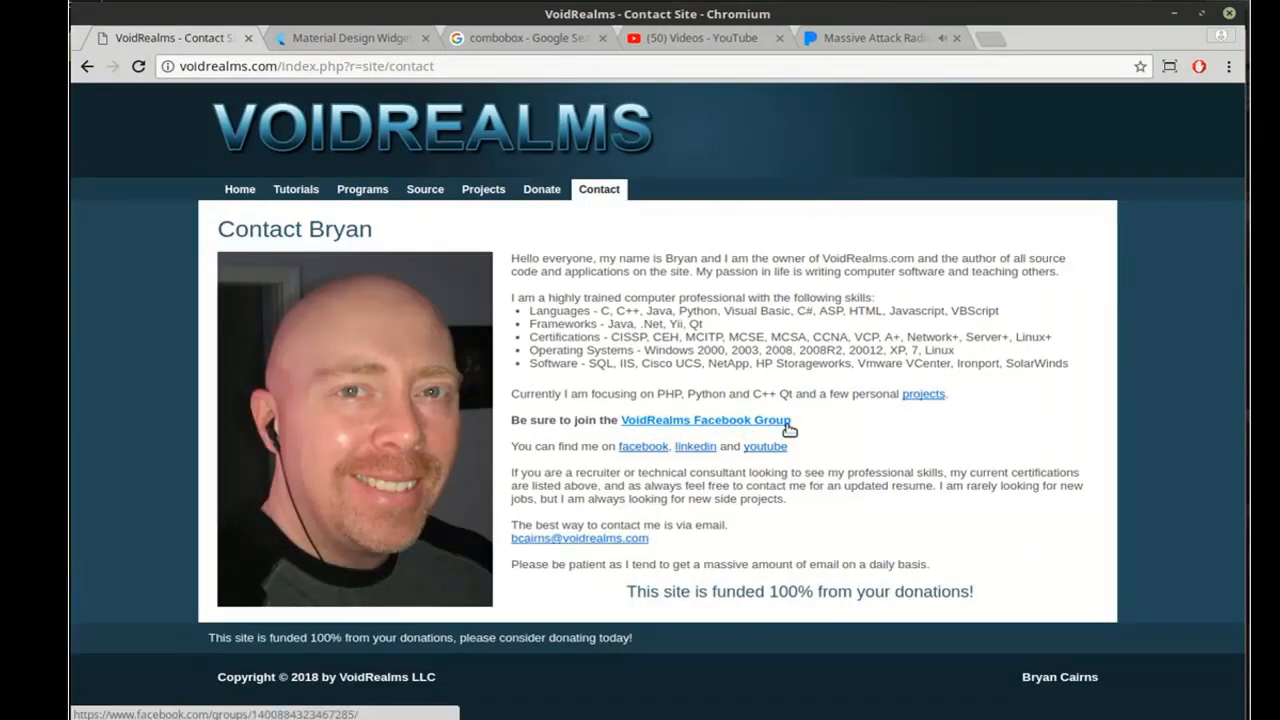
mouse_move(840, 452)
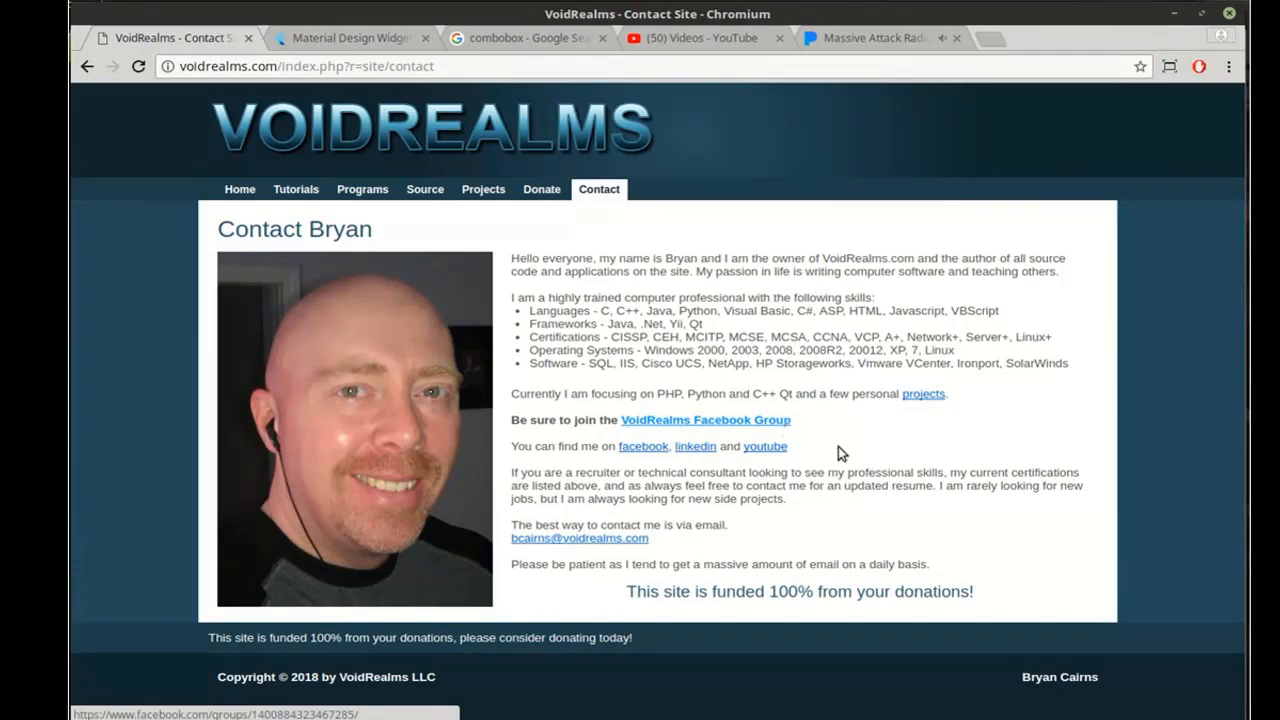